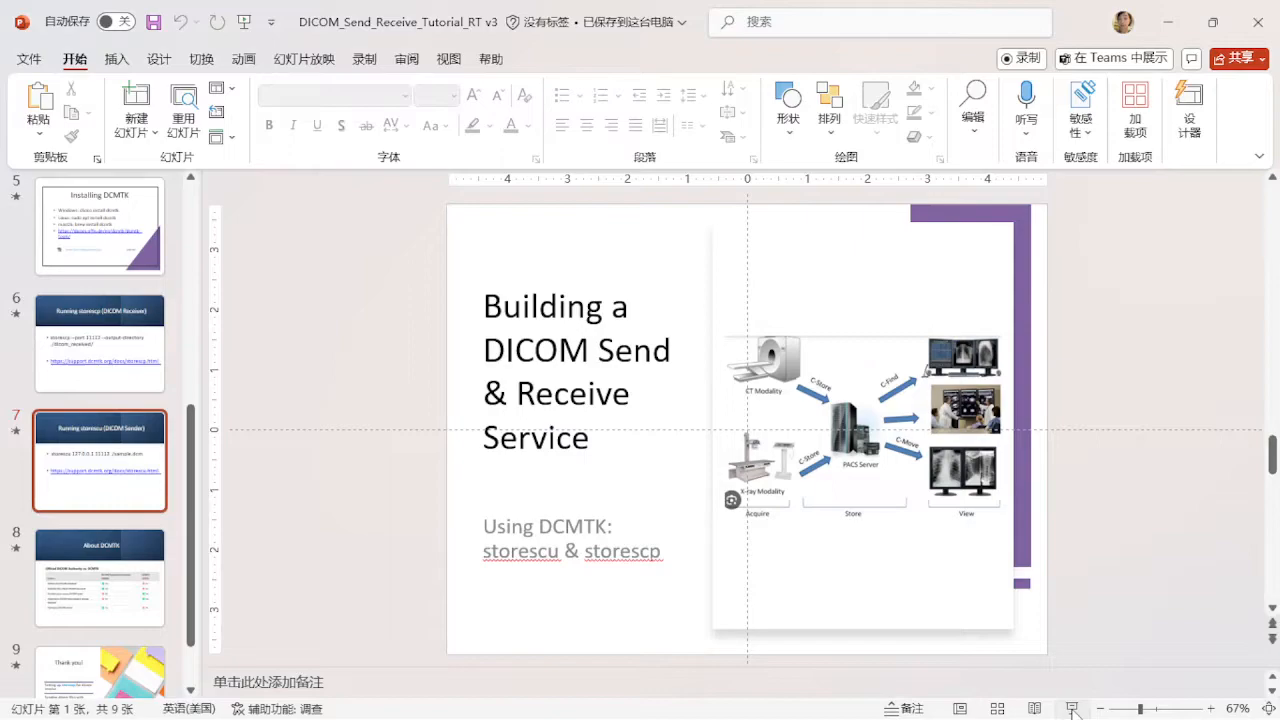
Switch from the PowerPoint title slide to the DCMTK Tools download page in Chrome.
click(100, 460)
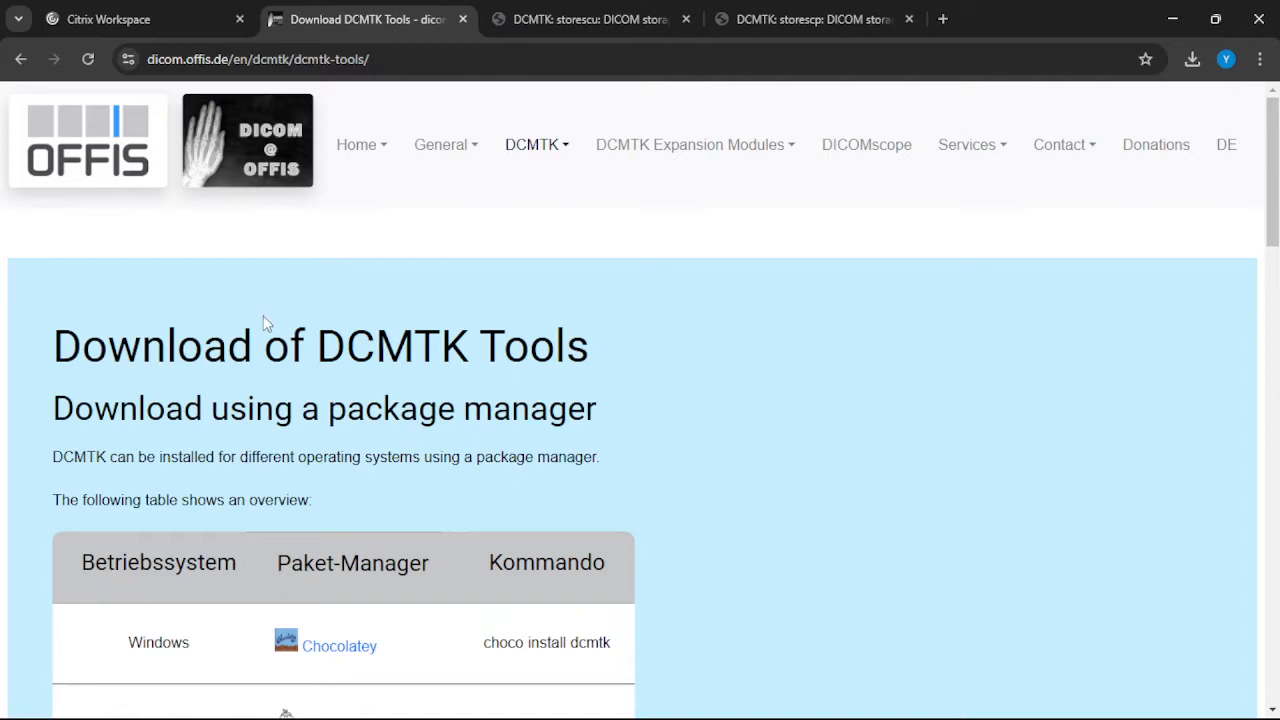
Scroll past the package manager table to the DCMTK 3.6.9 binaries, including Windows 64 Bit DLL.
scroll(down, 3)
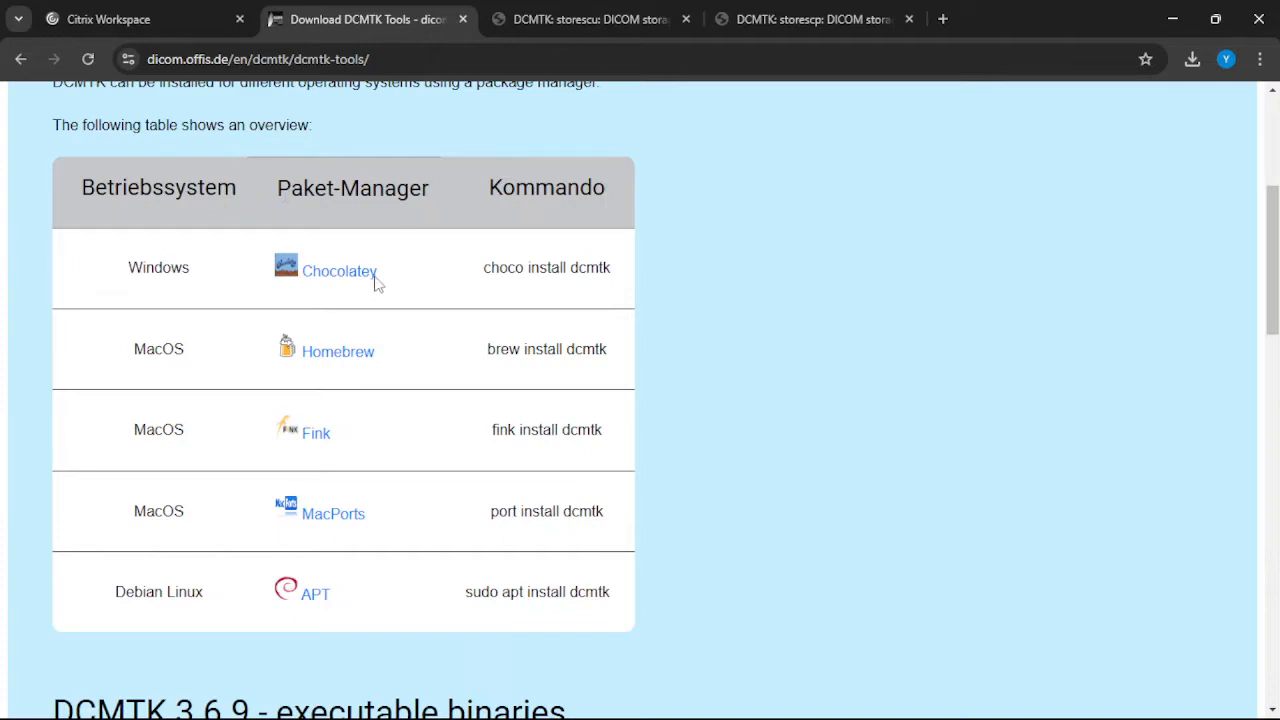
scroll(down, 3)
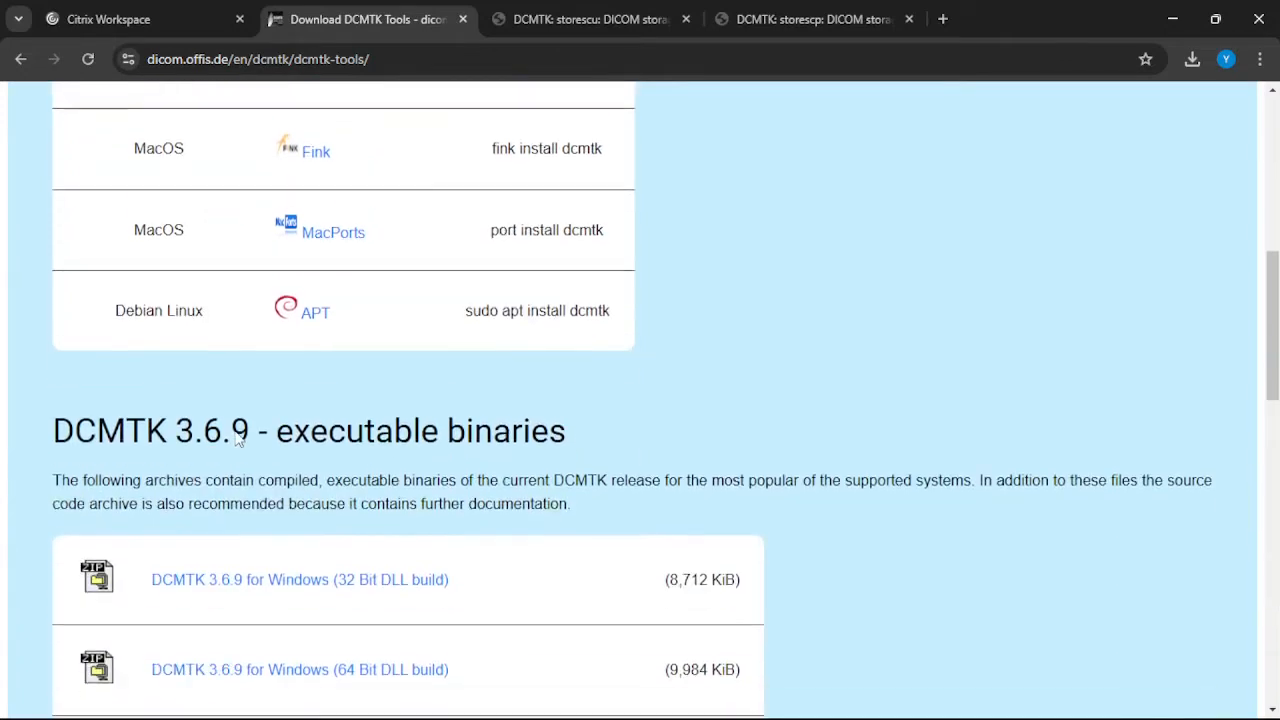
scroll(down, 3)
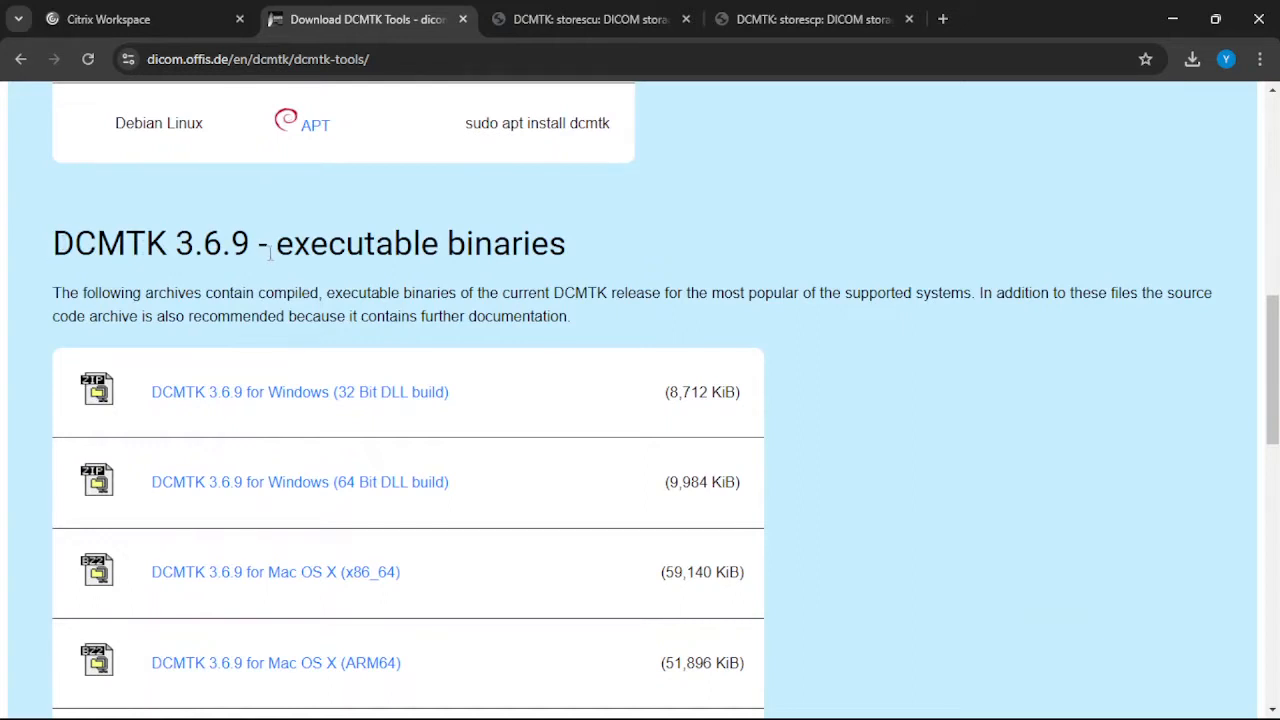
mouse_move(336, 471)
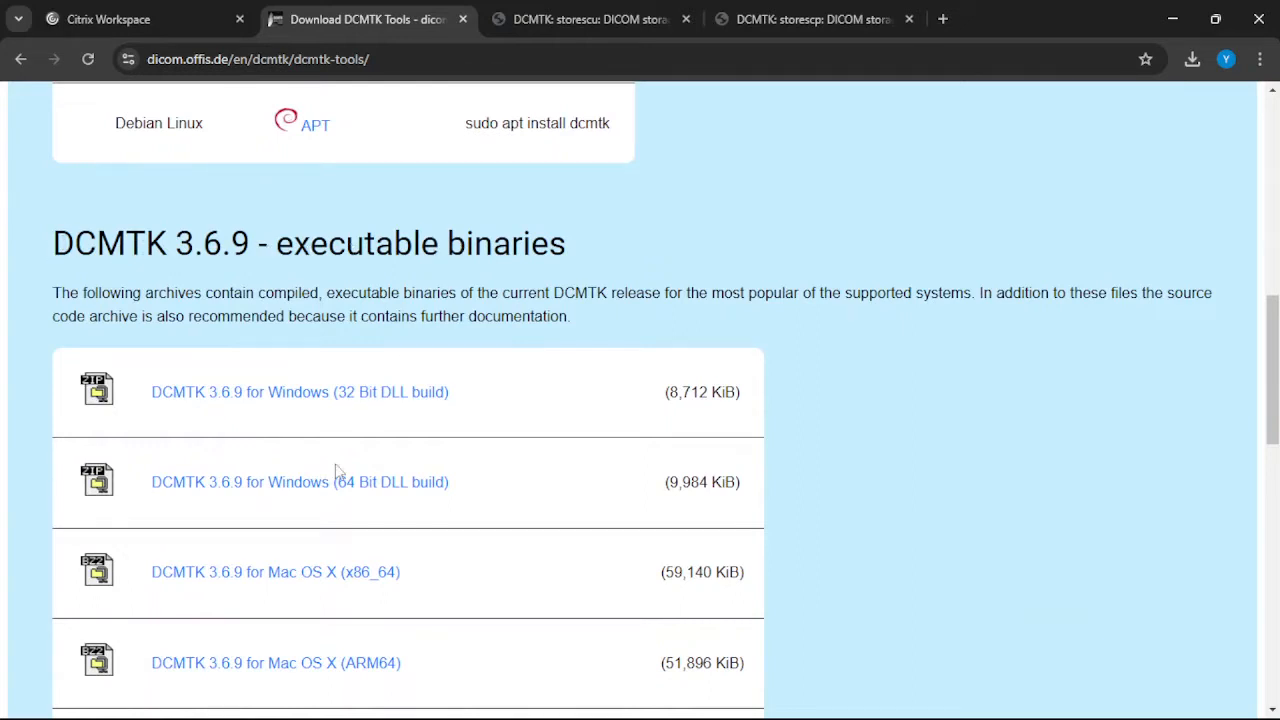
mouse_move(159, 457)
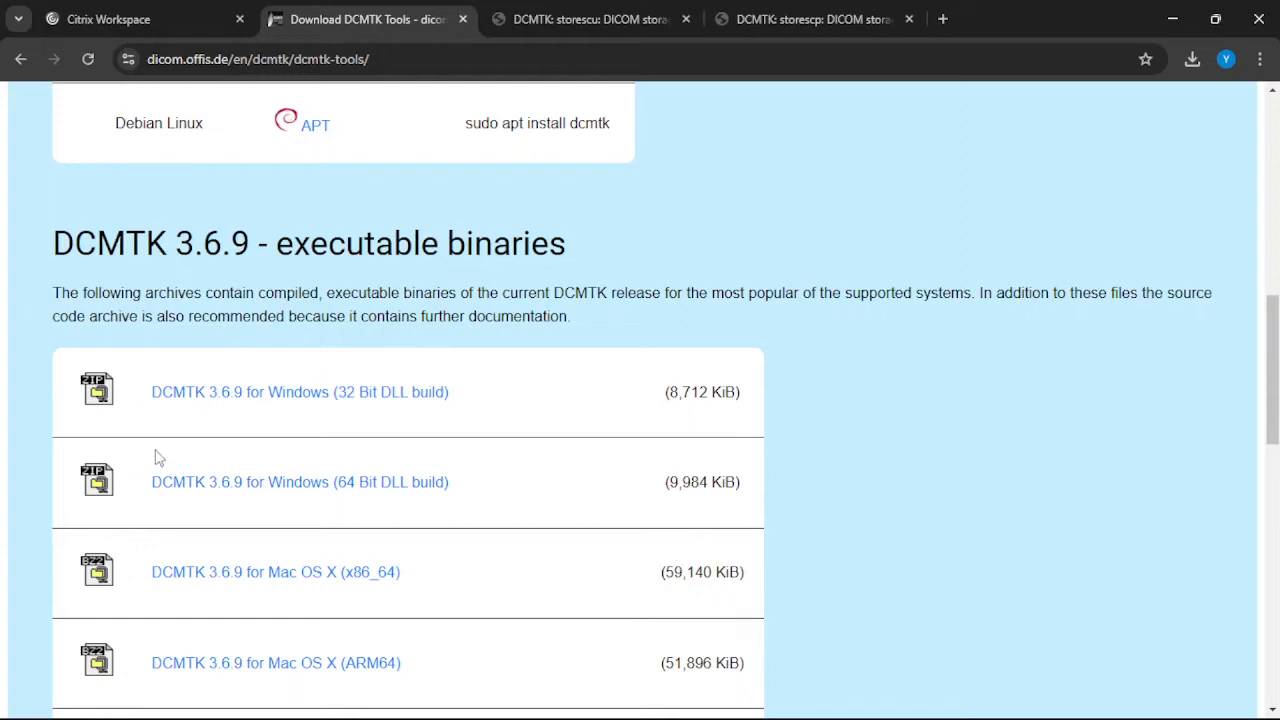
mouse_move(97, 477)
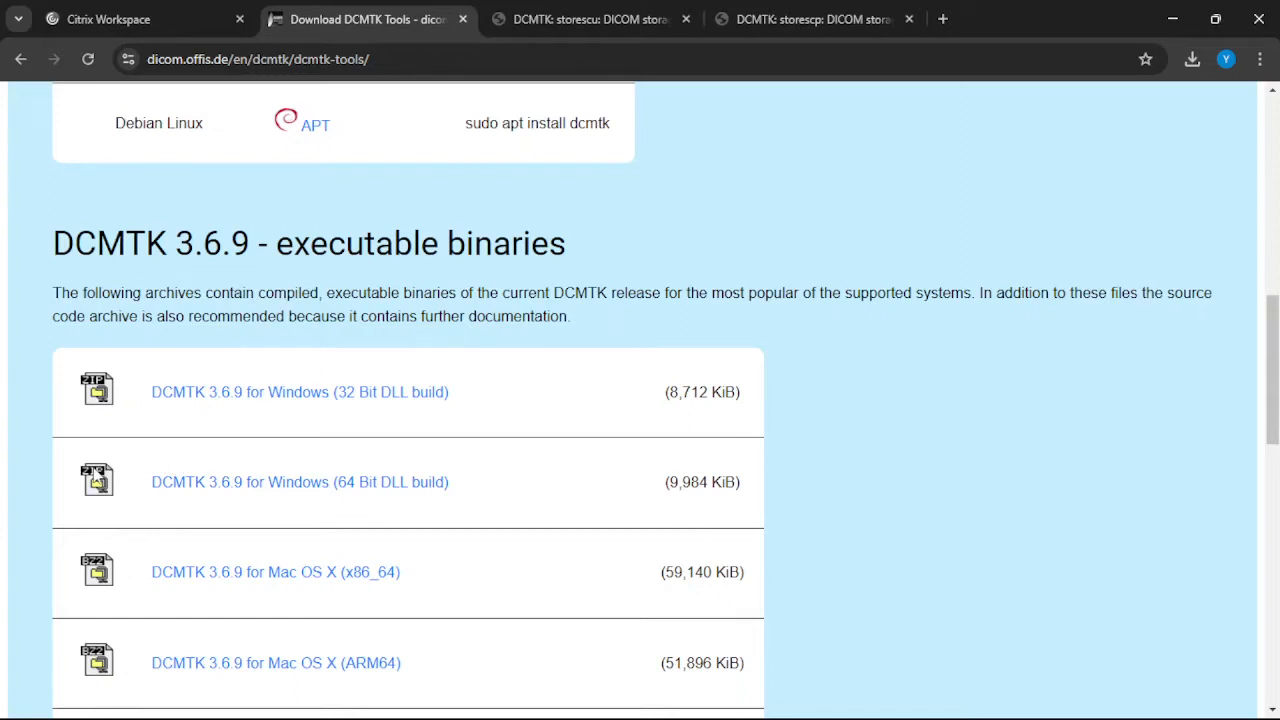
mouse_move(265, 490)
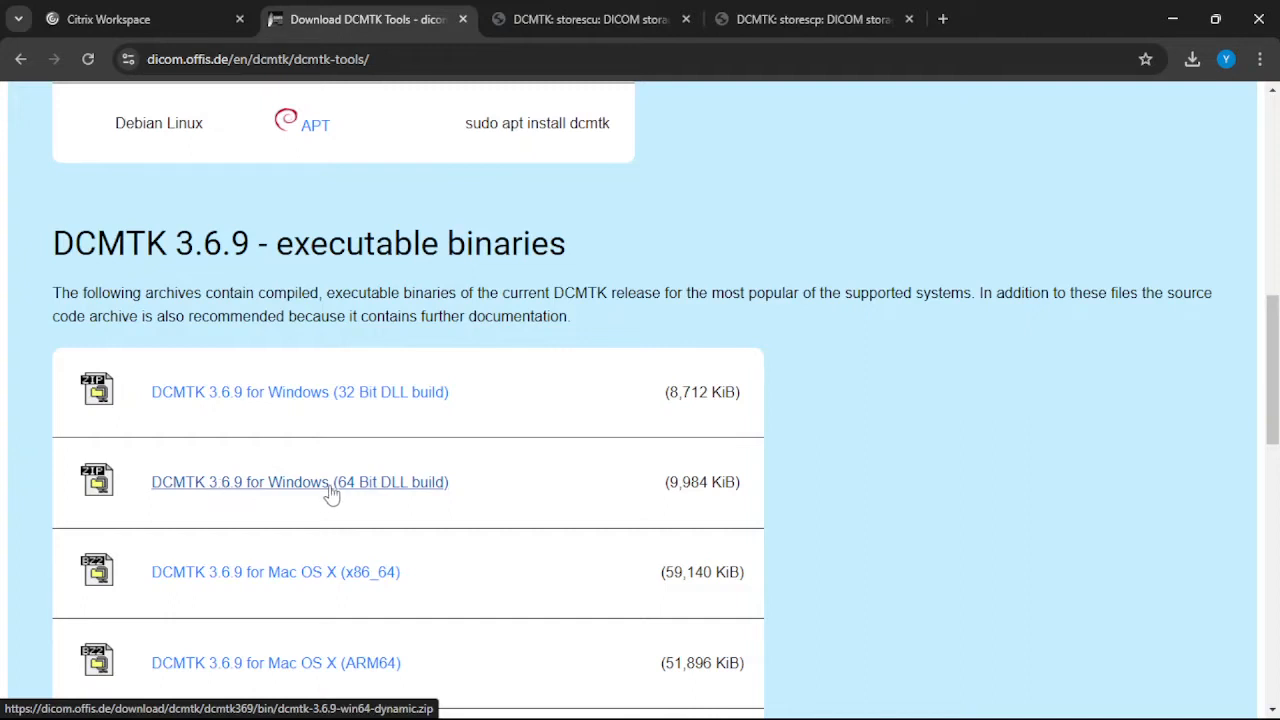
mouse_move(298, 493)
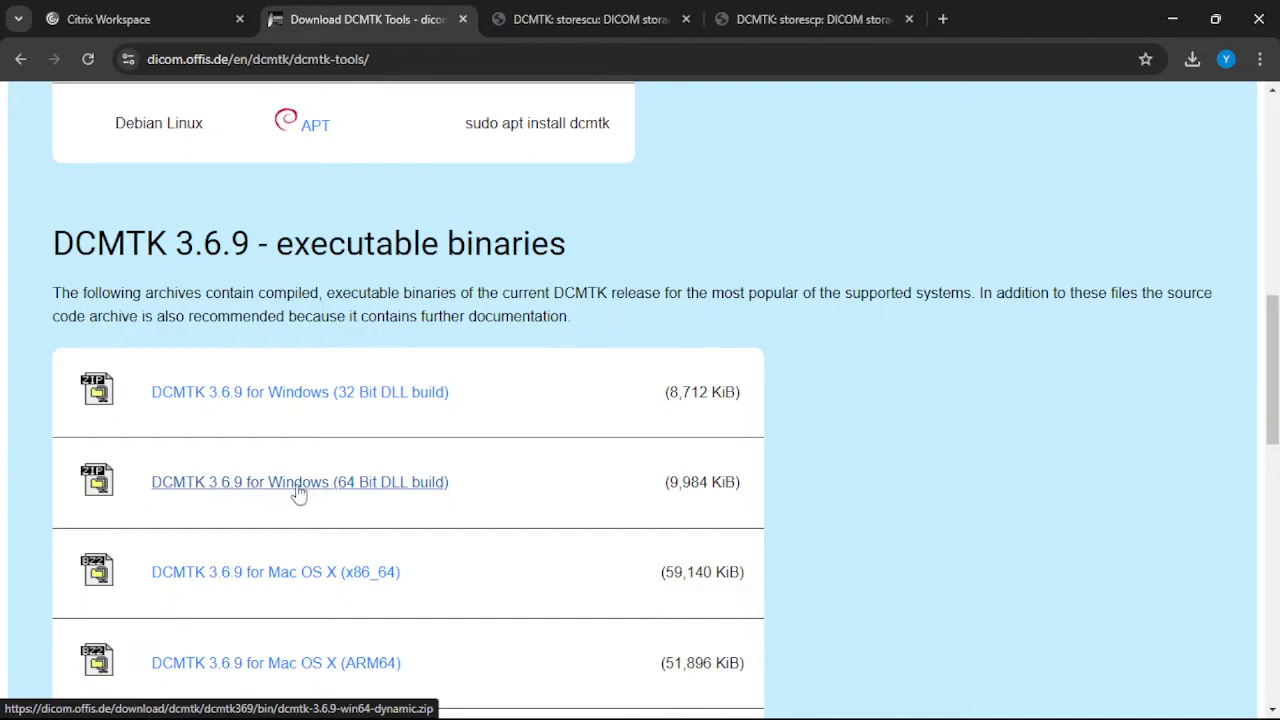
scroll(down, 3)
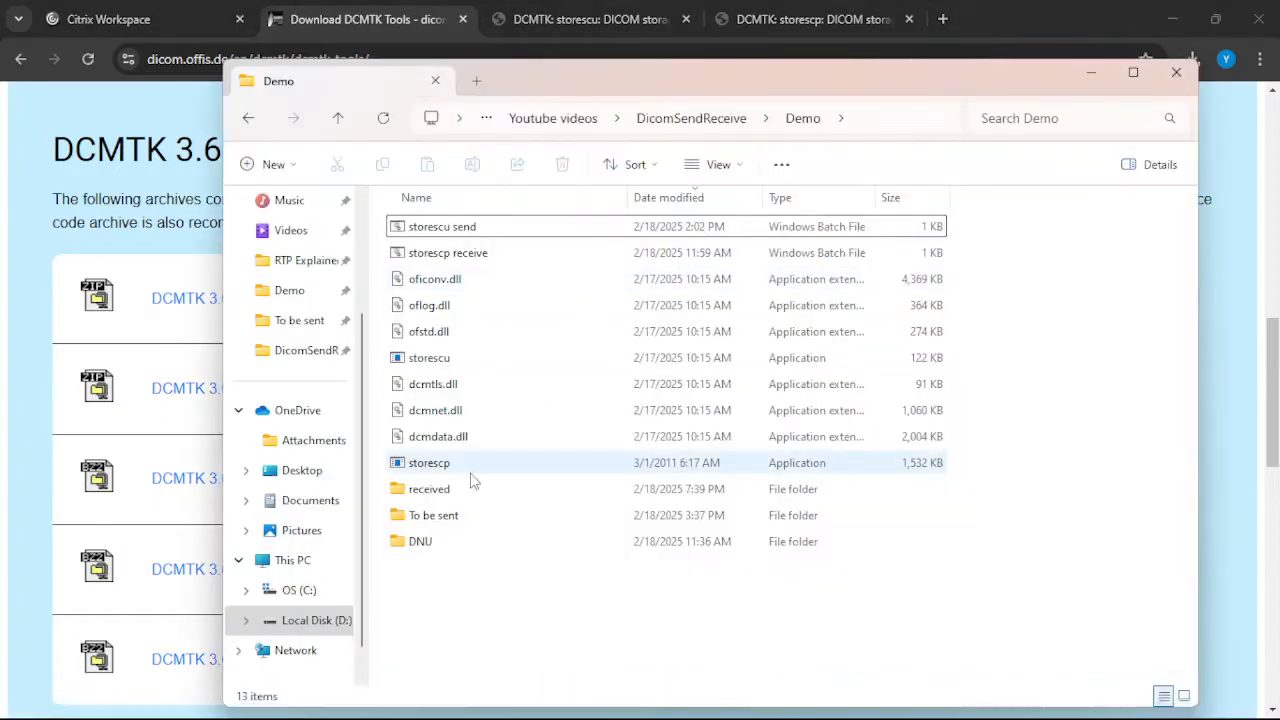
Point out storescp, storescu, oflog.dll and dcmdata.dll in the Demo folder, then minimize it.
click(429, 462)
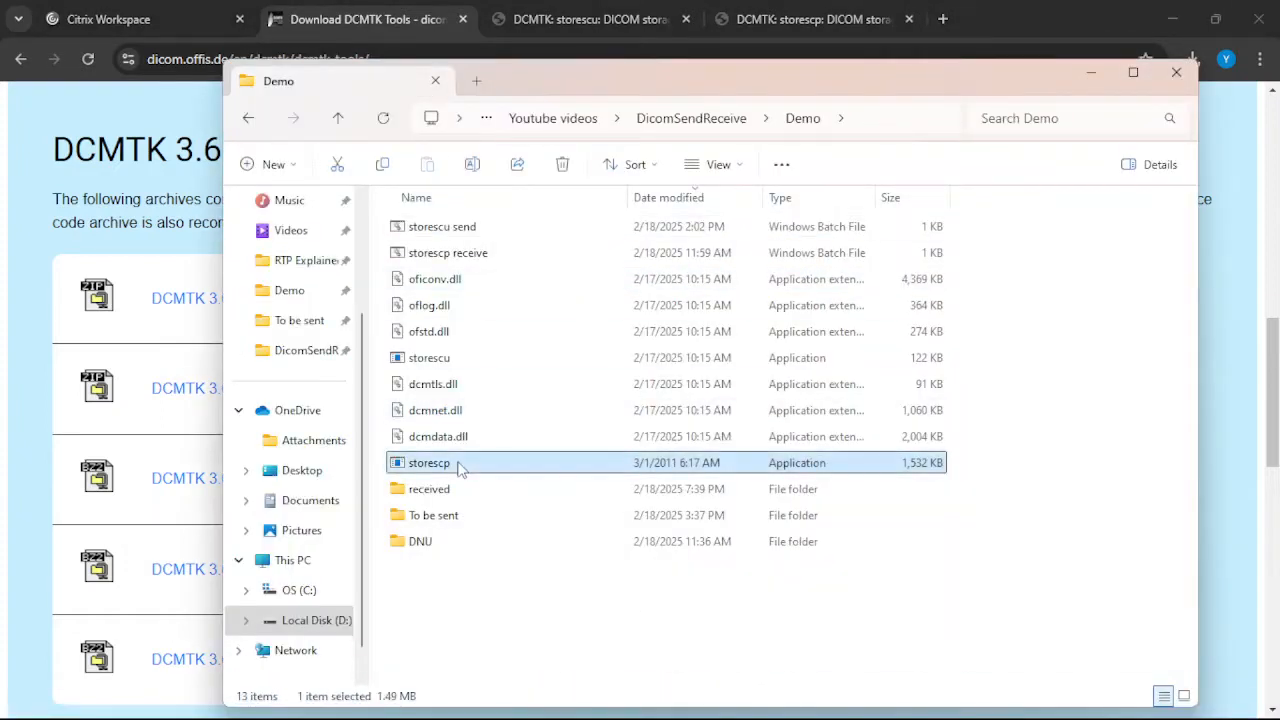
click(429, 357)
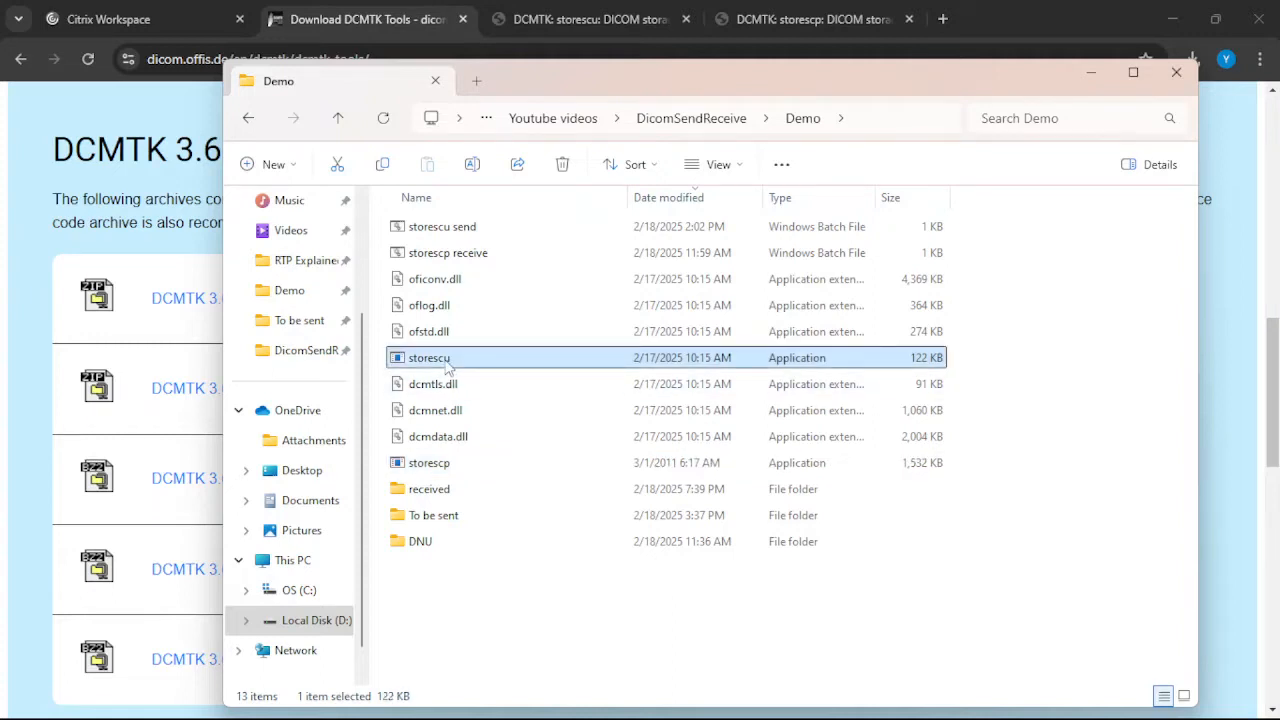
mouse_move(428, 462)
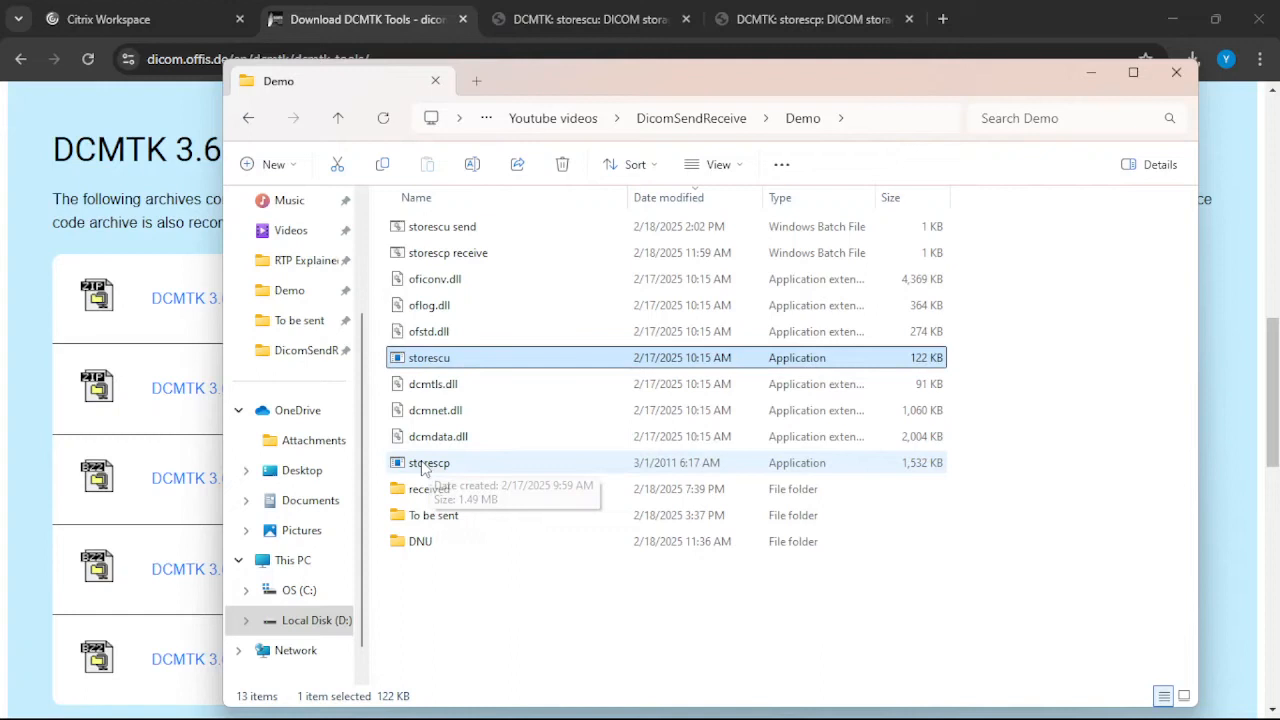
mouse_move(455, 462)
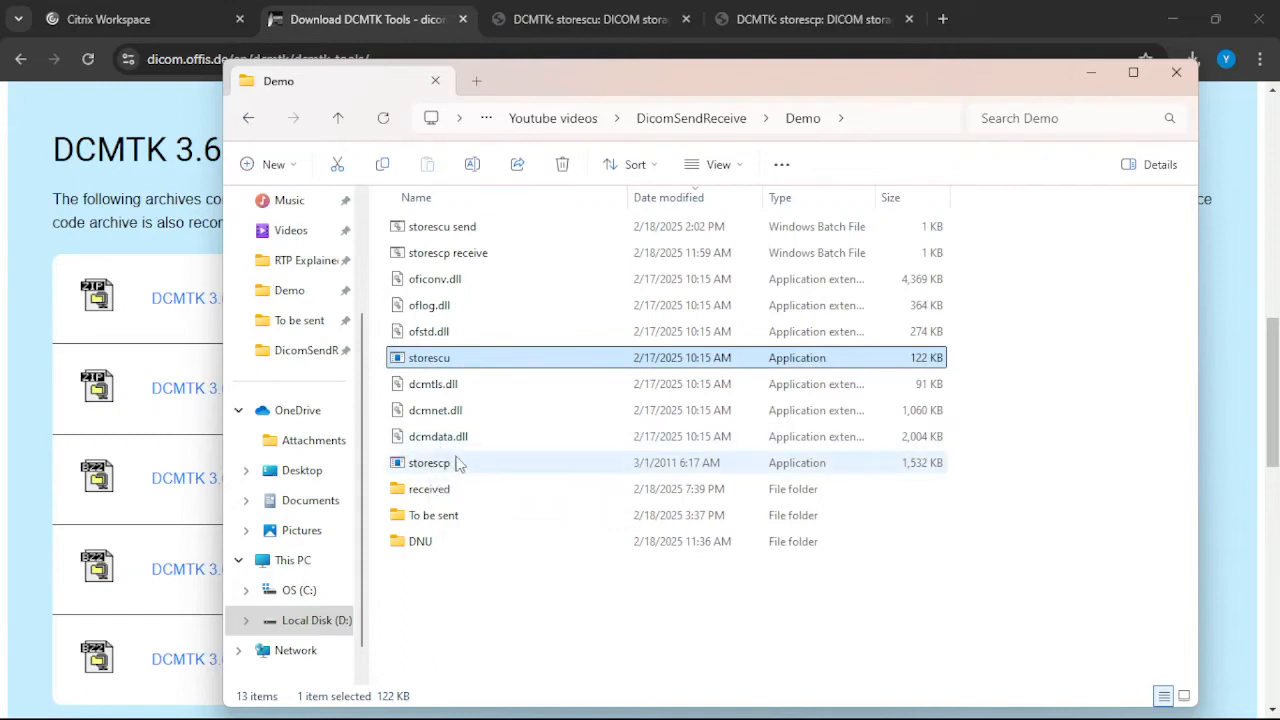
click(429, 357)
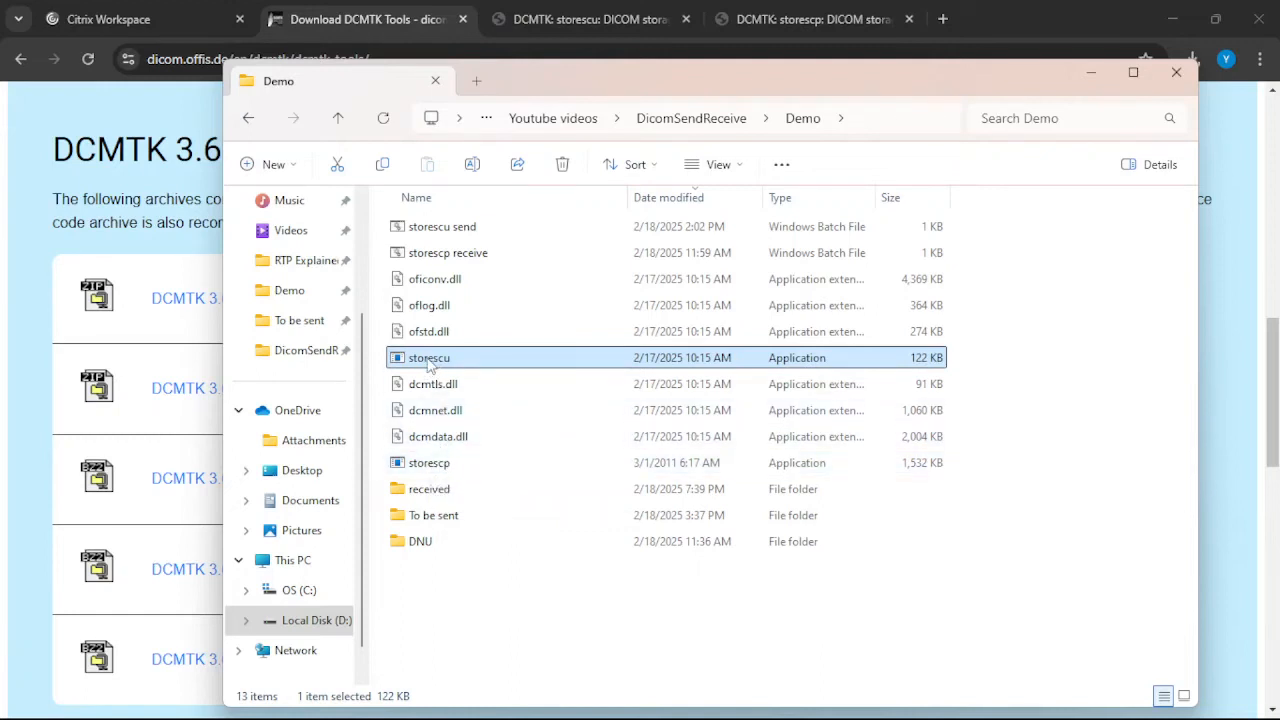
click(430, 305)
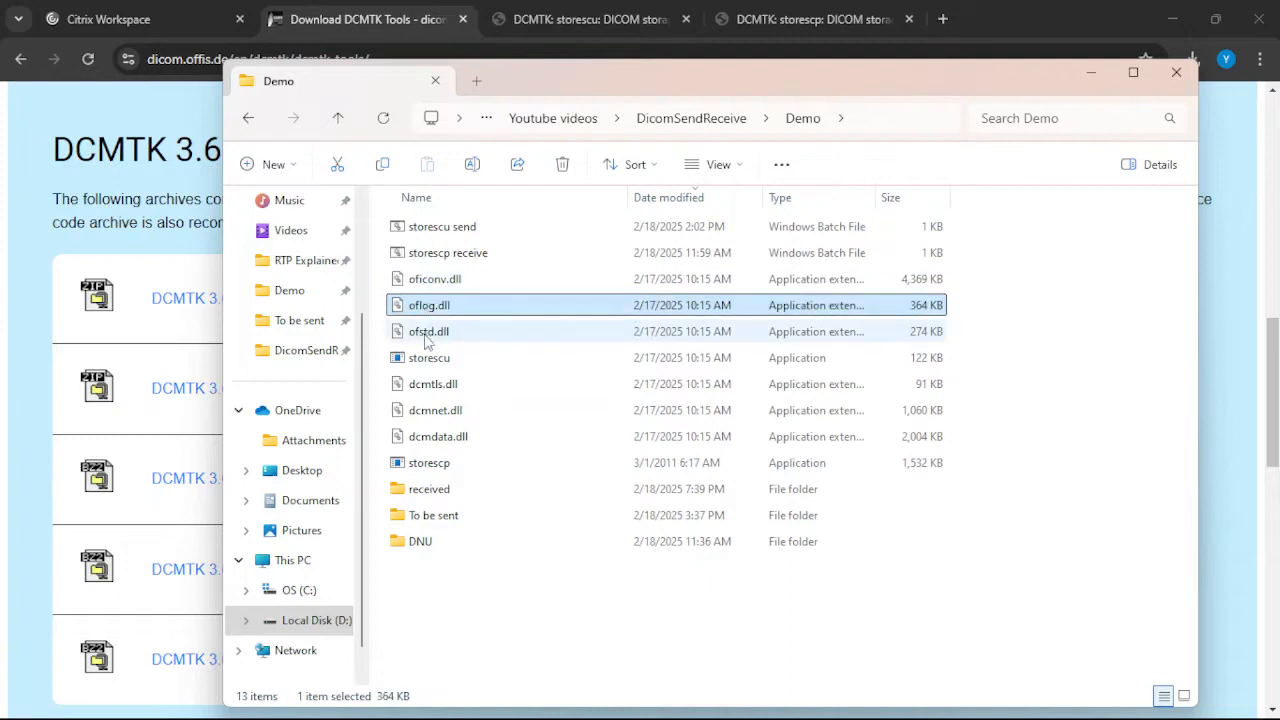
click(435, 410)
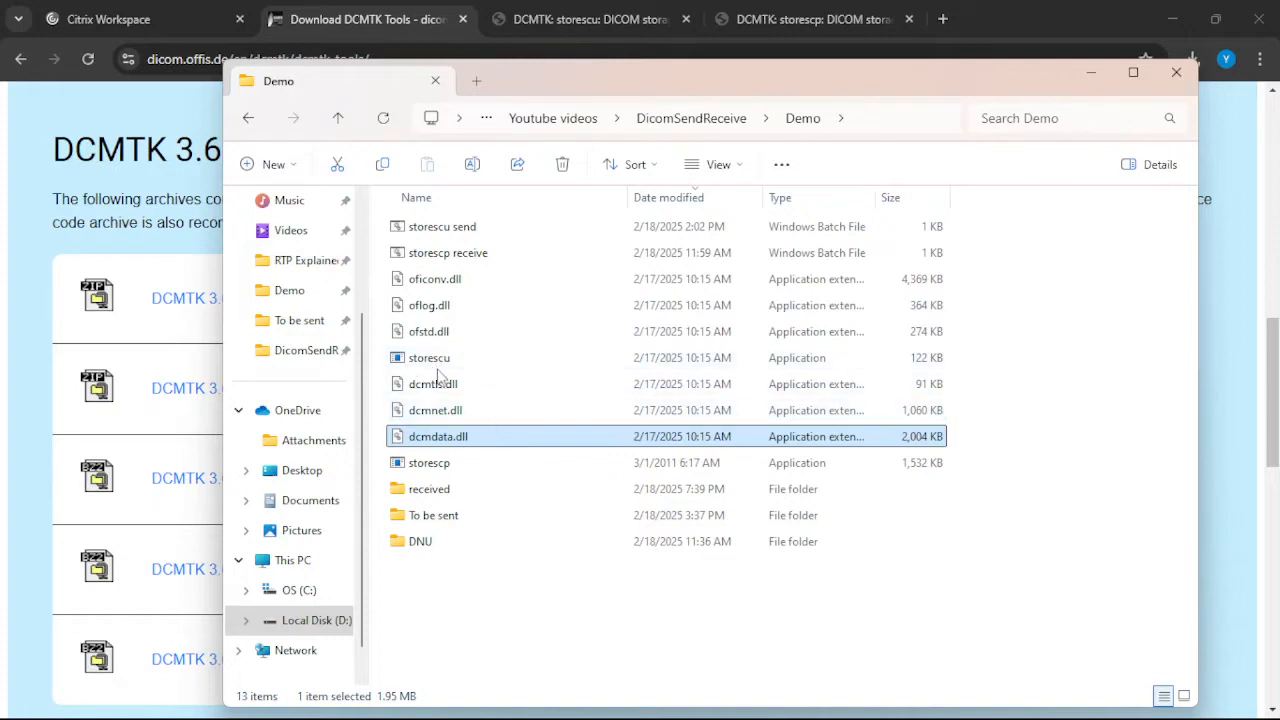
mouse_move(1088, 75)
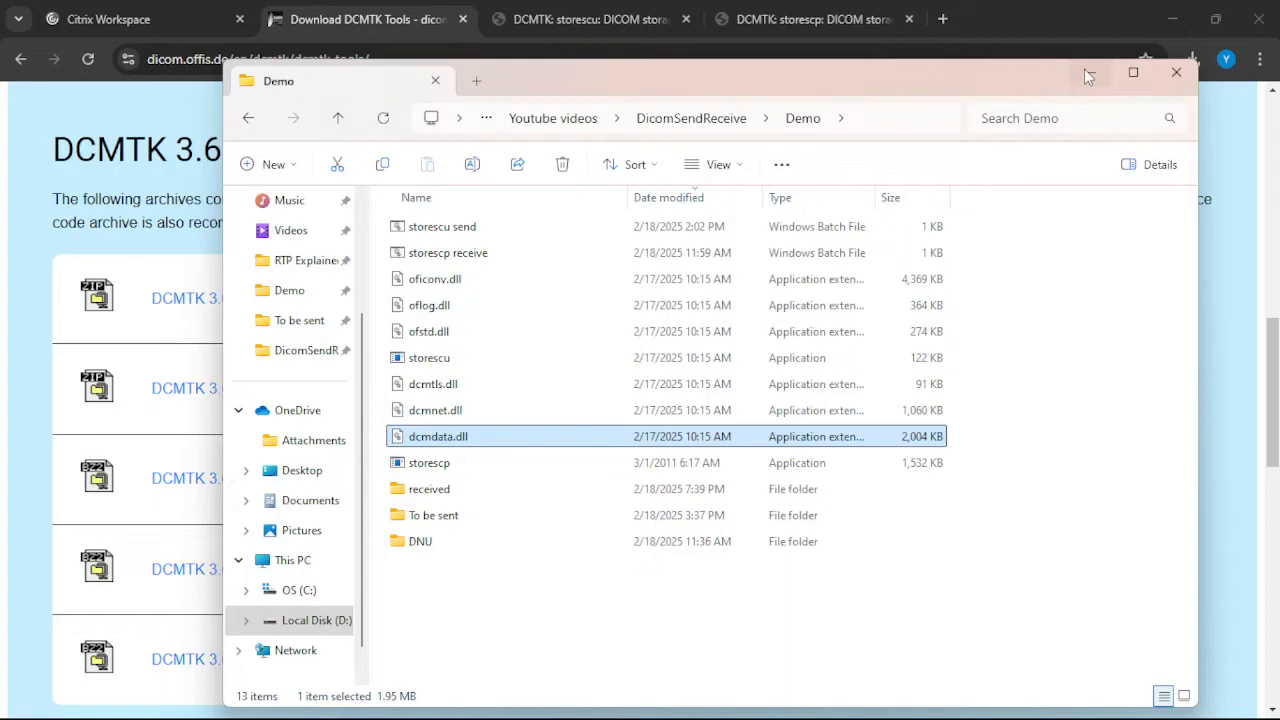
click(590, 19)
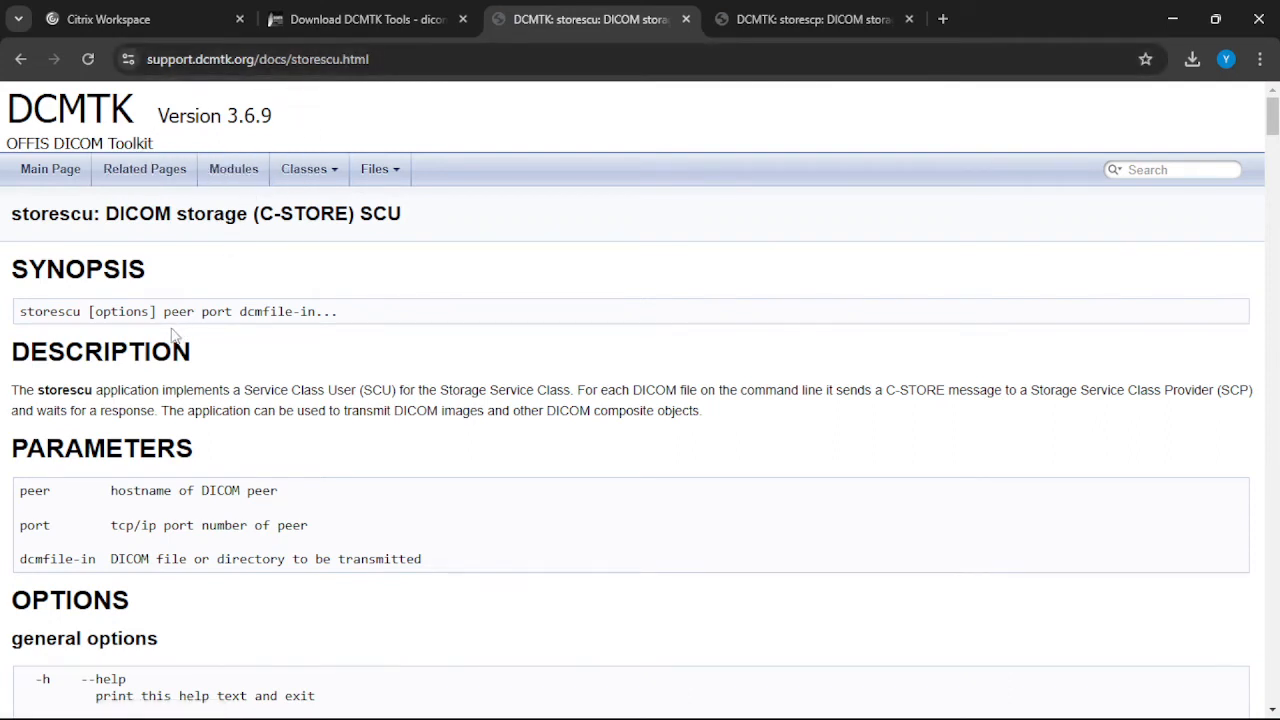
Scroll the storescu documentation through its options down to the network options section.
scroll(down, 3)
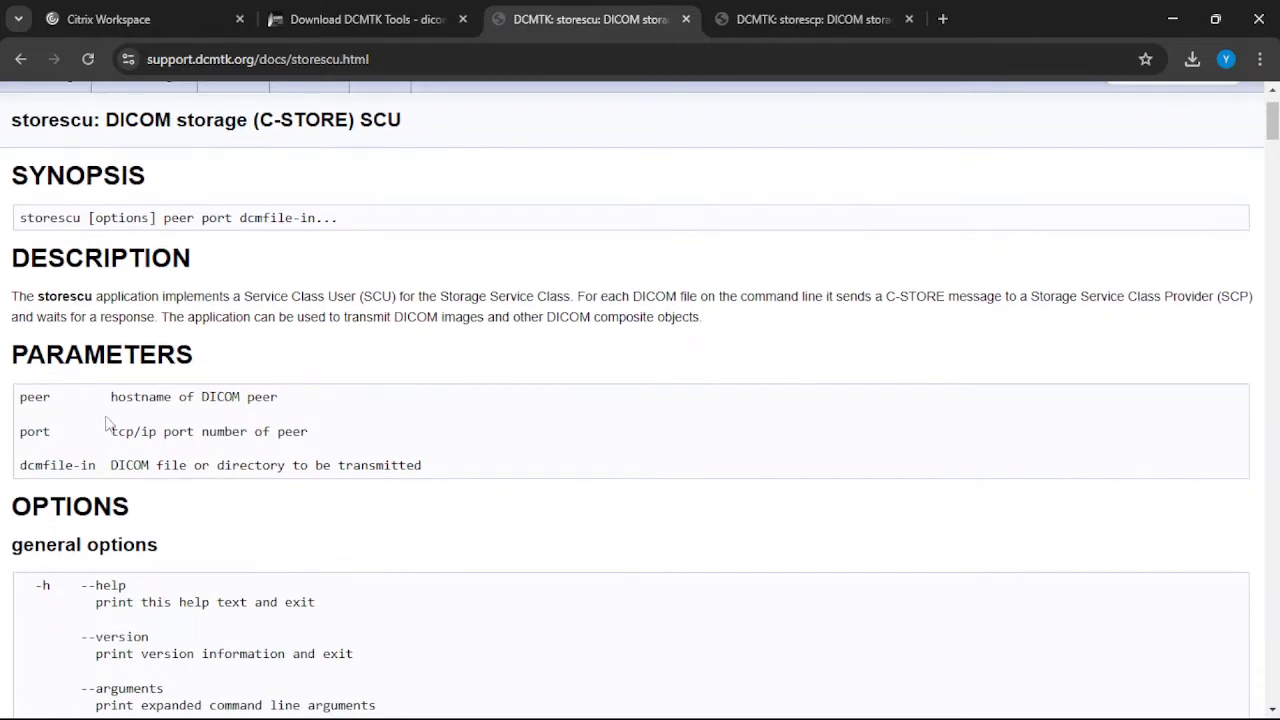
mouse_move(165, 207)
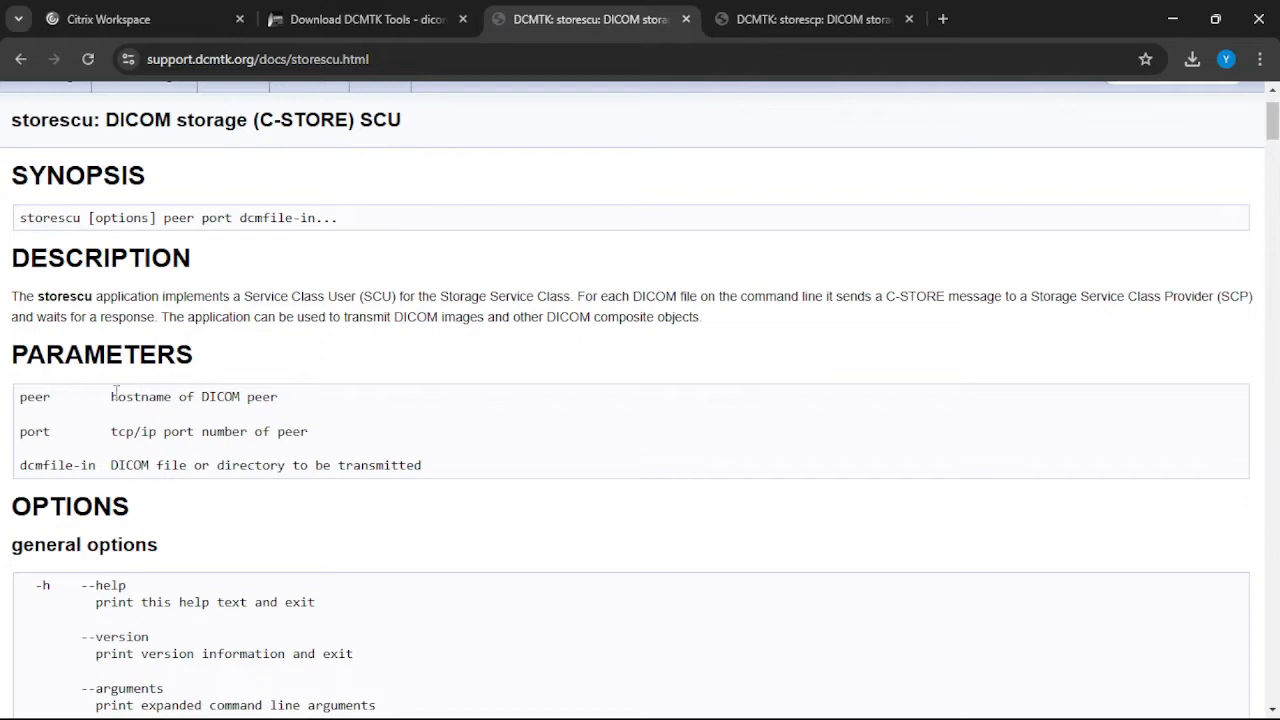
mouse_move(160, 391)
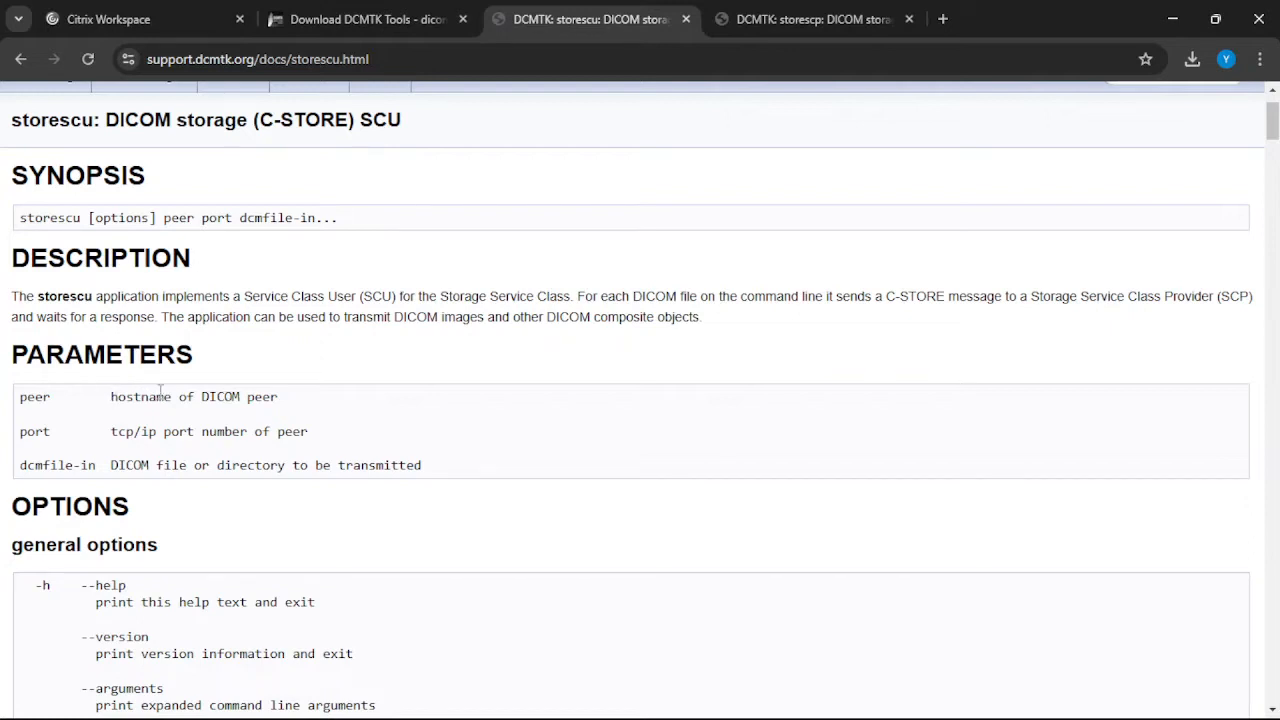
mouse_move(143, 434)
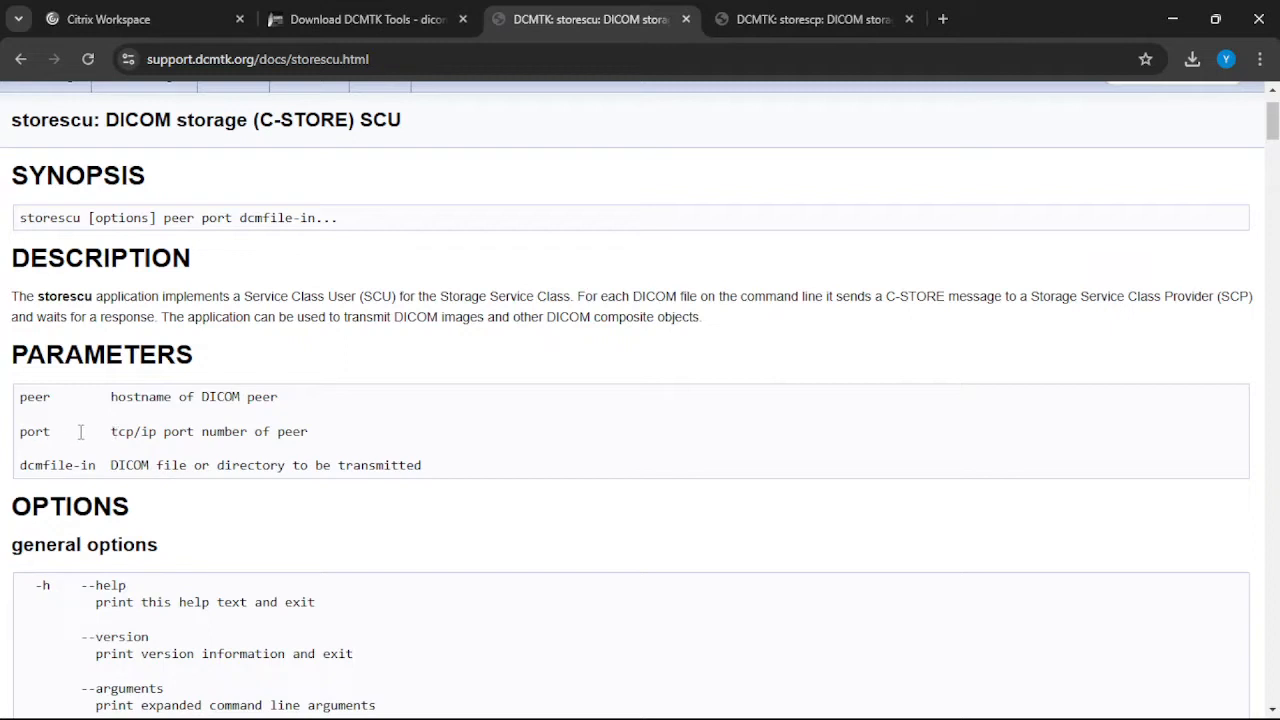
scroll(down, 3)
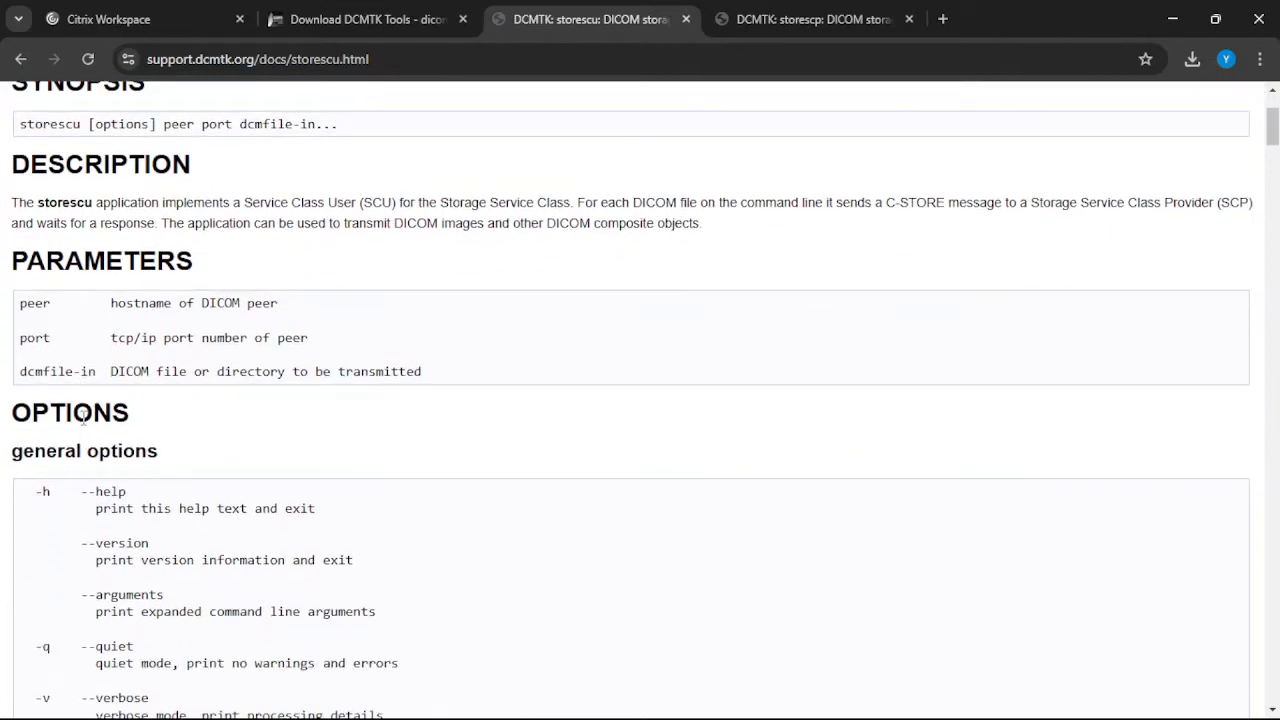
scroll(down, 3)
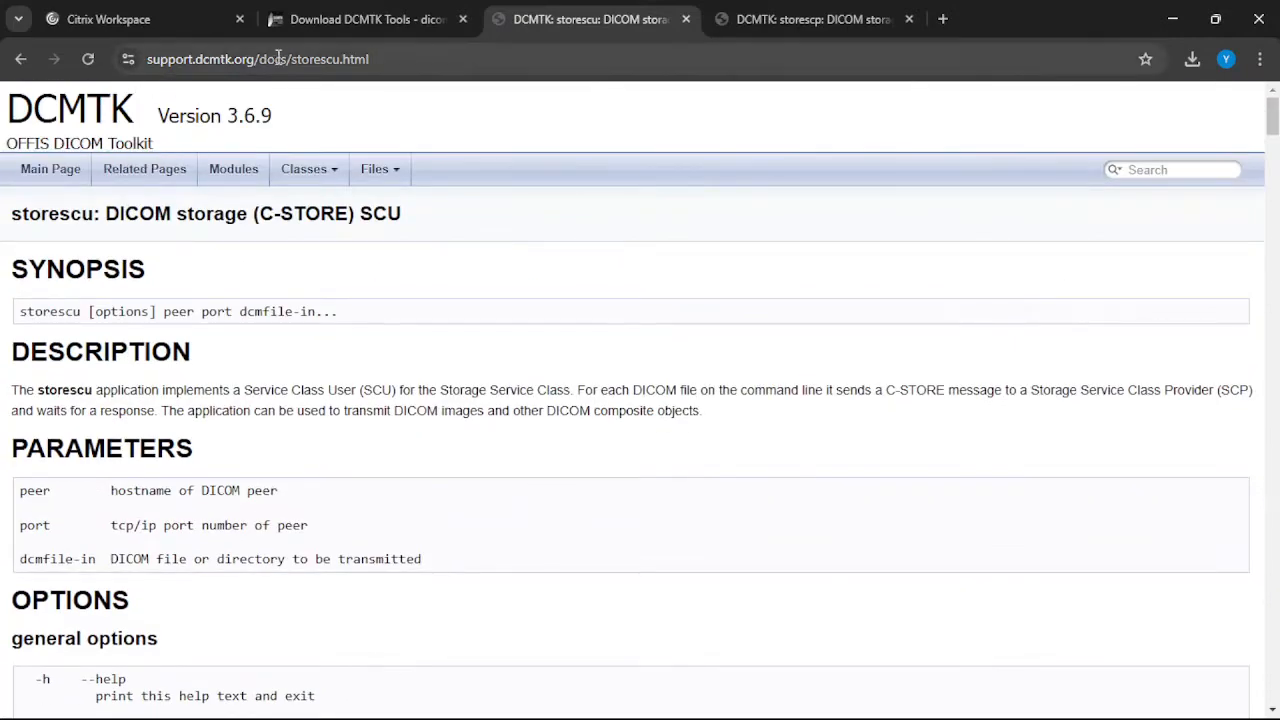
scroll(down, 3)
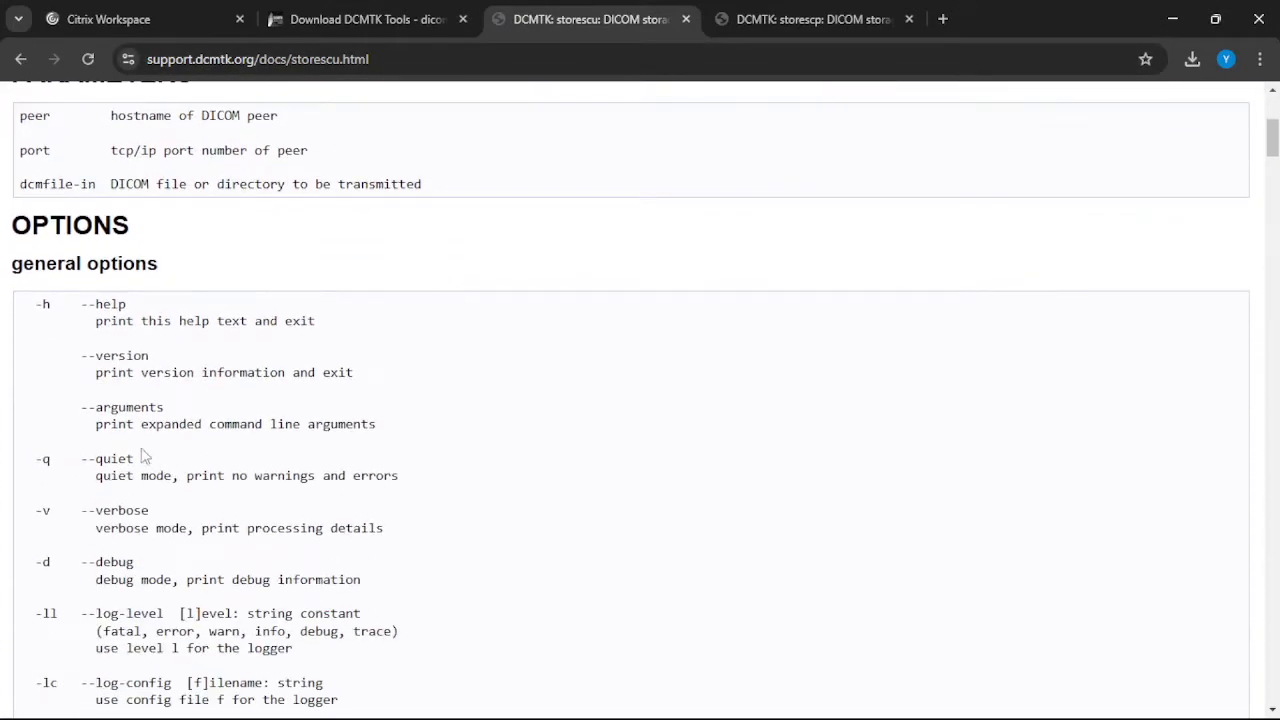
scroll(down, 3)
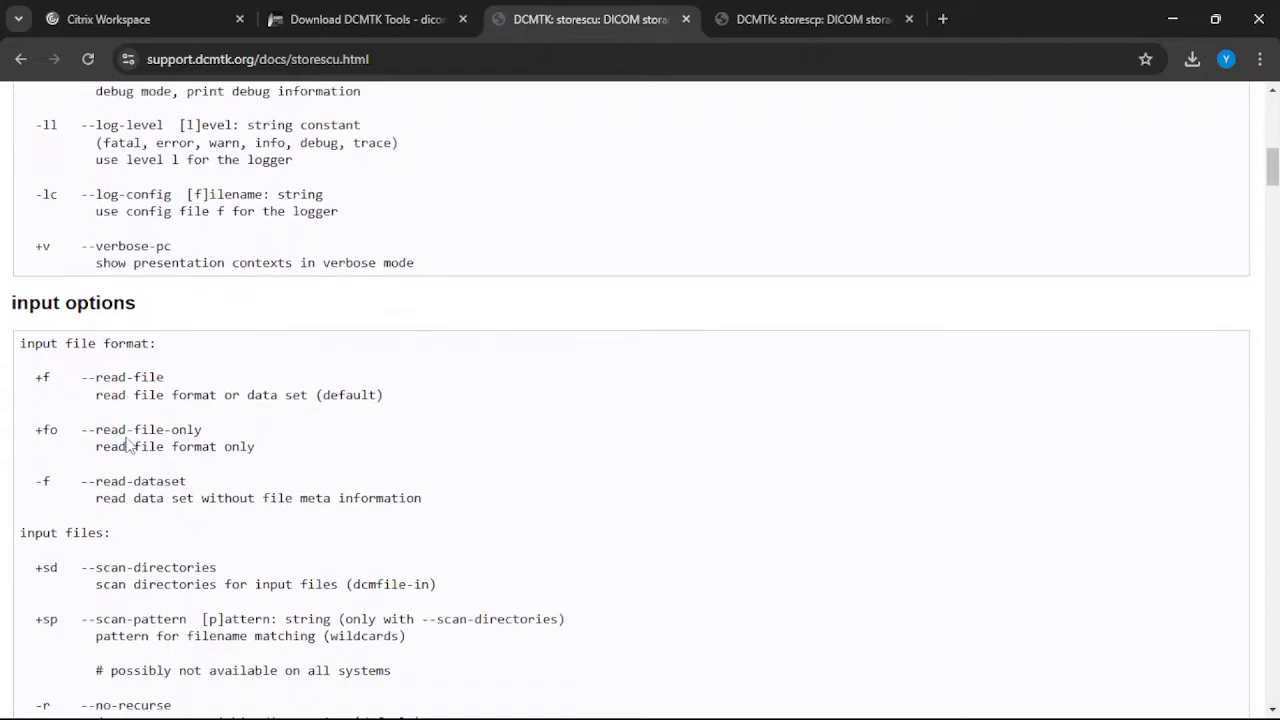
scroll(down, 3)
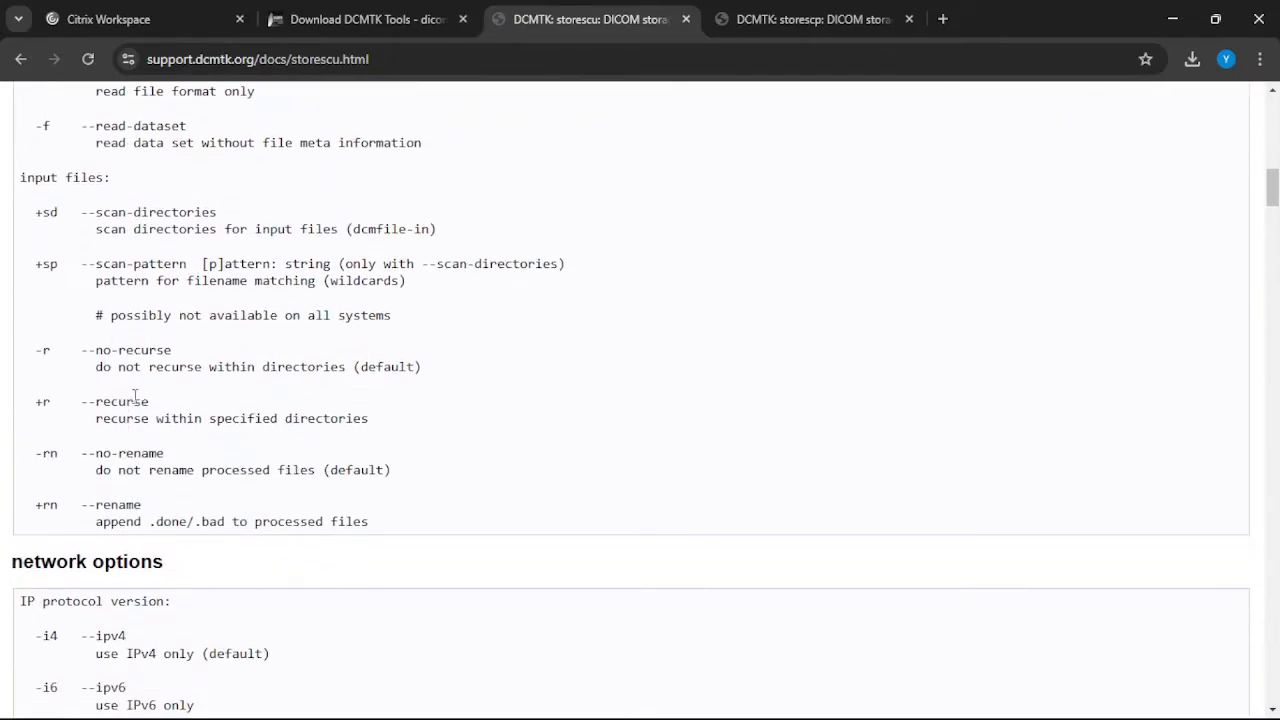
scroll(down, 3)
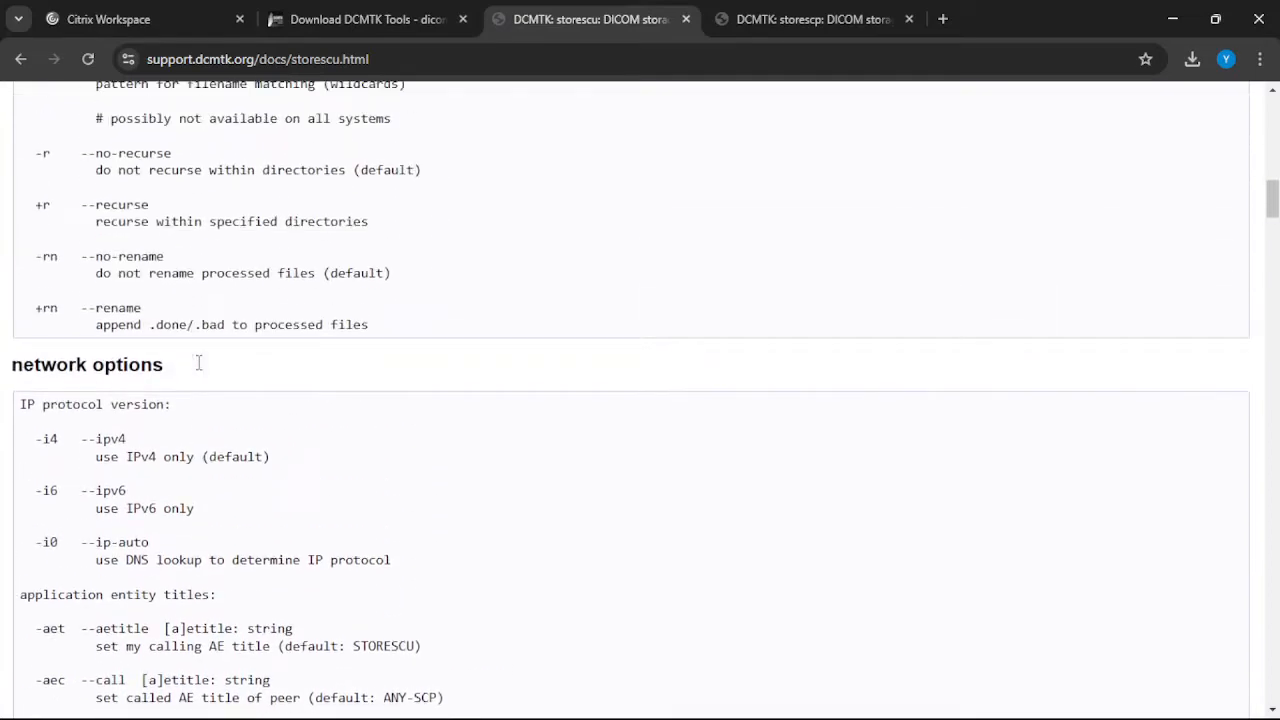
click(813, 19)
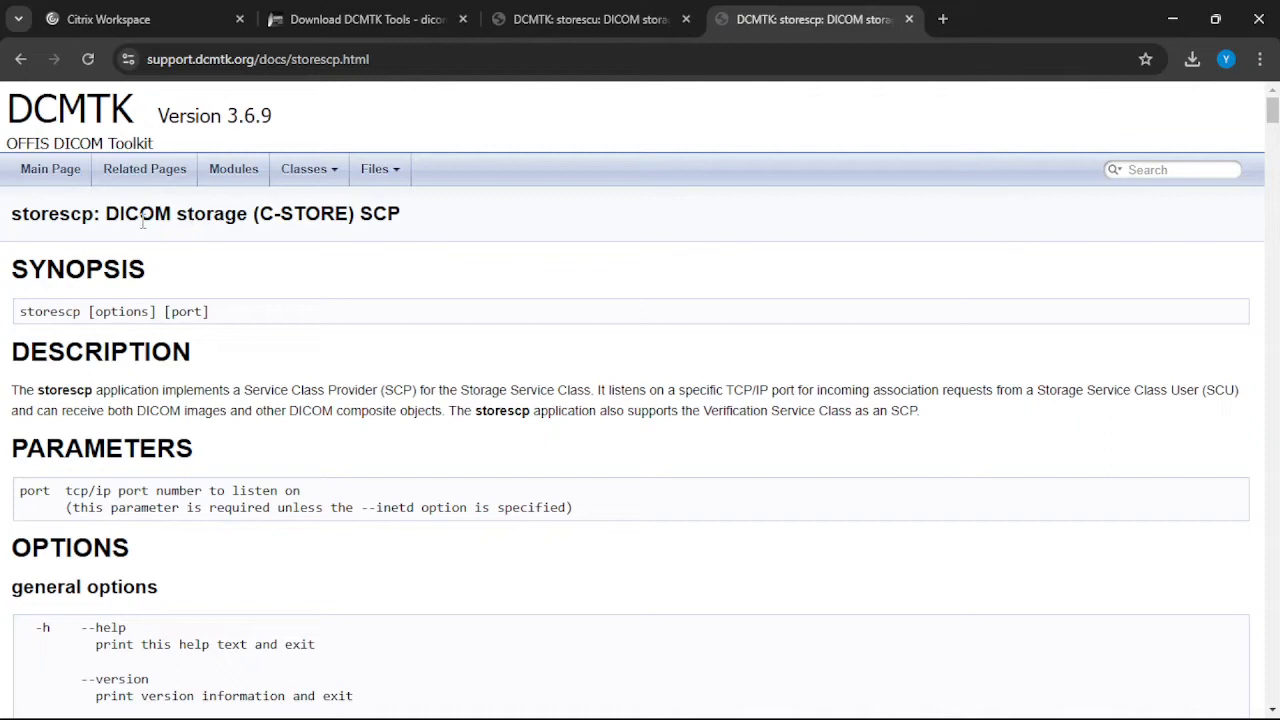
mouse_move(243, 345)
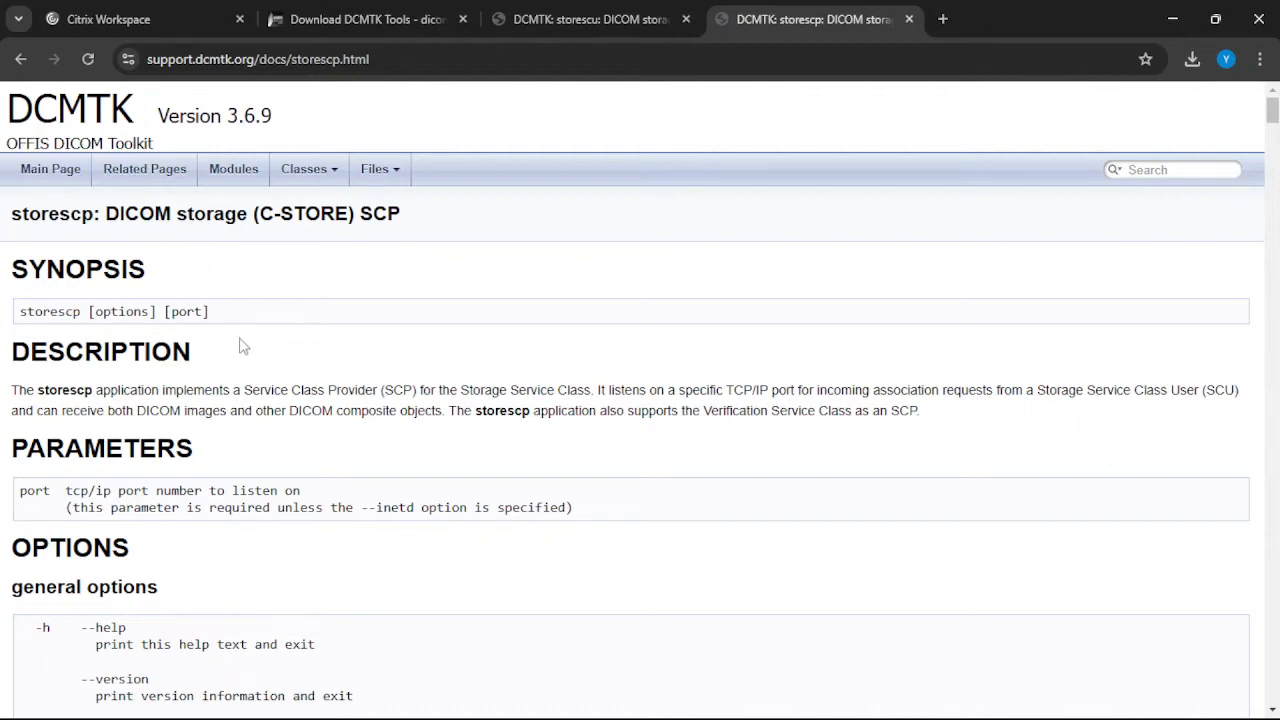
Highlight storescp's port parameter and scroll through its general, multi-process and network options.
scroll(down, 3)
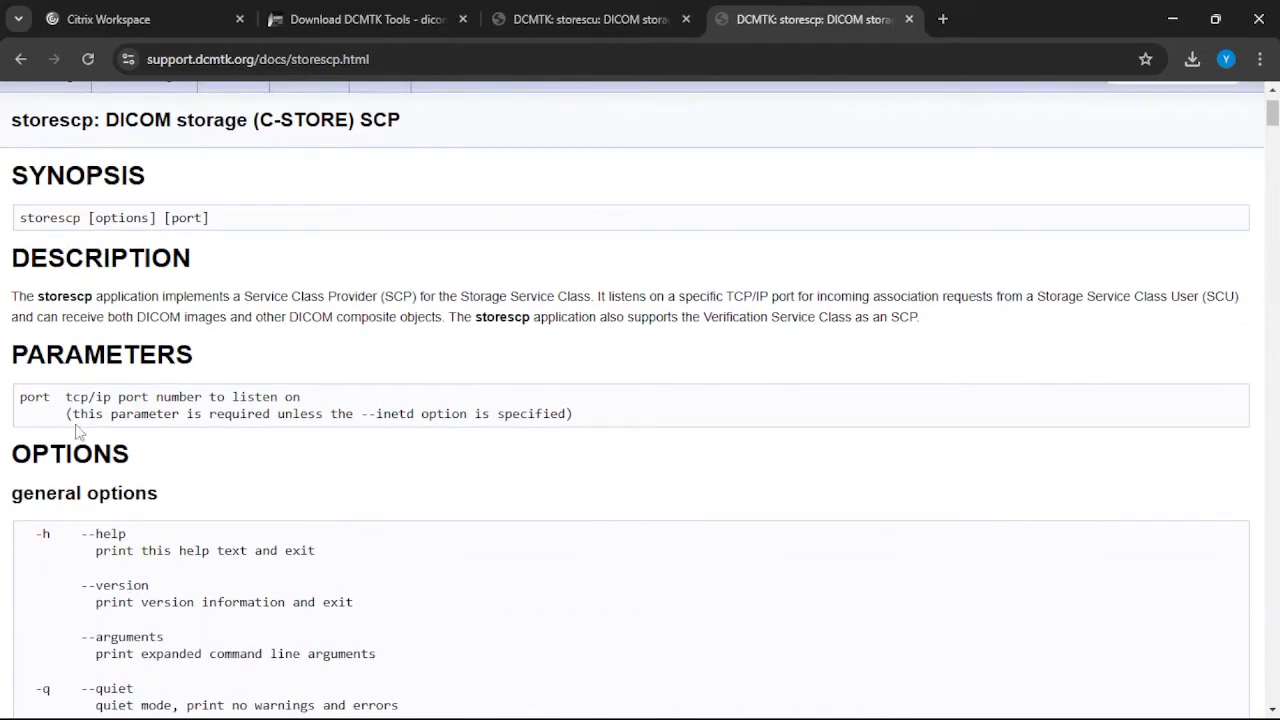
scroll(down, 3)
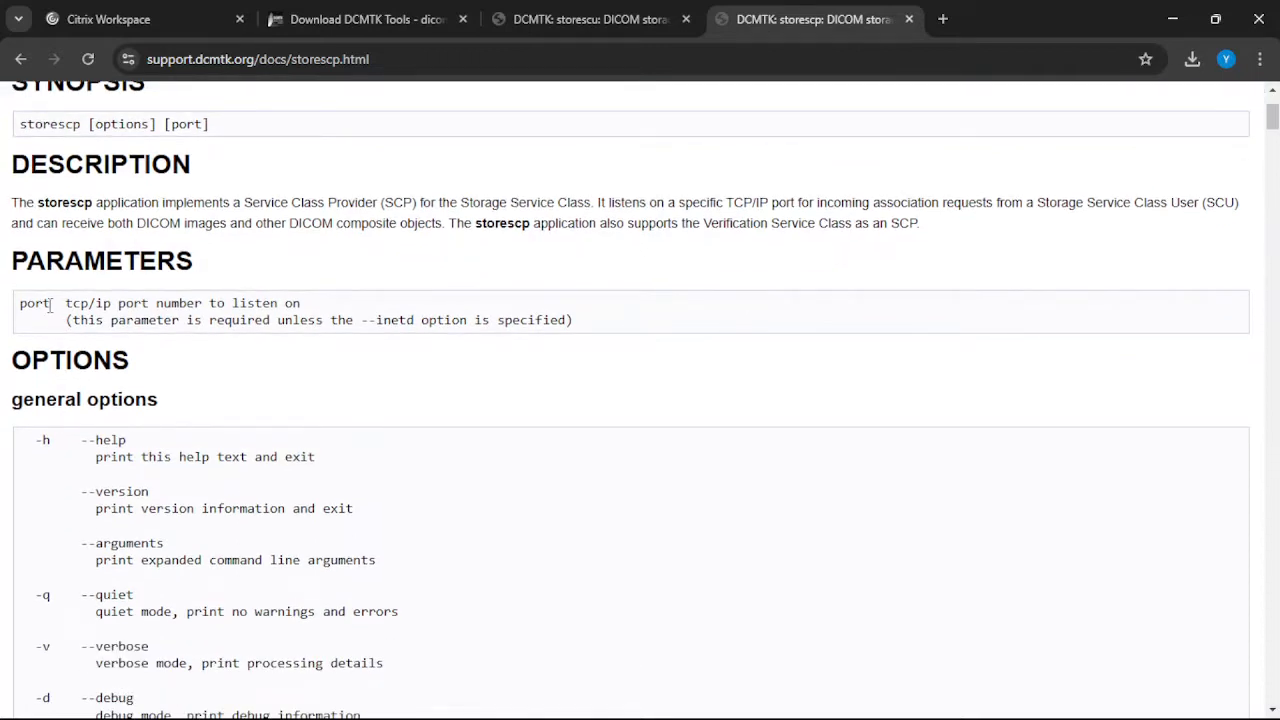
double_click(35, 303)
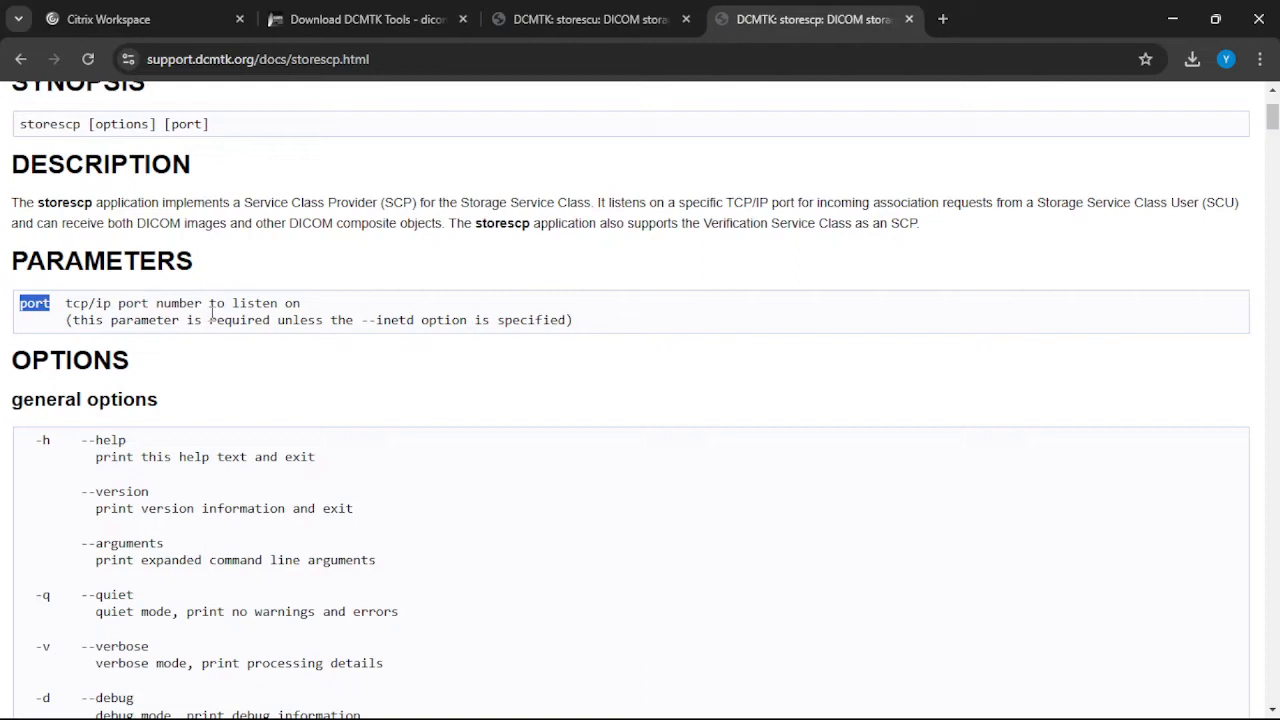
scroll(down, 3)
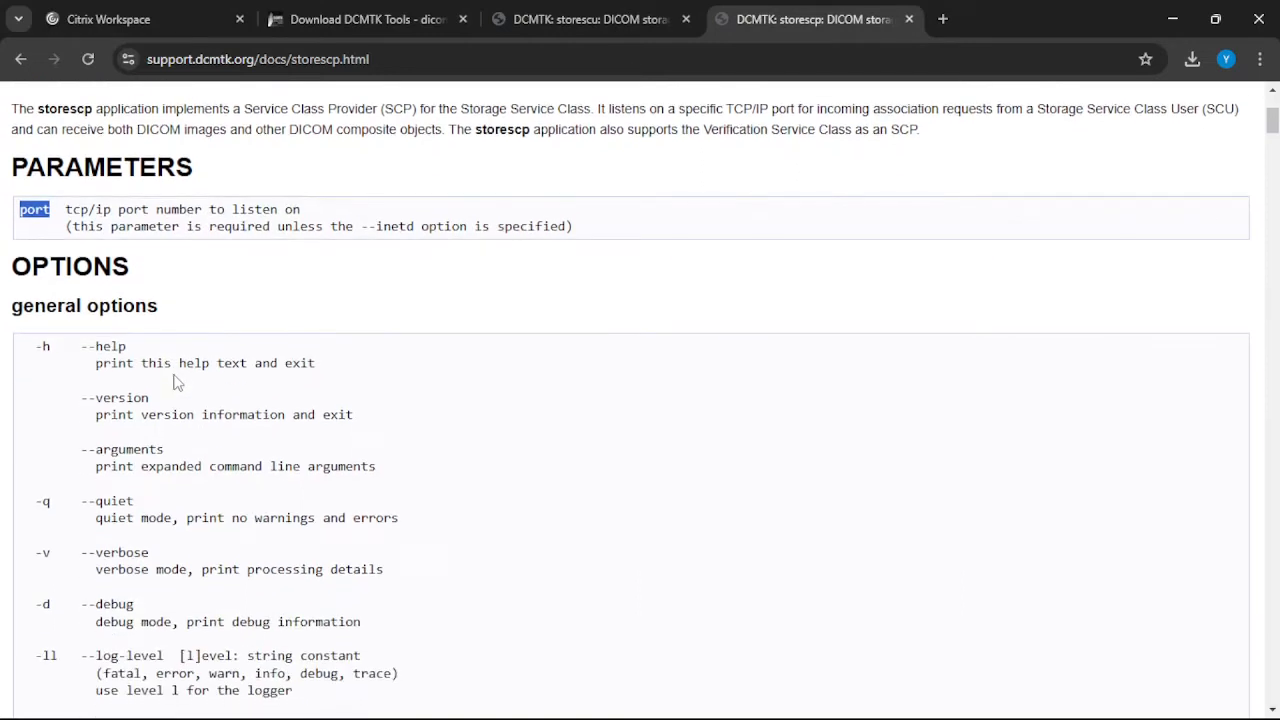
scroll(down, 3)
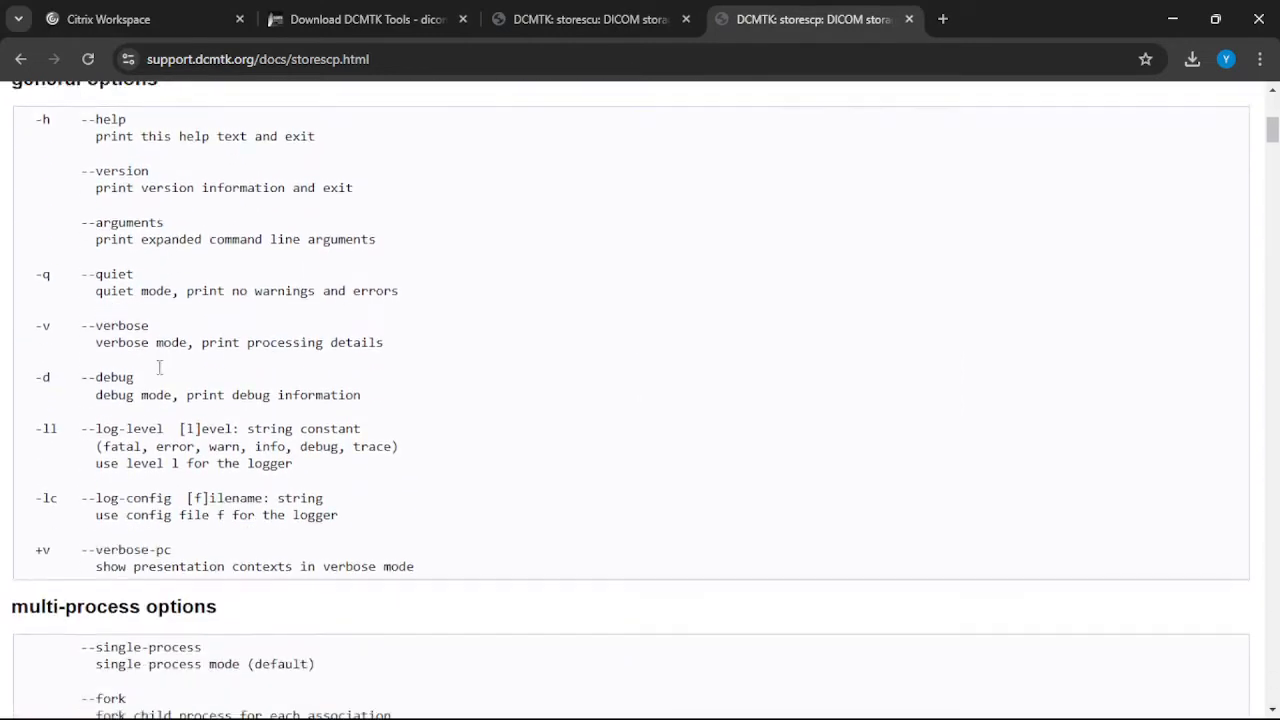
scroll(down, 3)
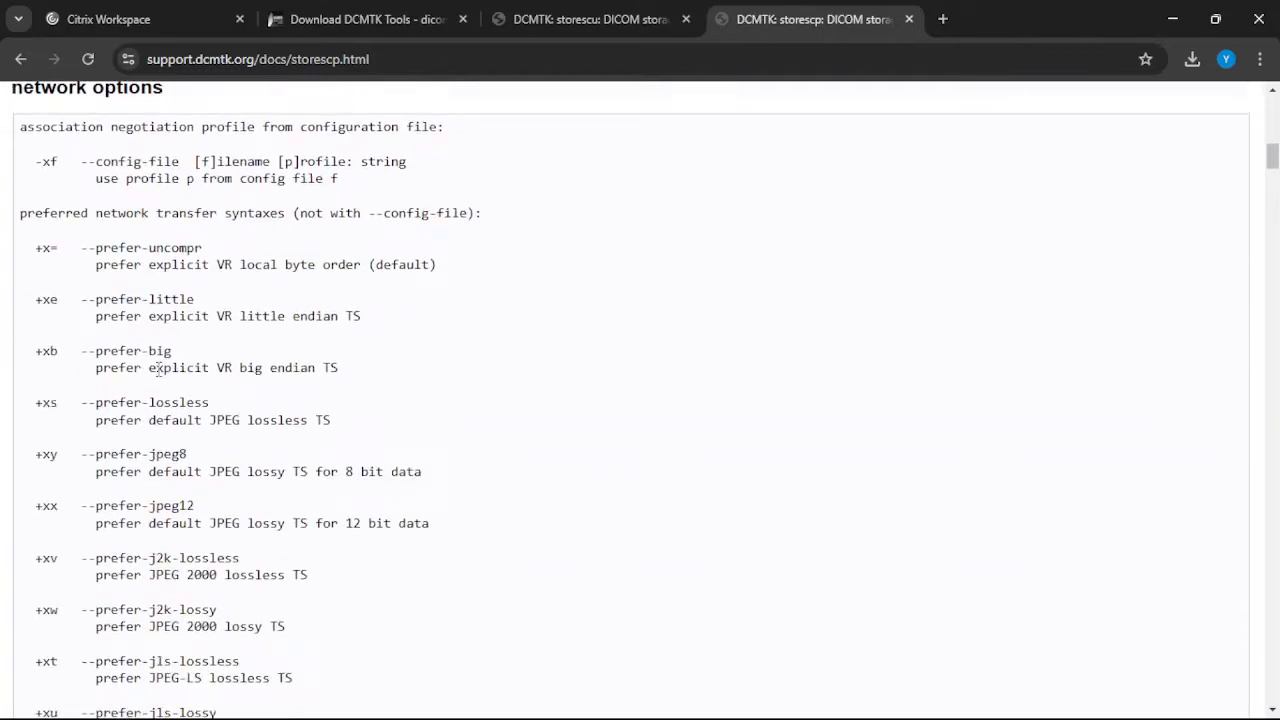
scroll(down, 3)
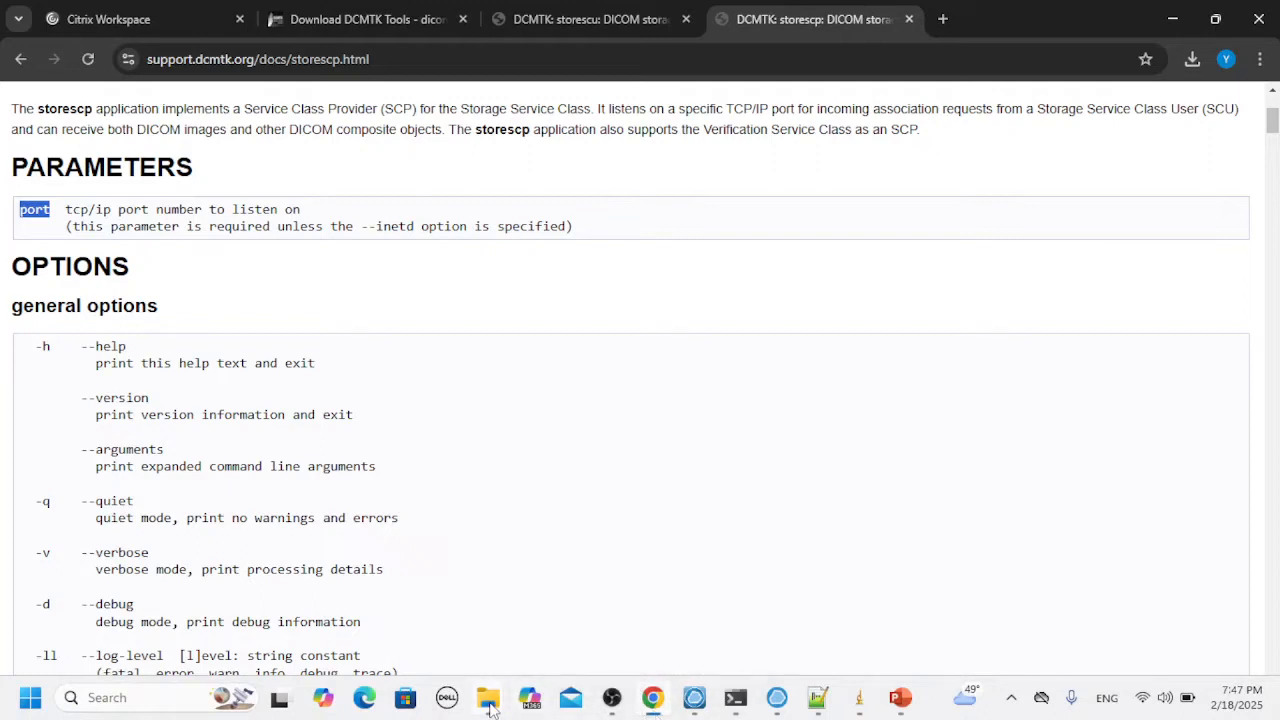
mouse_move(488, 697)
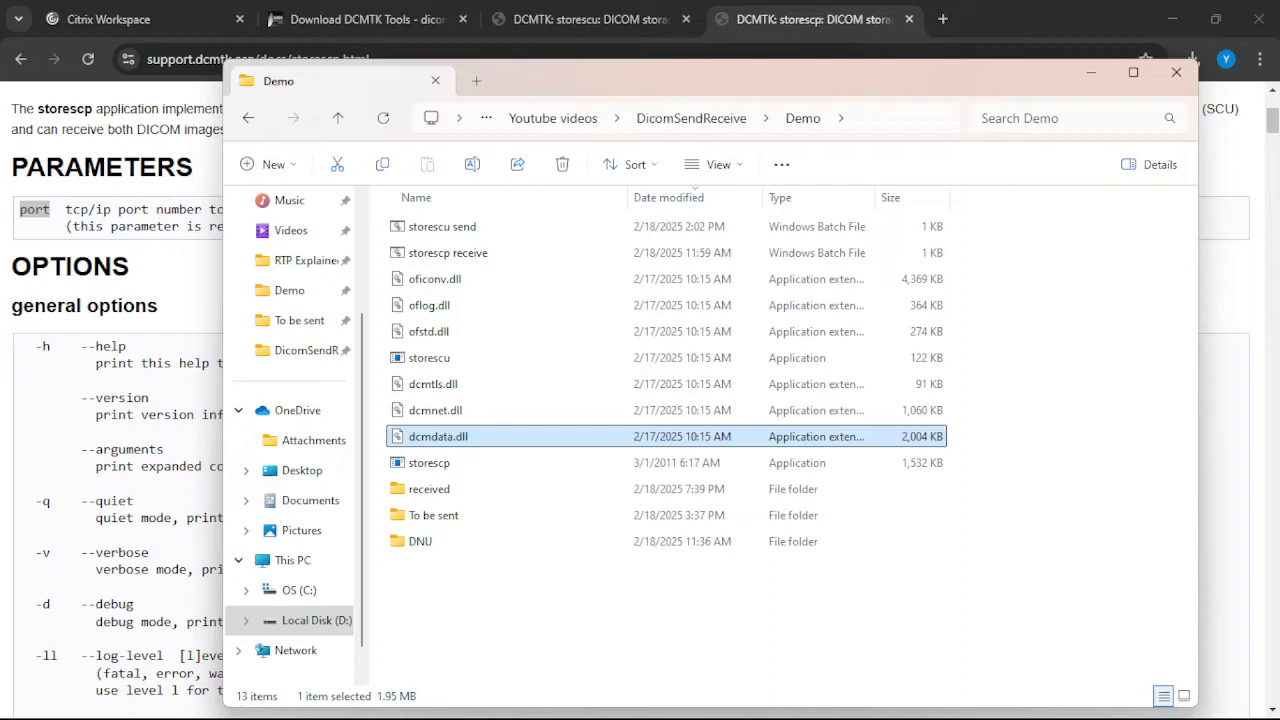
Open storescp receive.bat in Notepad++ and highlight its +xa and -dhl flags.
double_click(441, 226)
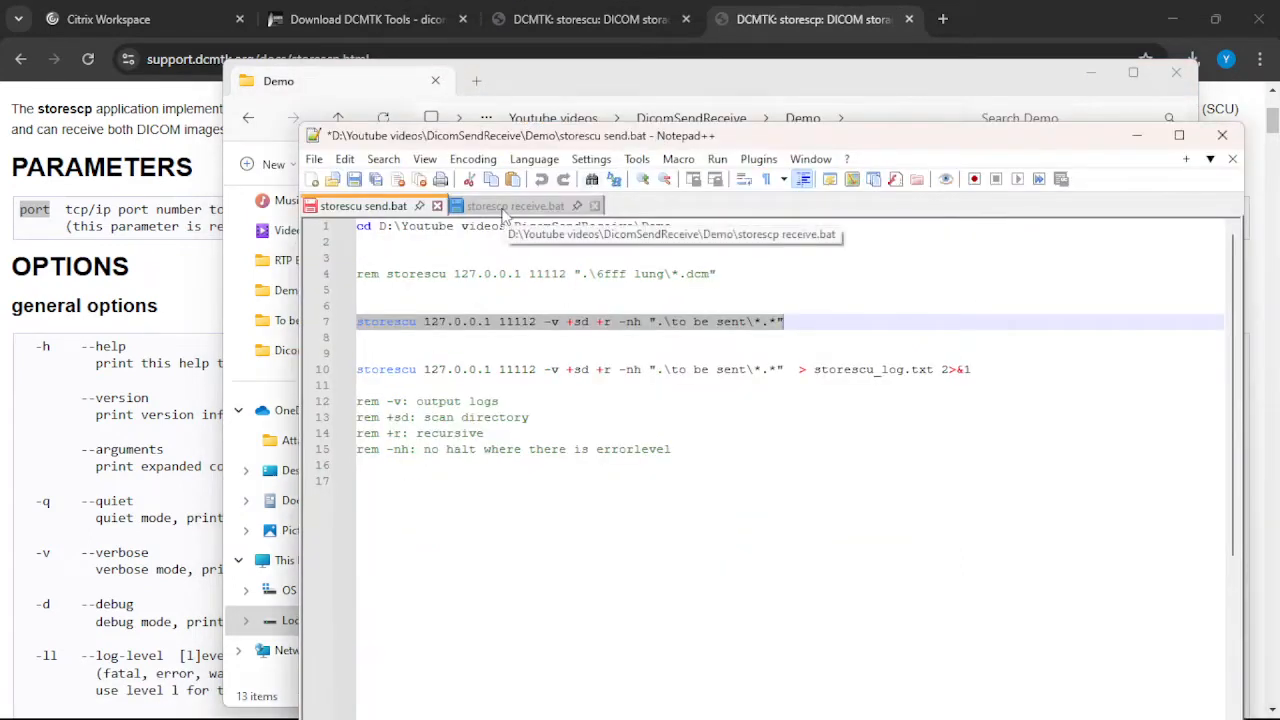
click(515, 206)
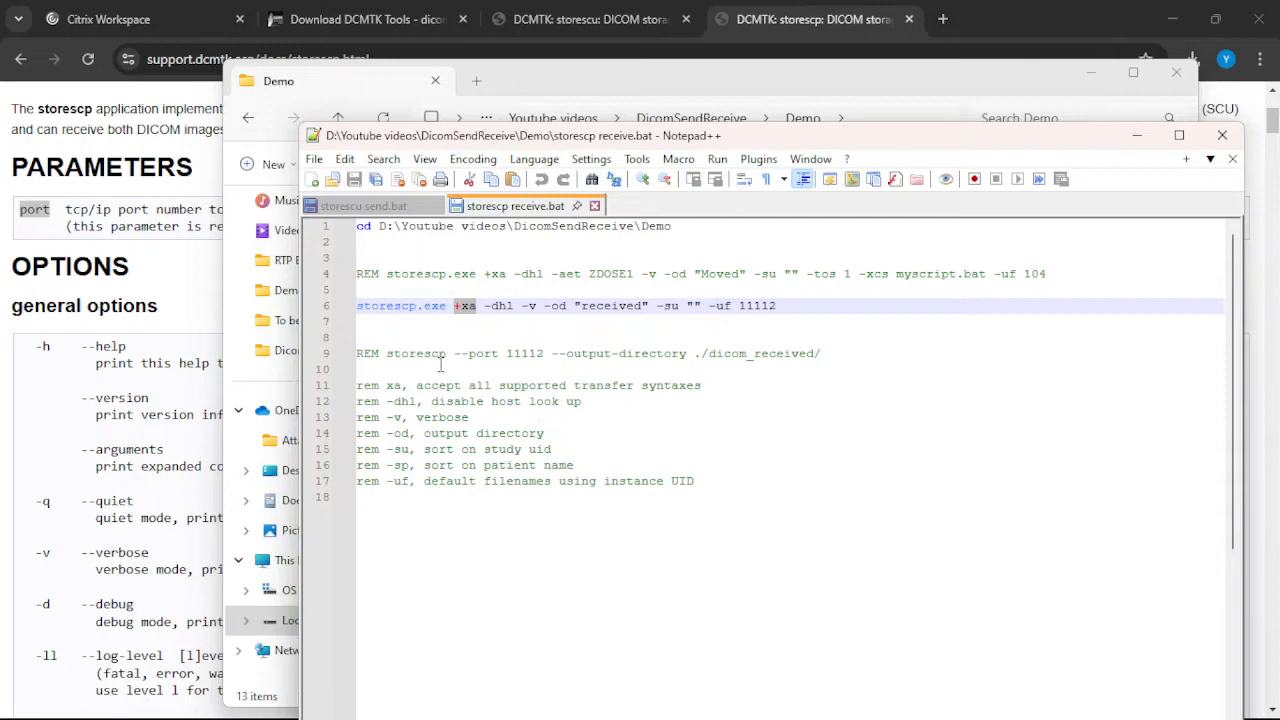
double_click(438, 385)
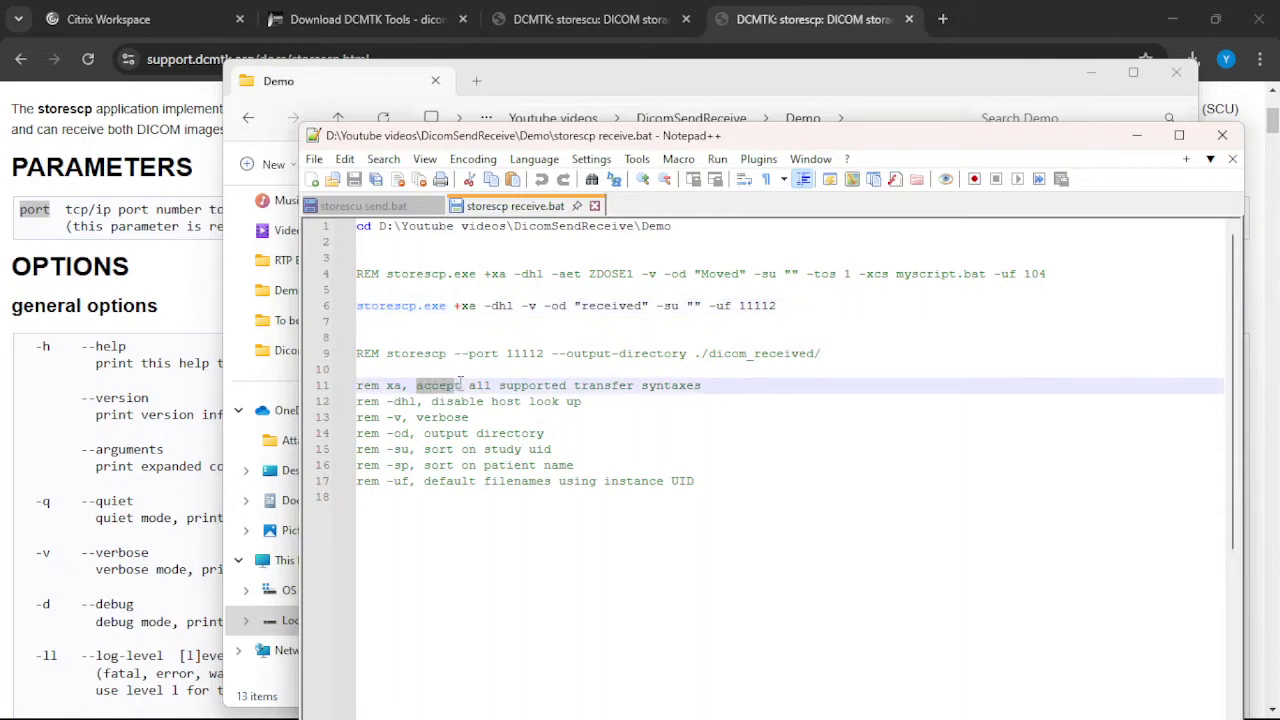
drag(463, 385, 701, 385)
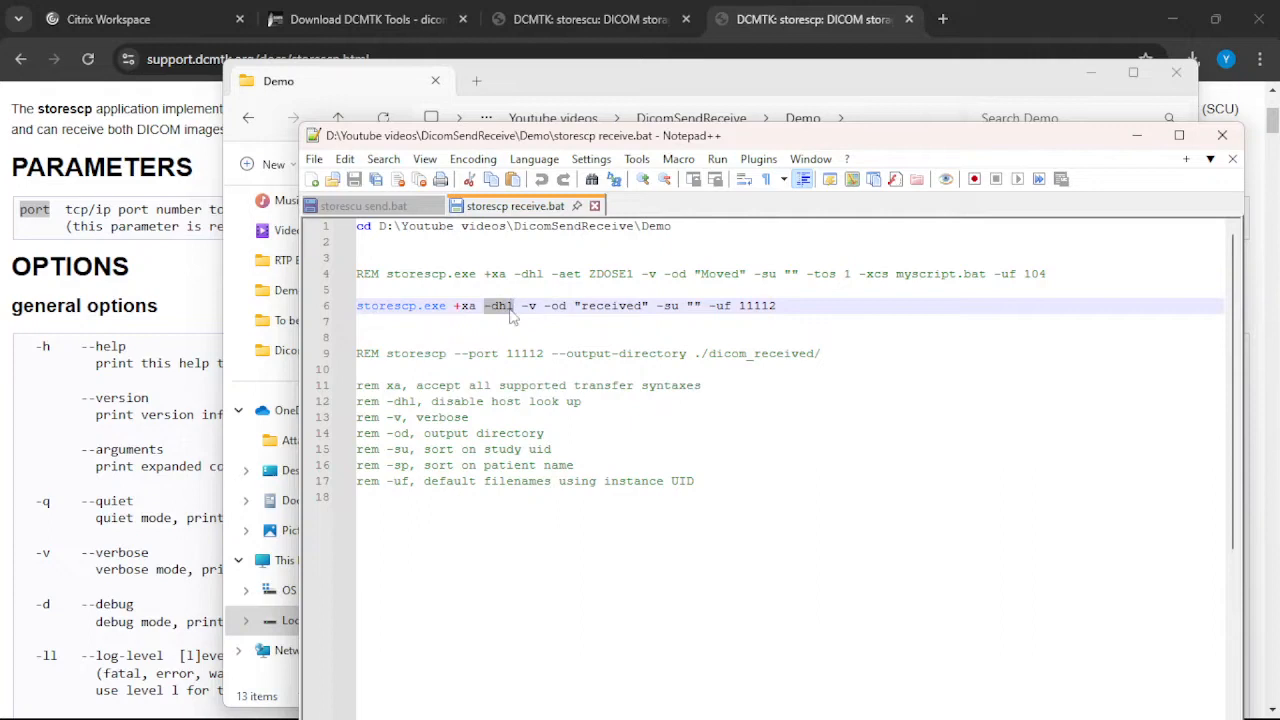
mouse_move(570, 405)
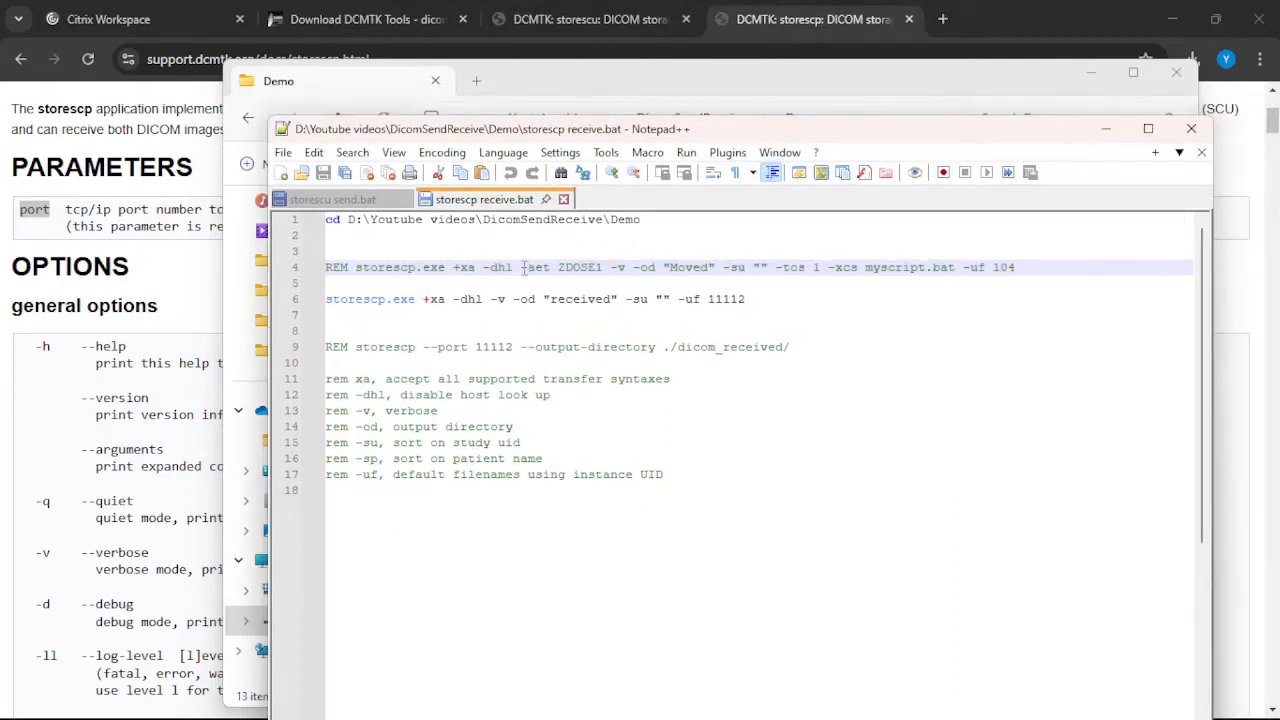
Highlight the full storescp command line ending with port 11112.
double_click(537, 267)
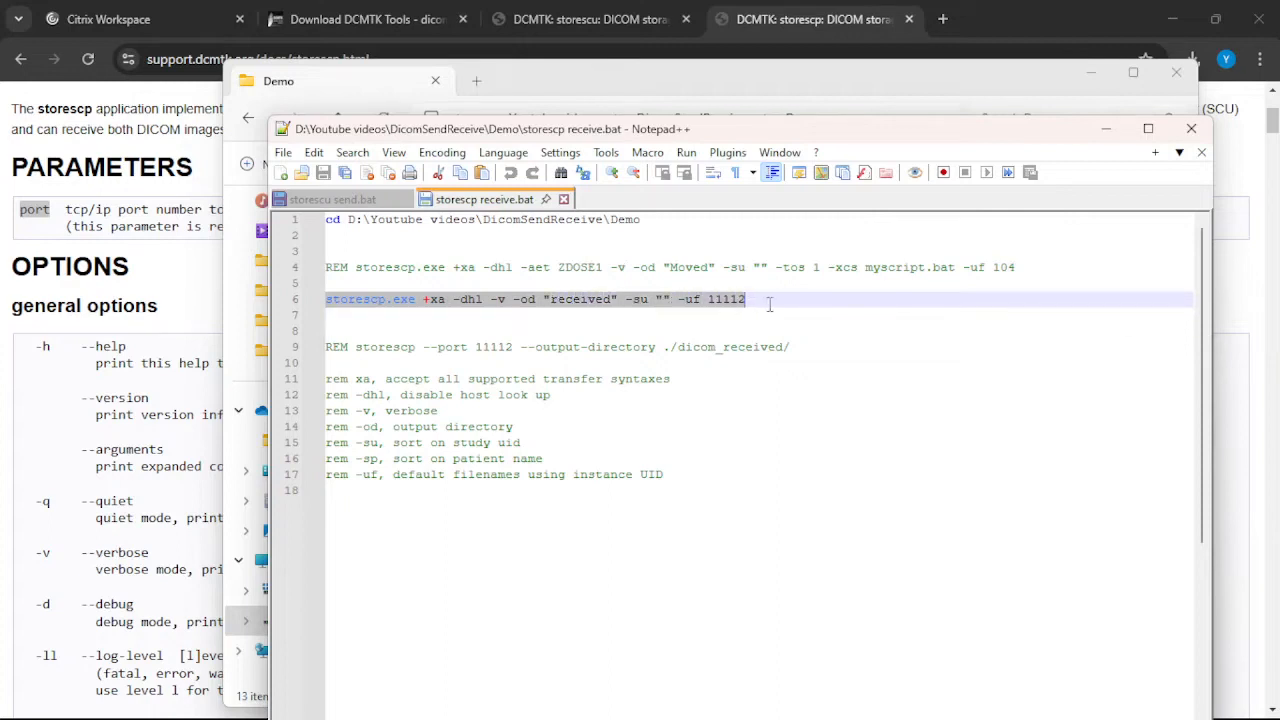
mouse_move(372, 314)
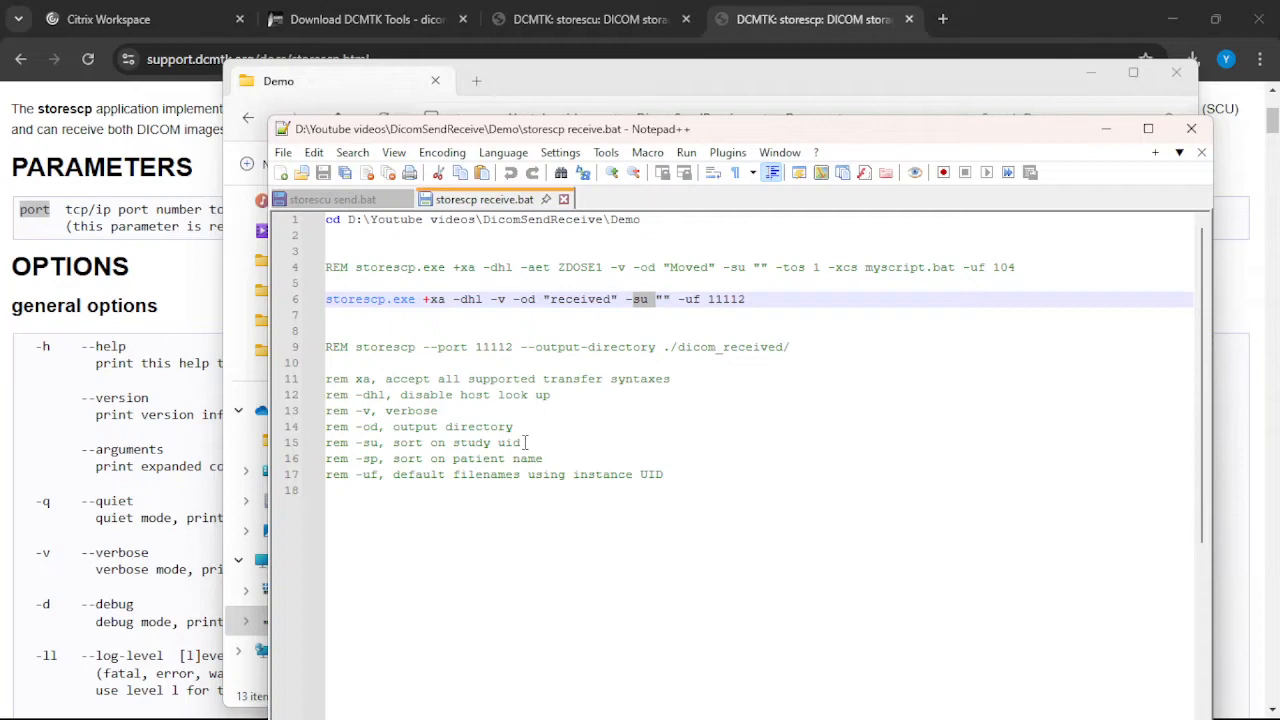
mouse_move(398, 463)
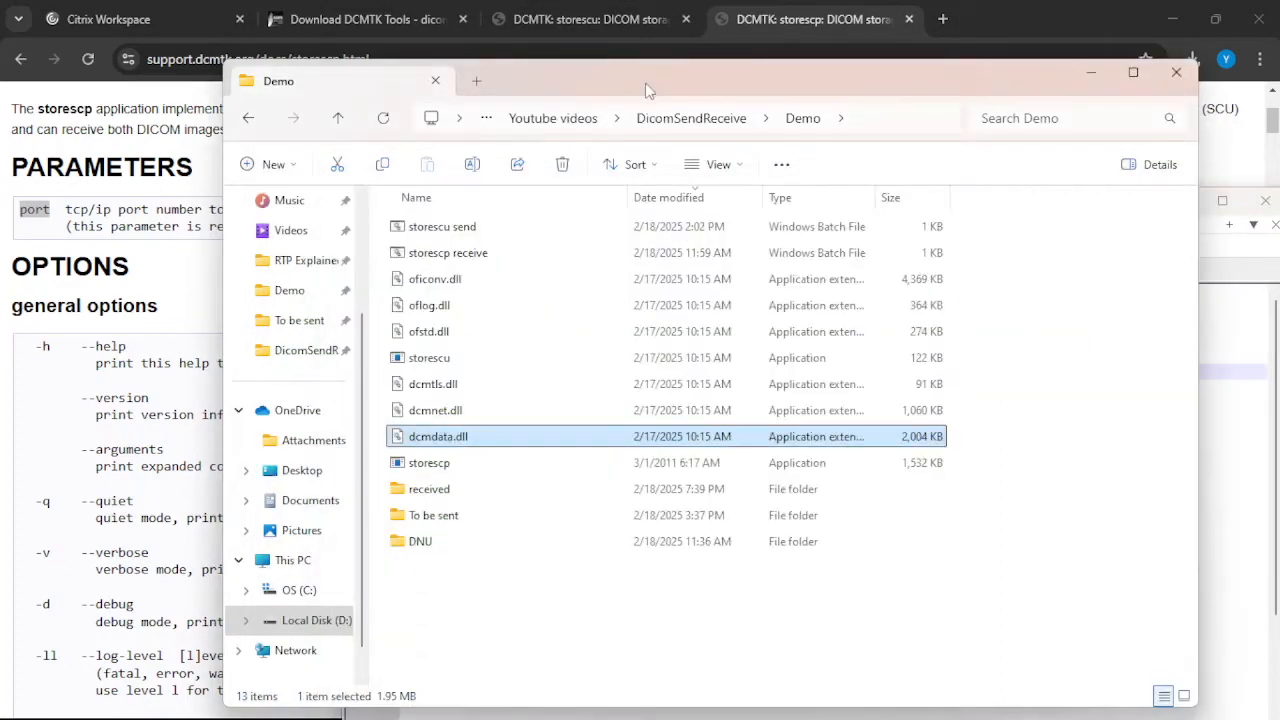
mouse_move(462, 252)
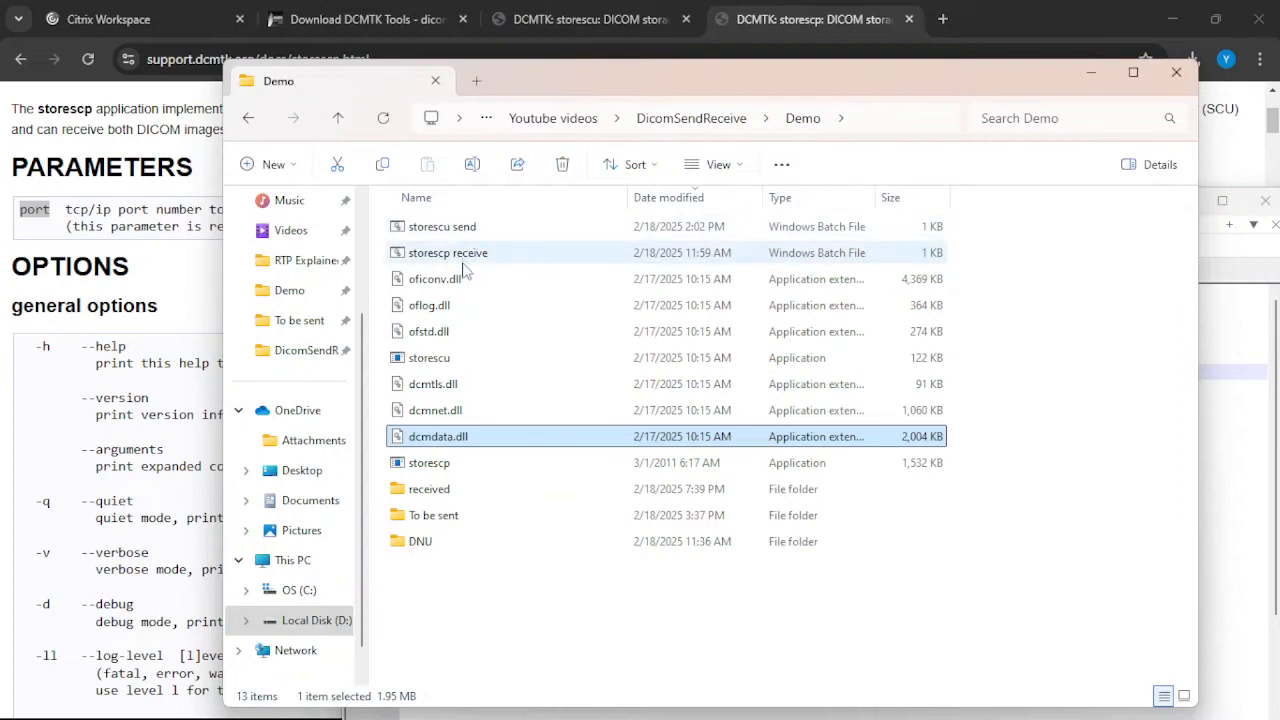
Run storescp receive.bat so storescp listens on port 11112.
click(448, 252)
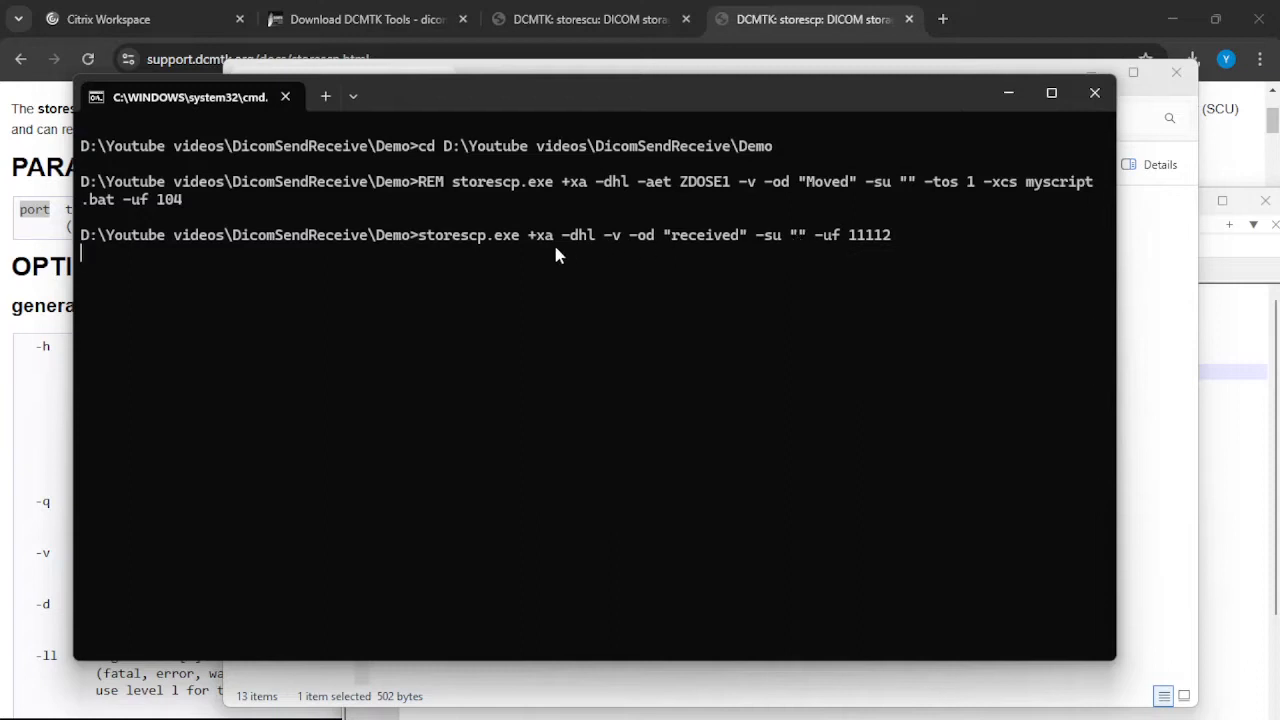
mouse_move(537, 251)
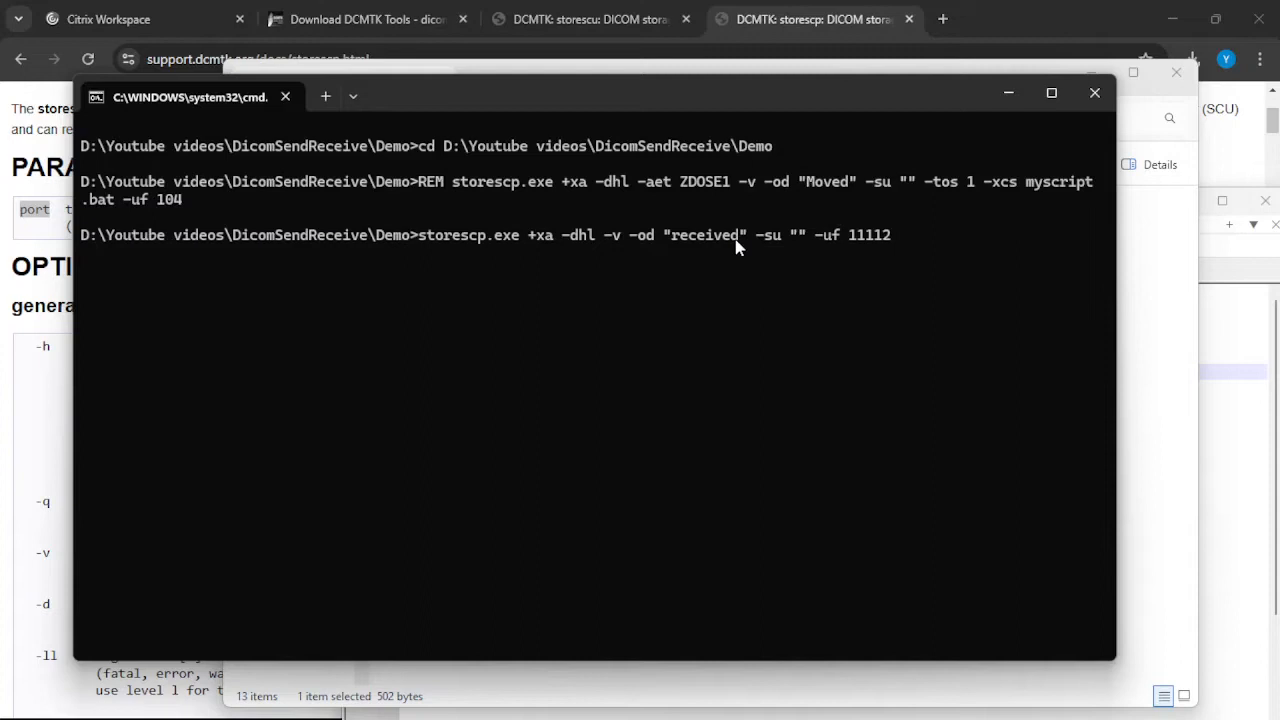
mouse_move(662, 257)
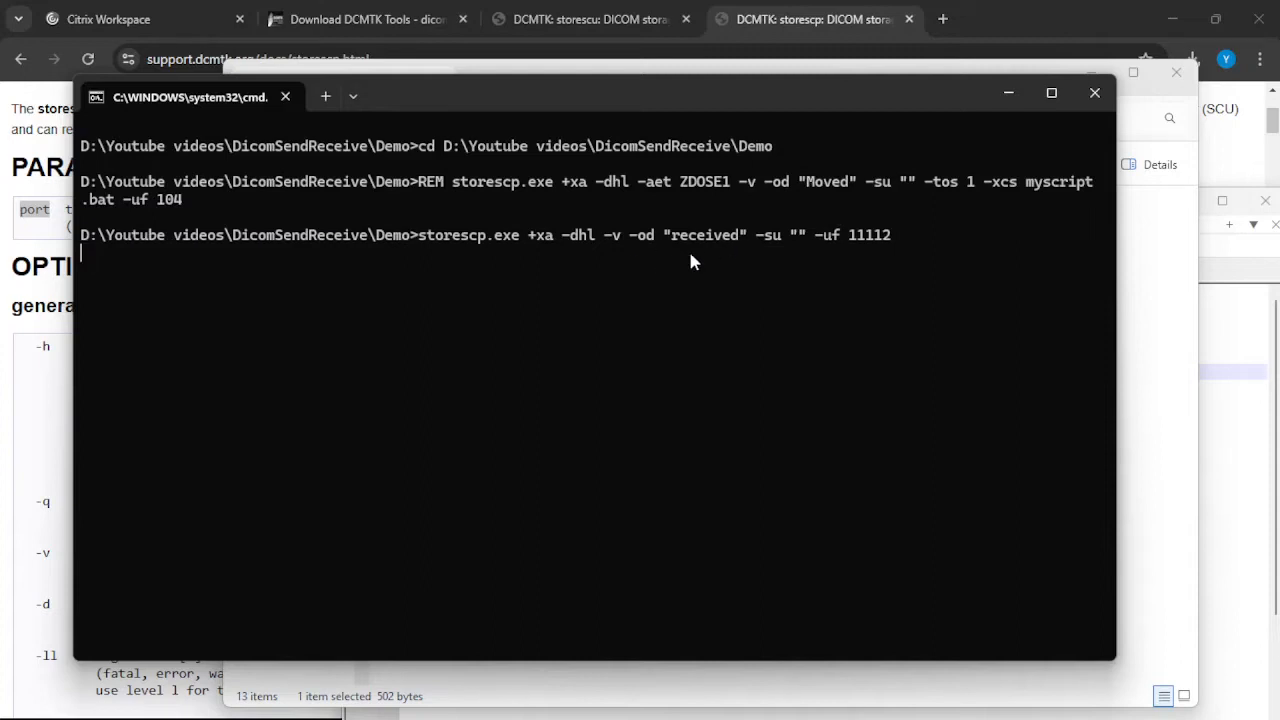
mouse_move(615, 254)
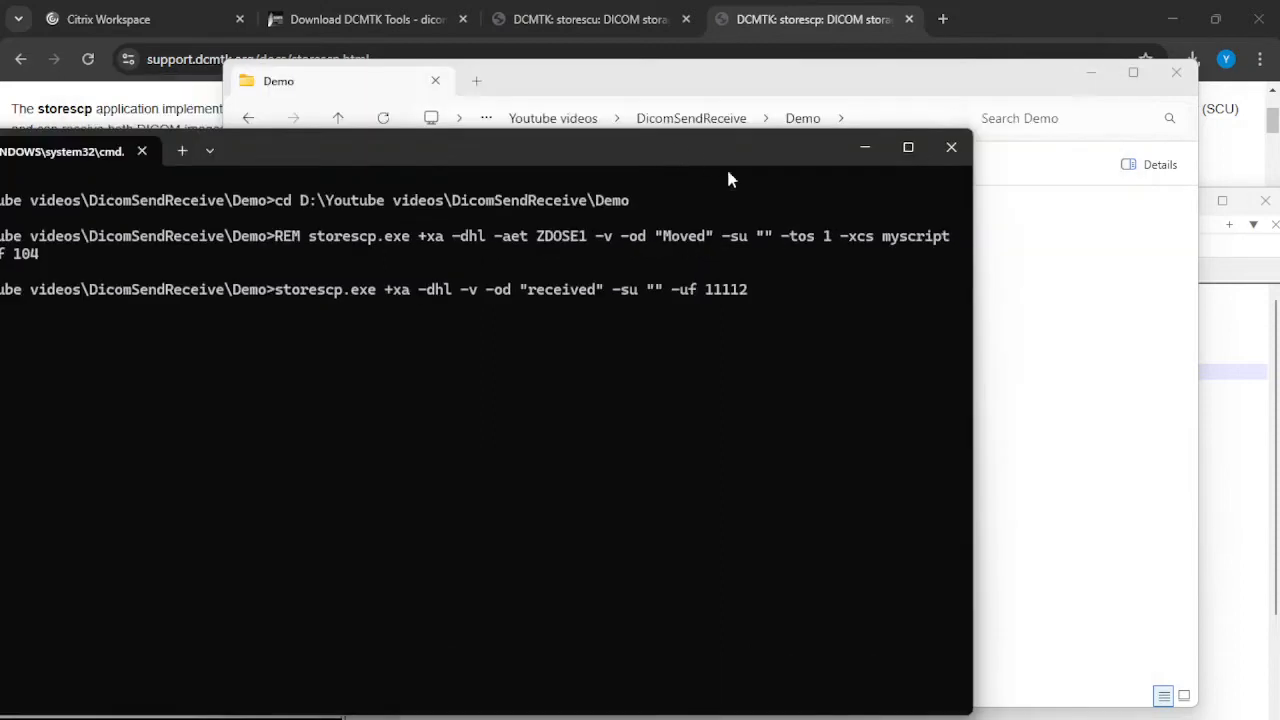
mouse_move(487, 697)
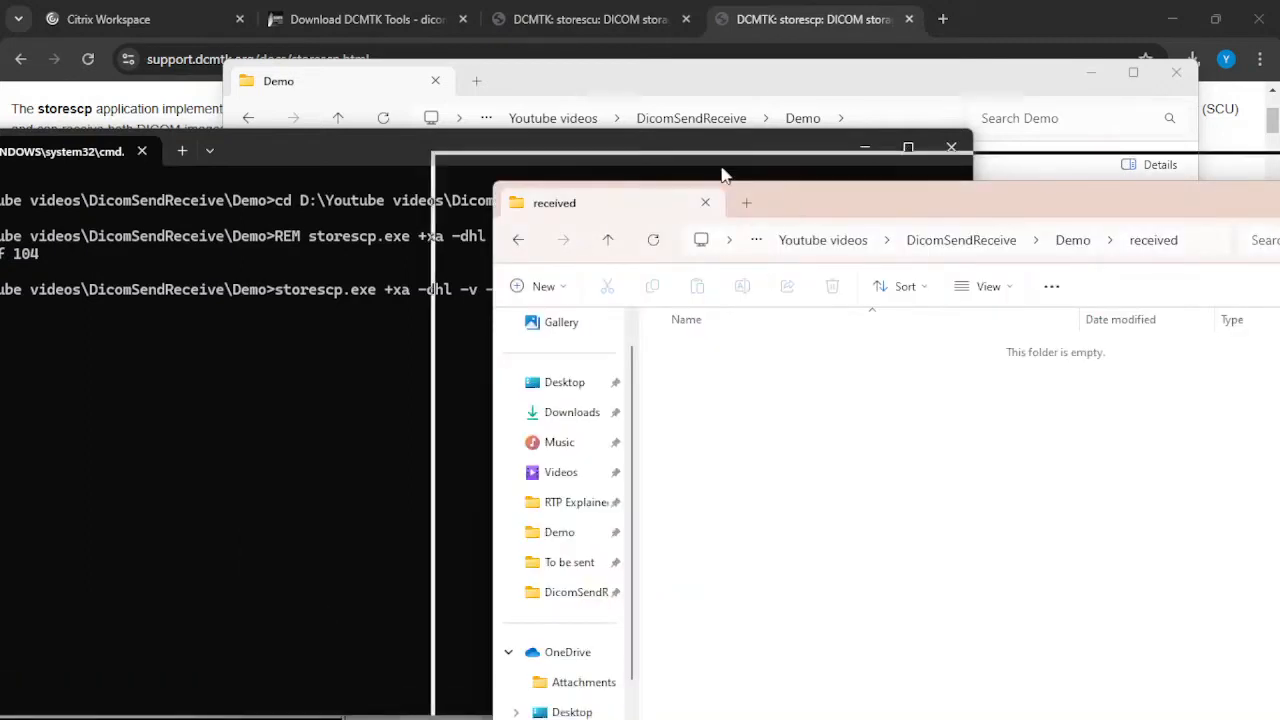
drag(725, 175, 910, 170)
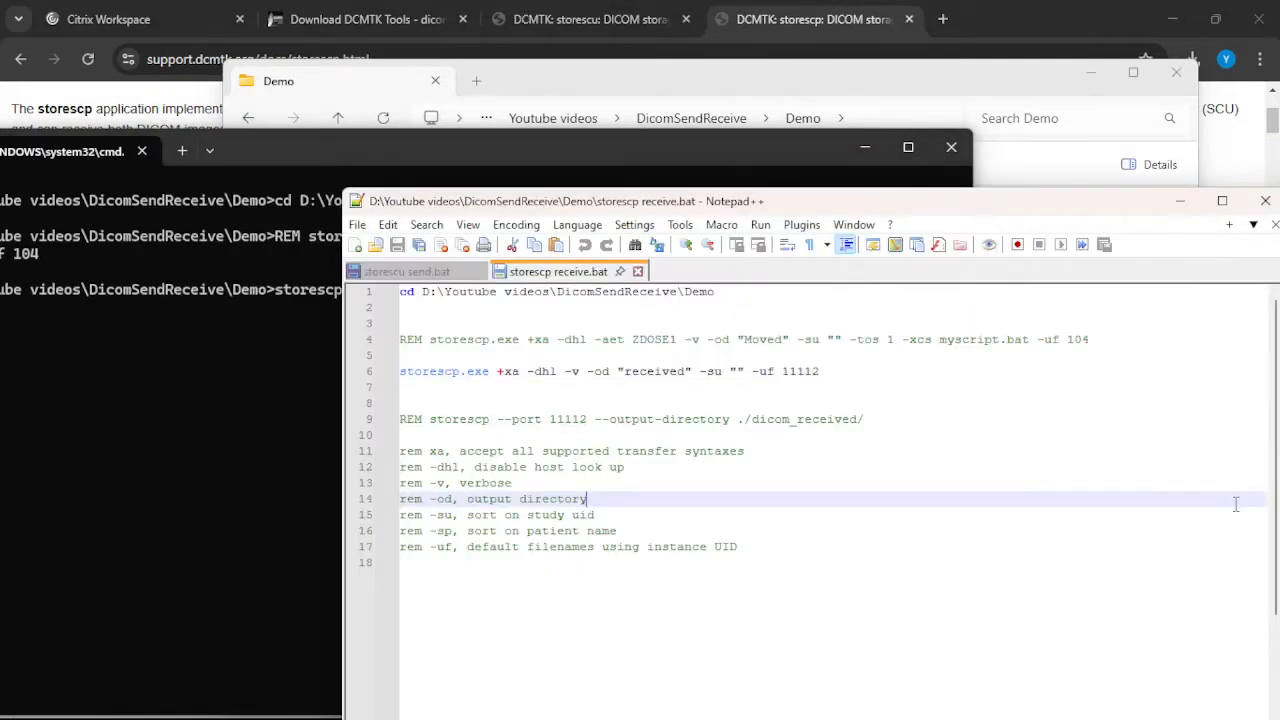
click(405, 271)
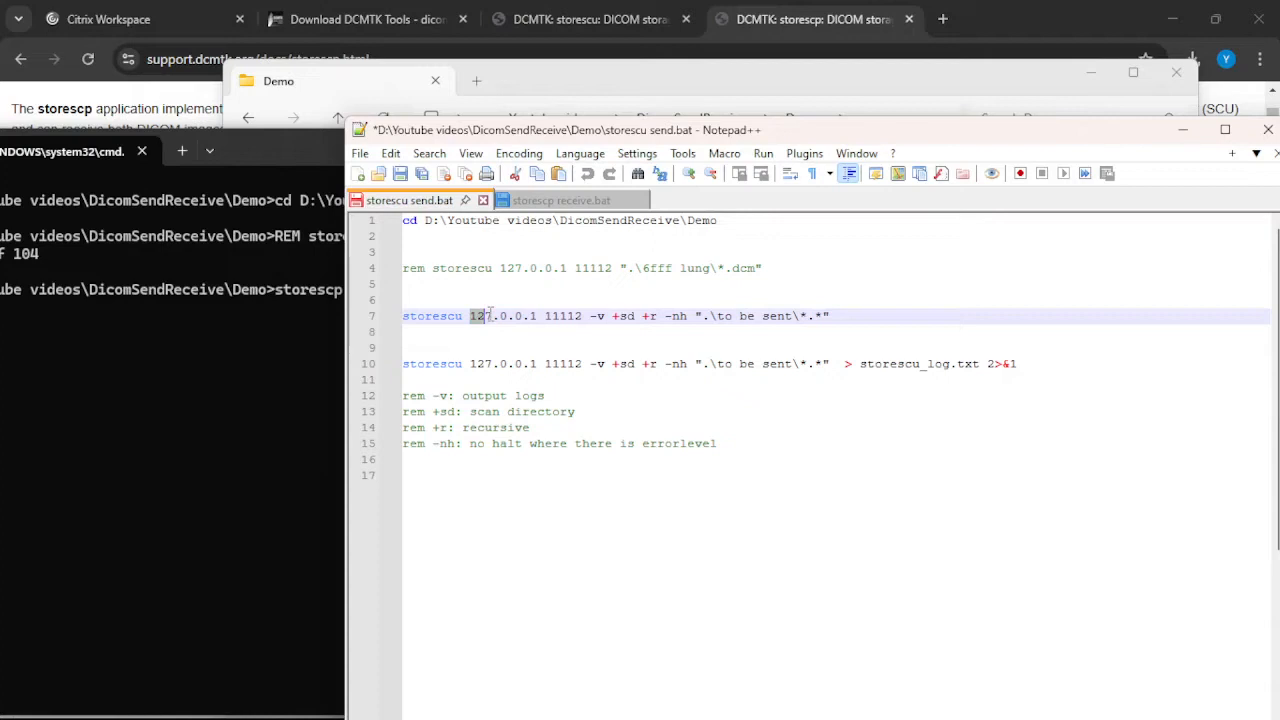
double_click(503, 316)
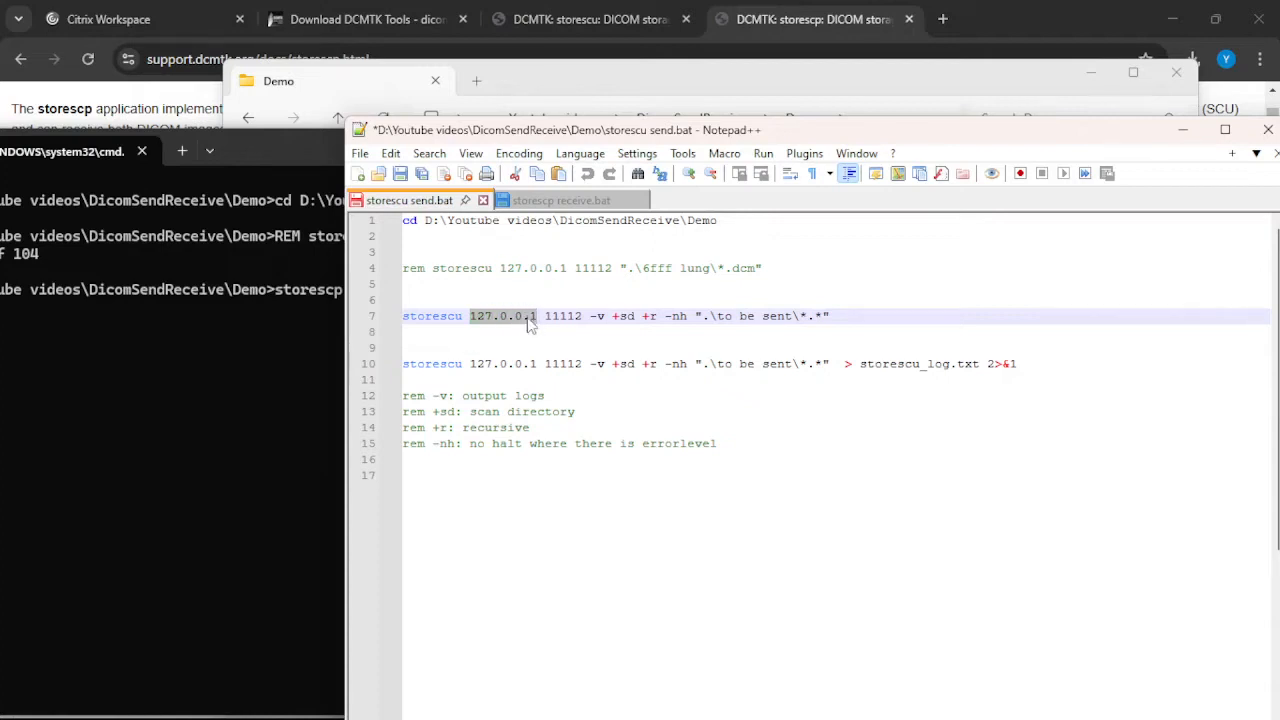
mouse_move(520, 330)
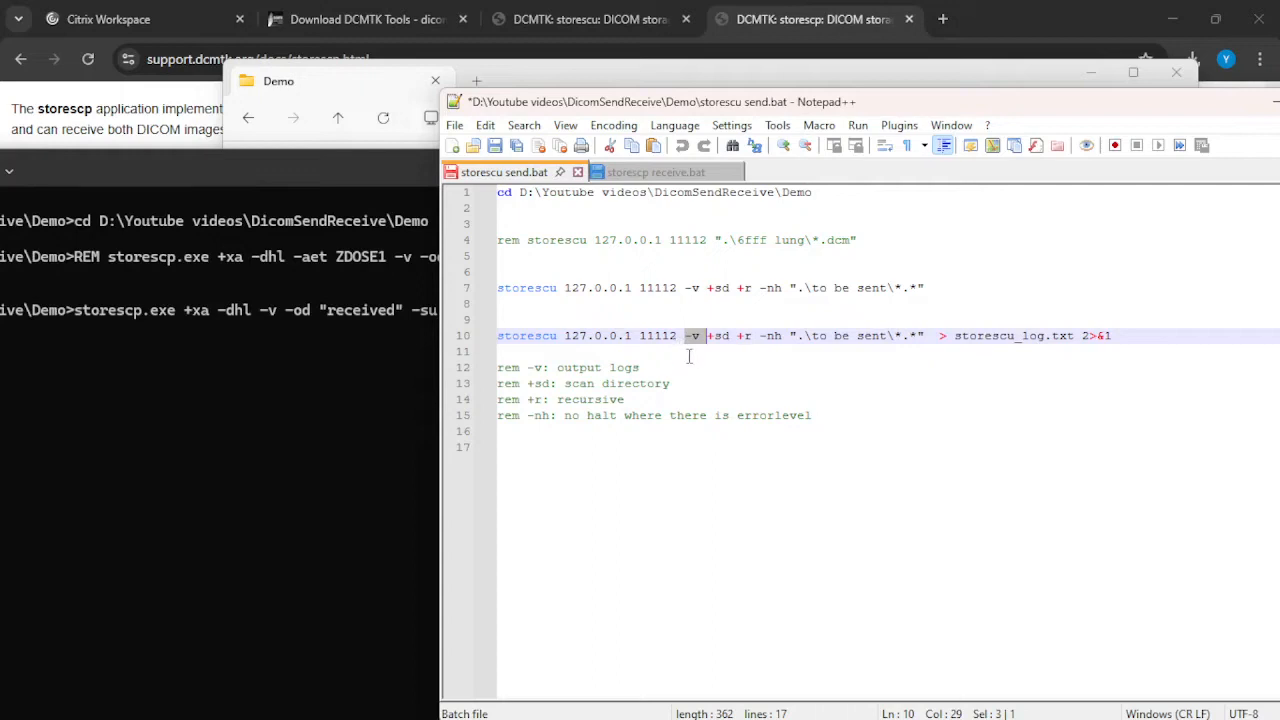
mouse_move(714, 411)
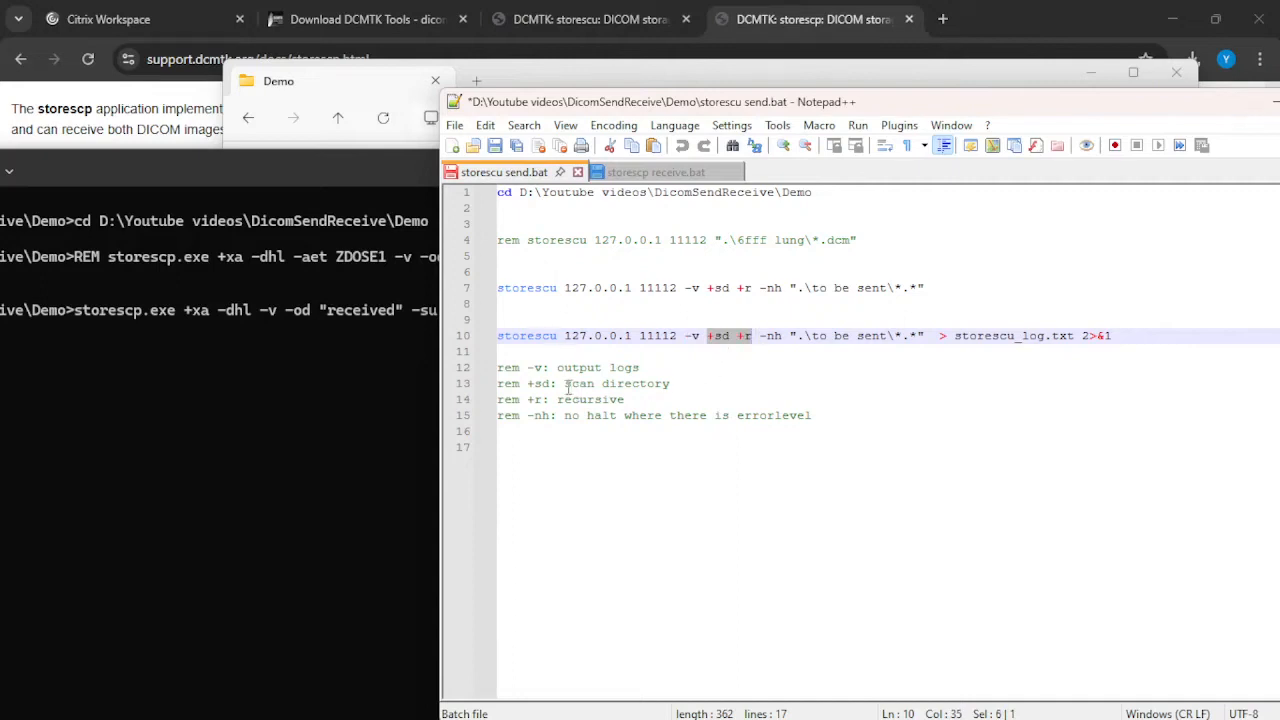
mouse_move(800, 338)
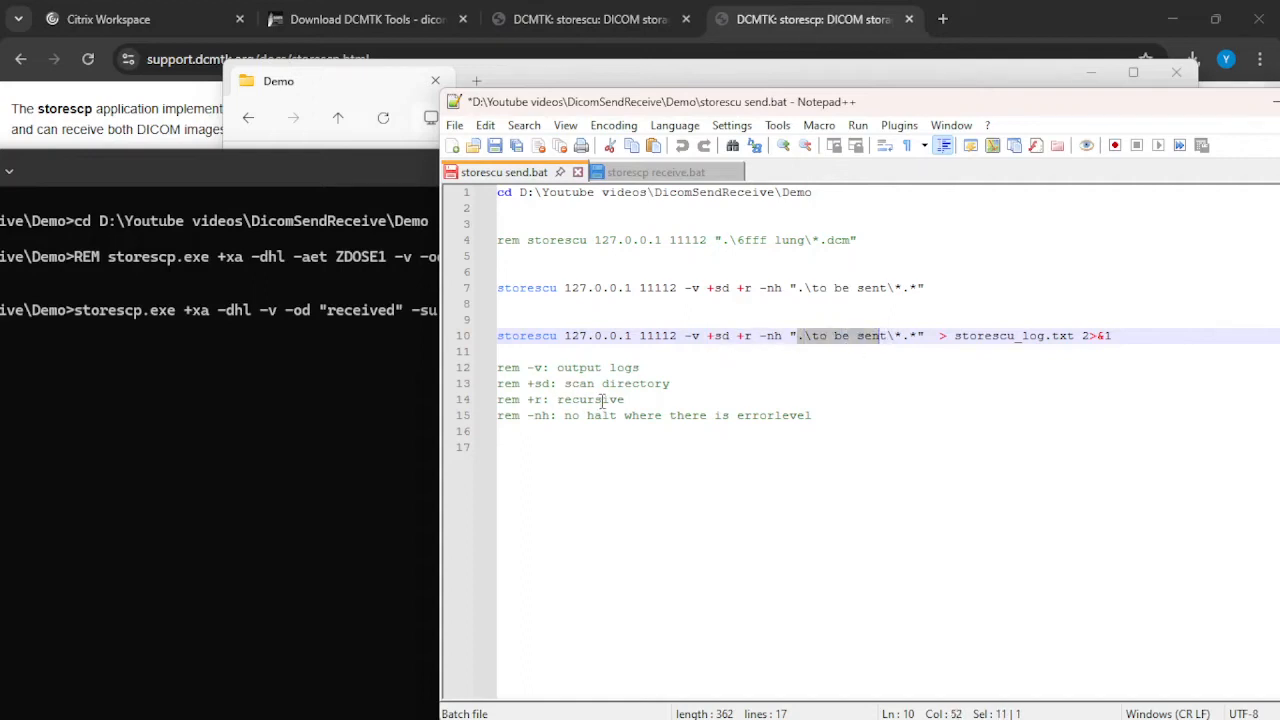
mouse_move(835, 349)
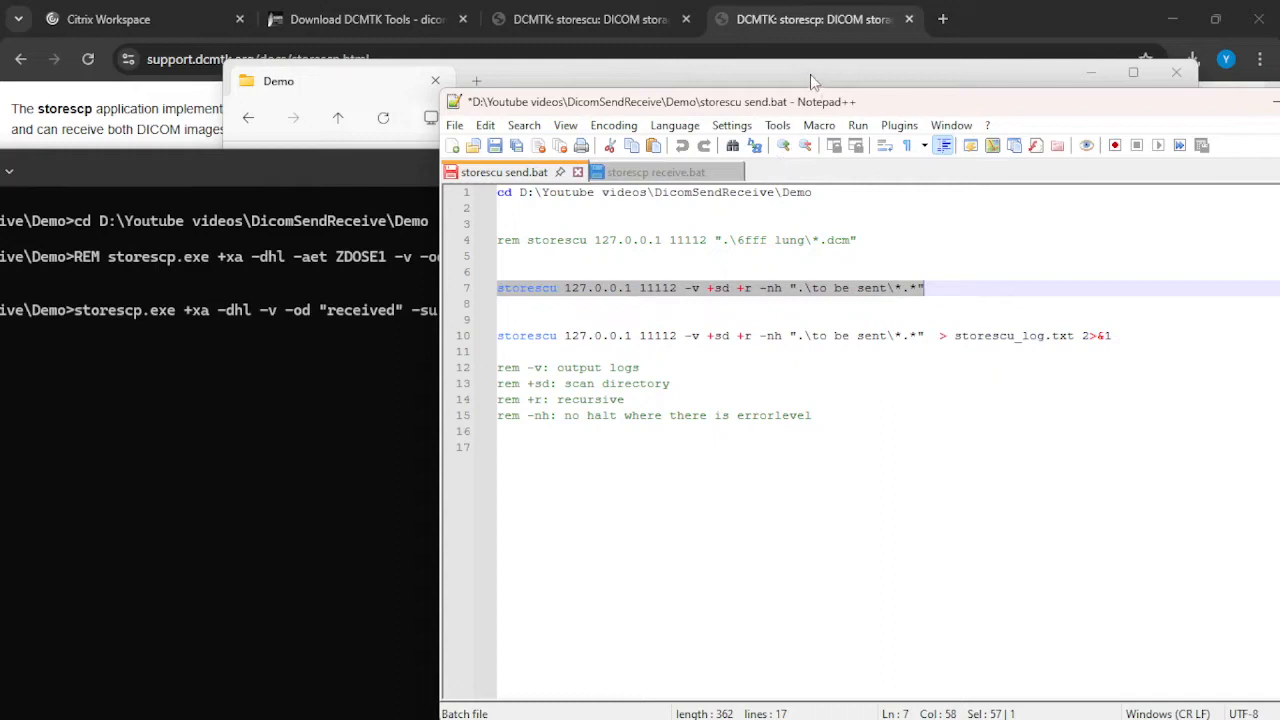
mouse_move(488, 697)
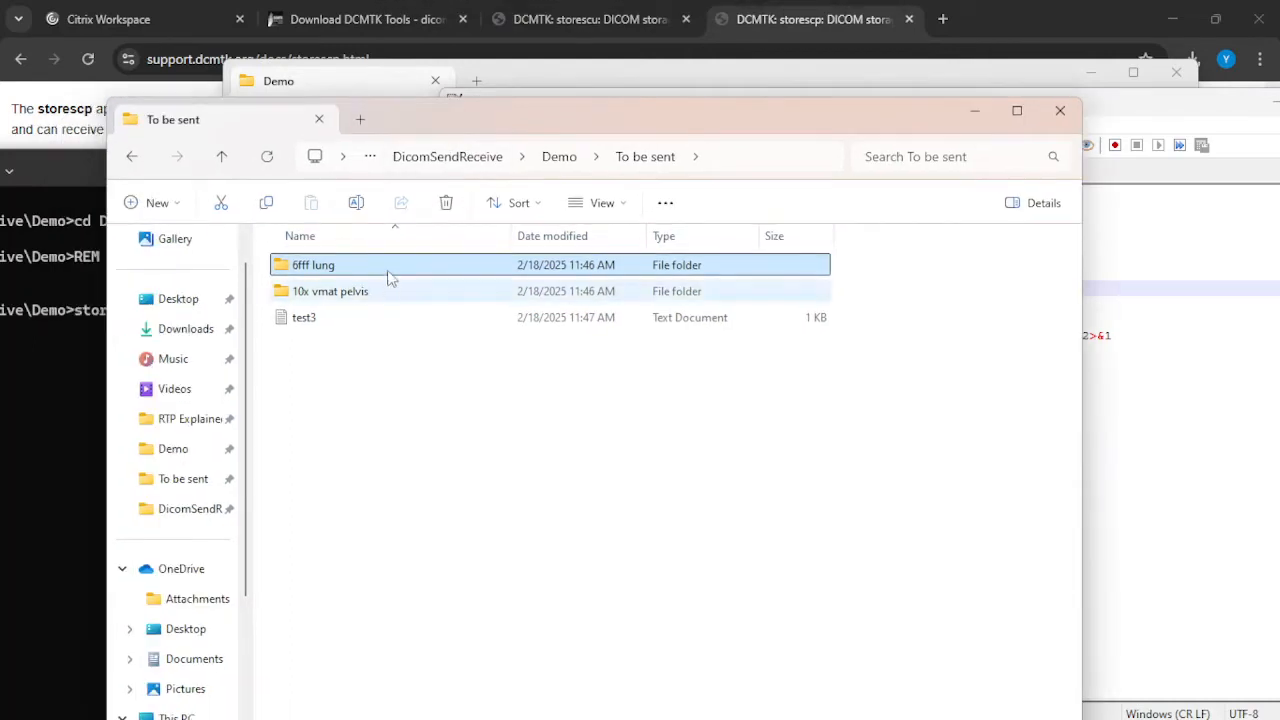
double_click(313, 264)
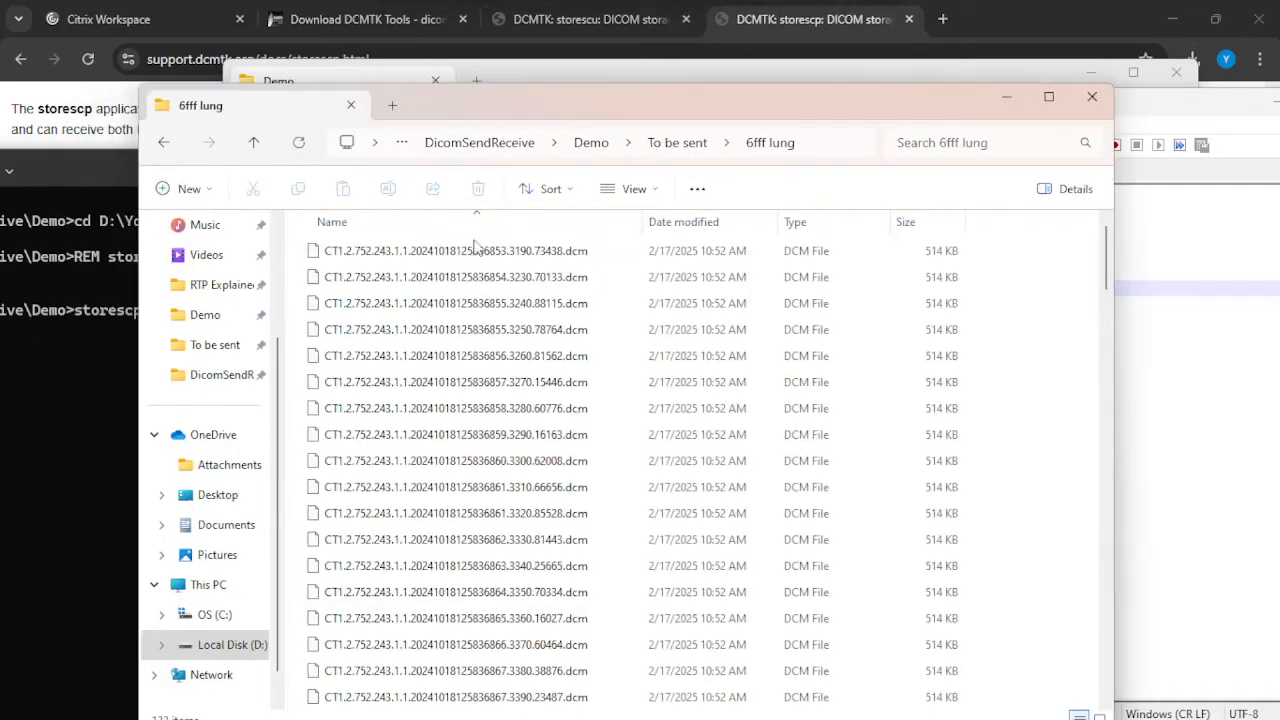
scroll(down, 3)
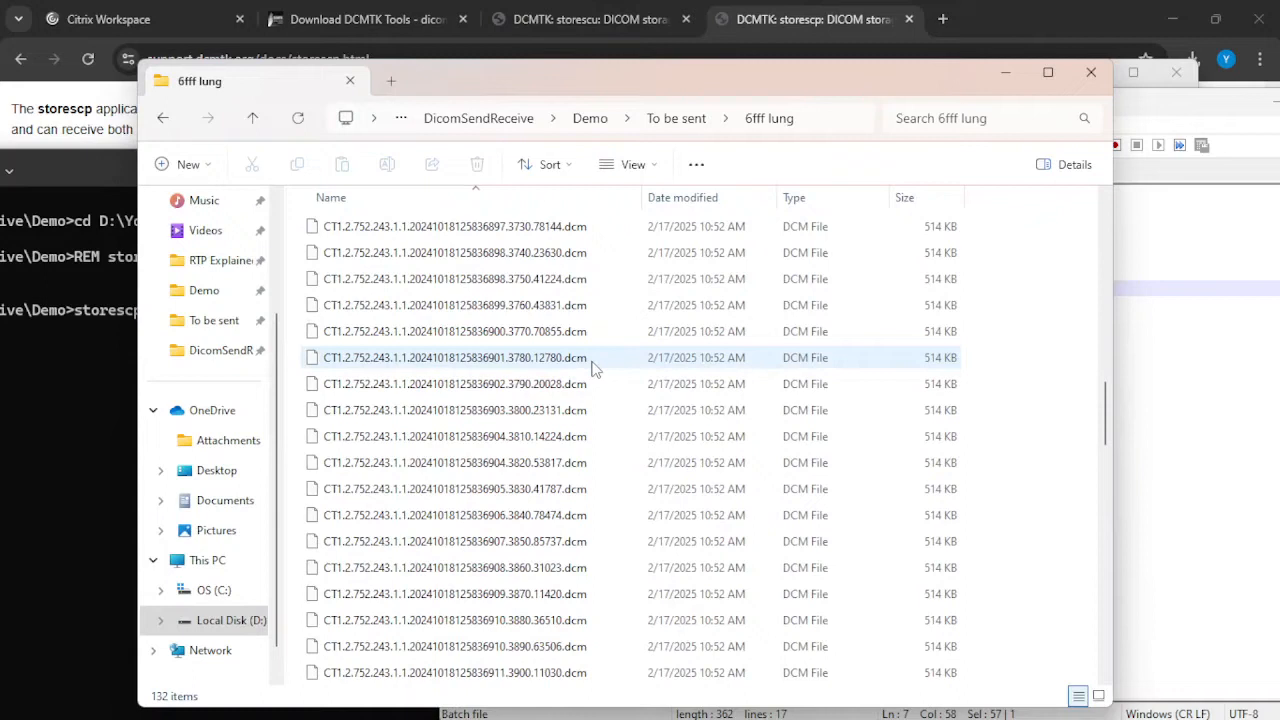
scroll(down, 3)
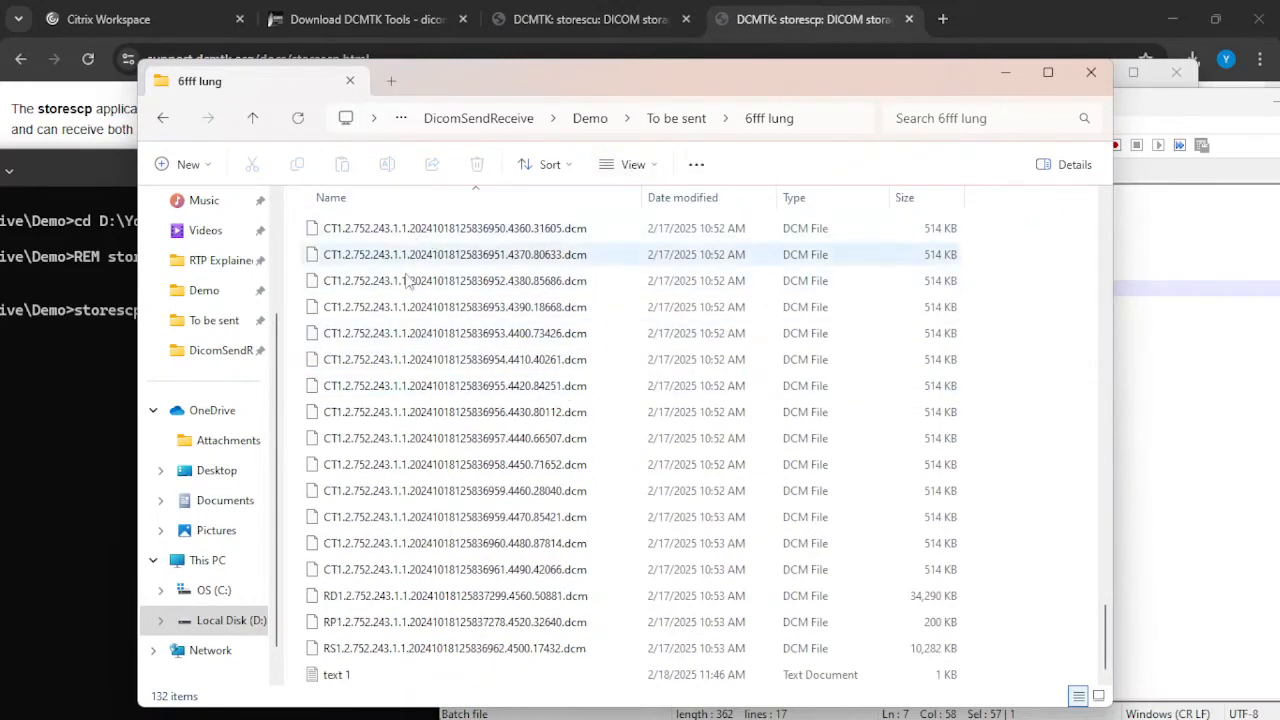
click(455, 595)
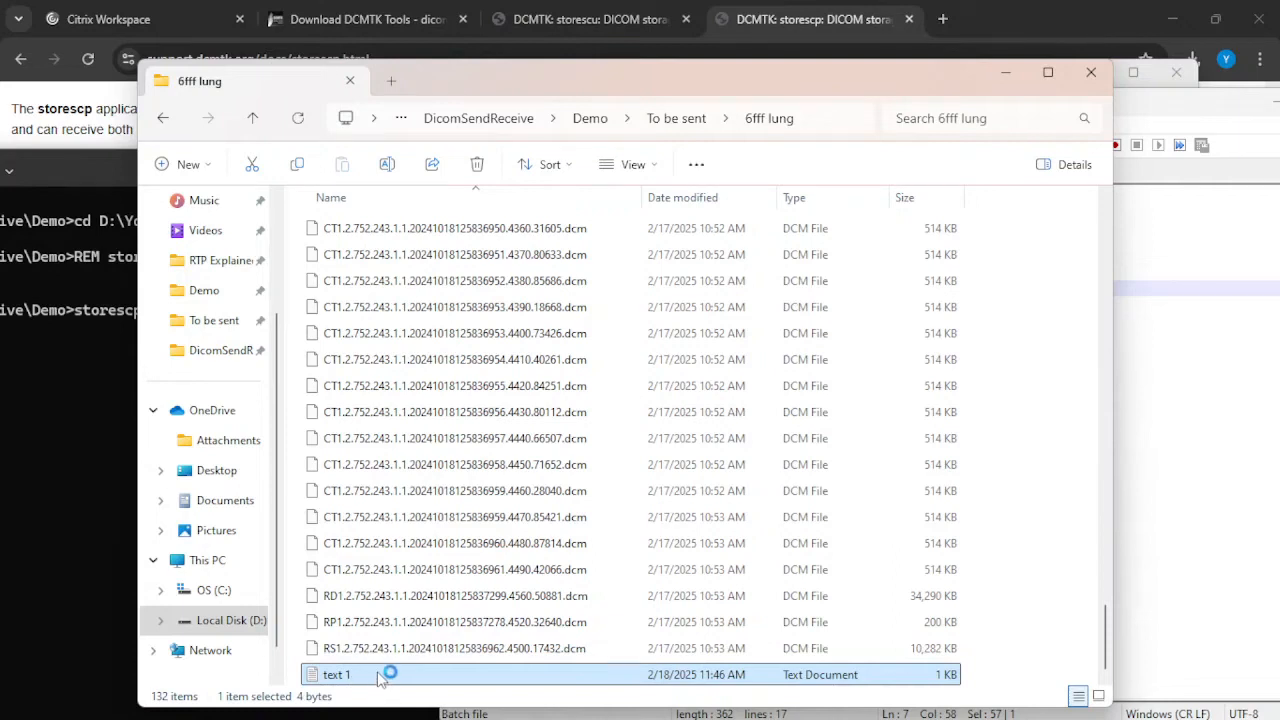
double_click(337, 674)
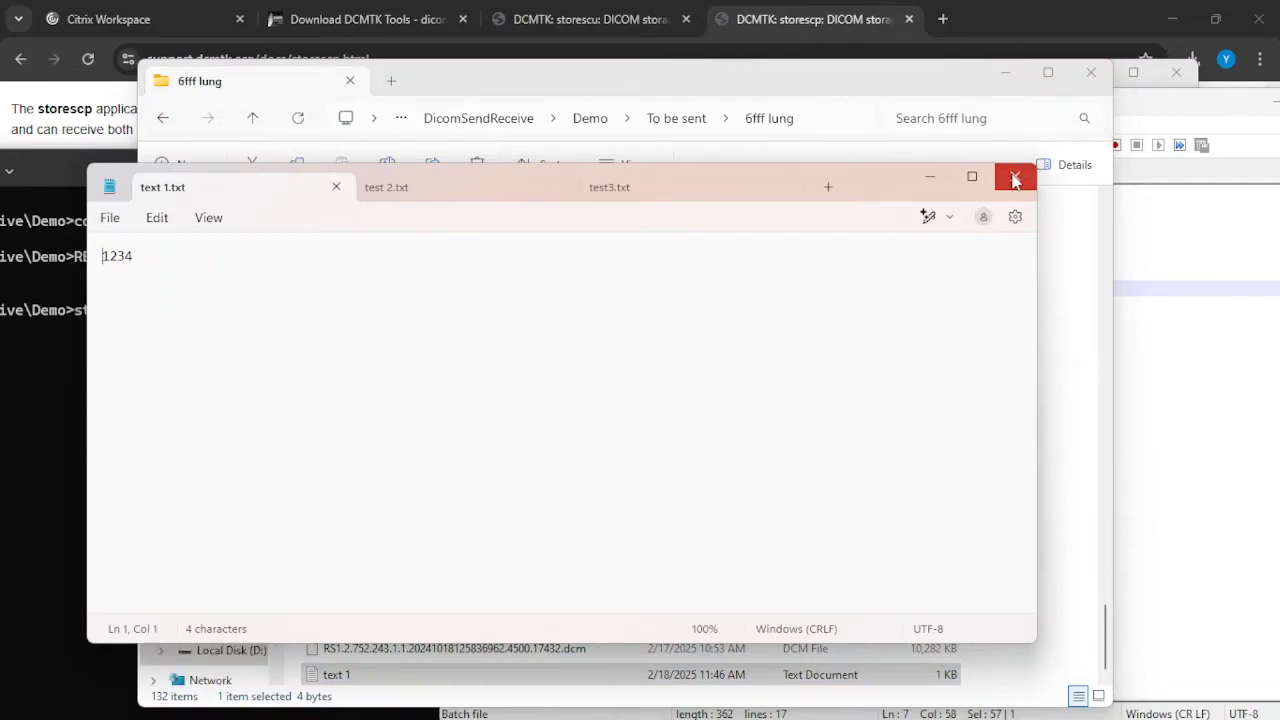
click(1015, 176)
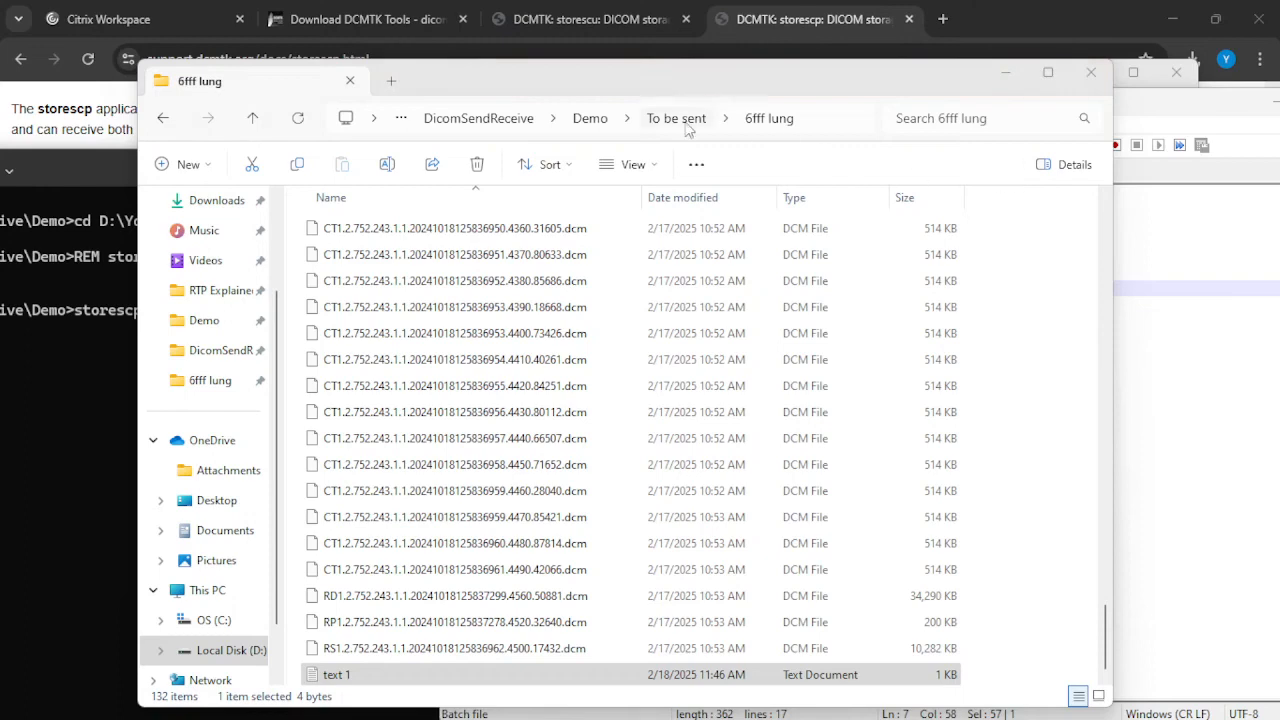
click(676, 118)
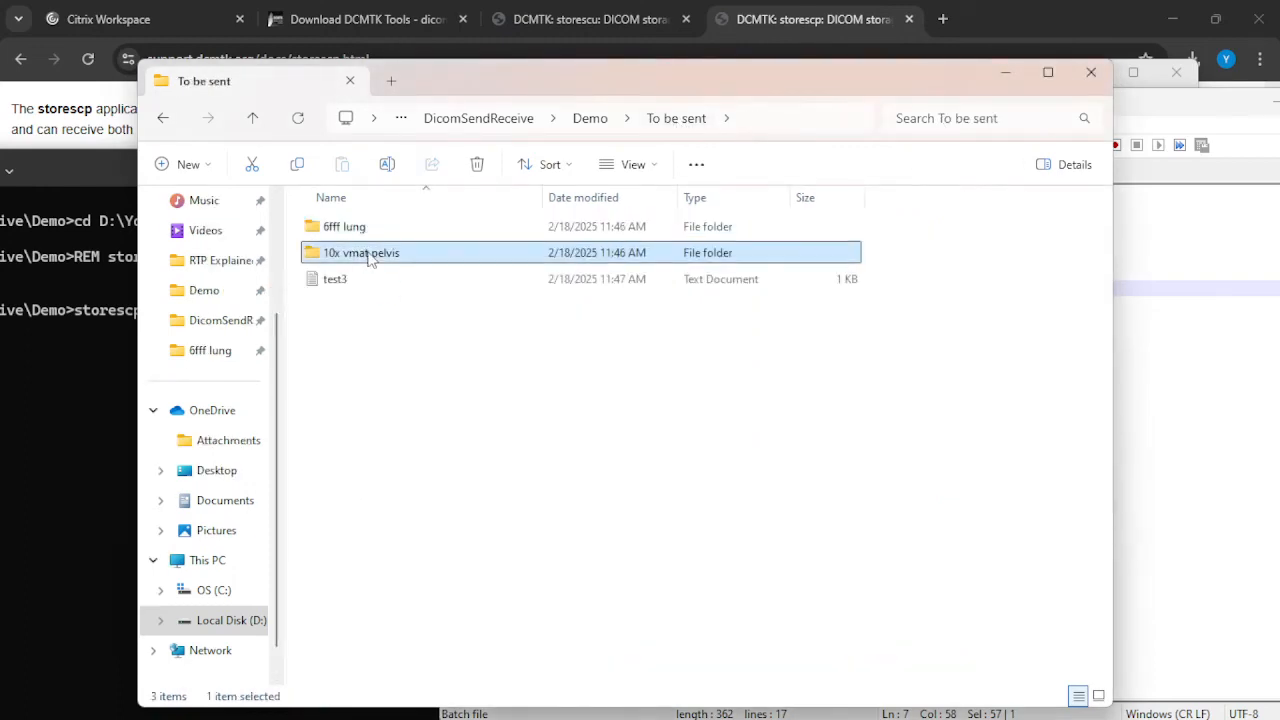
double_click(361, 252)
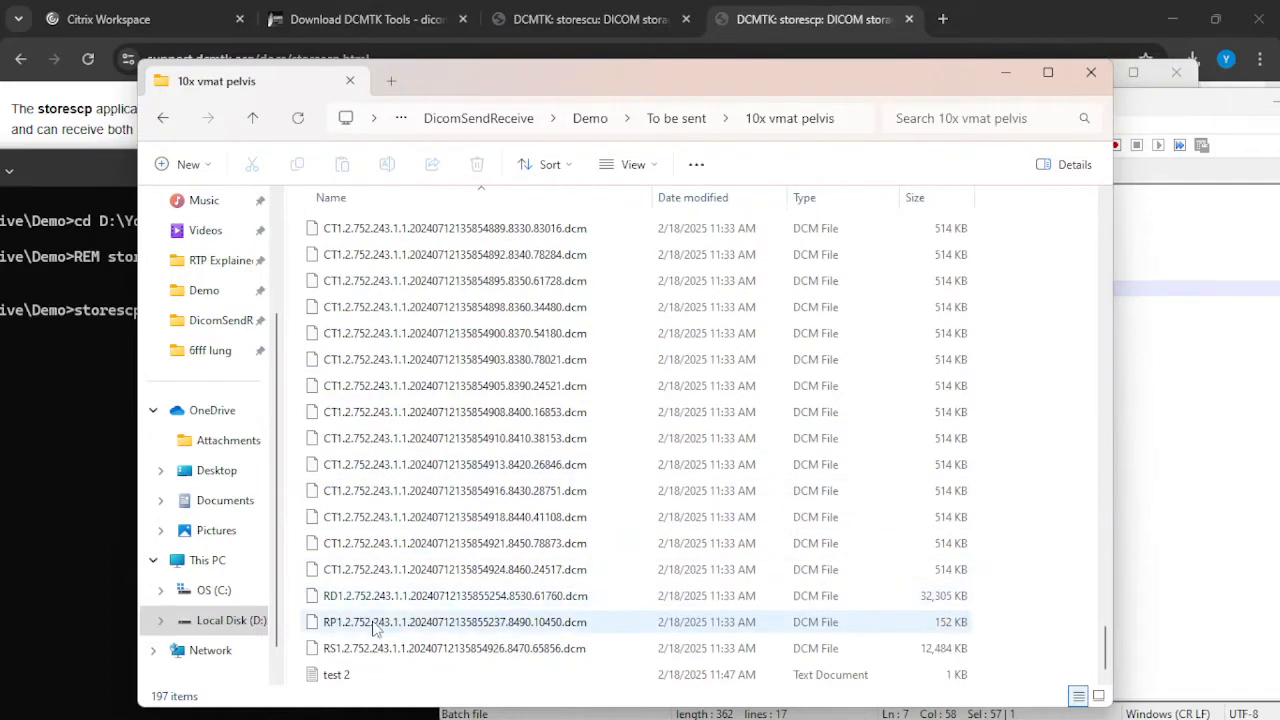
click(336, 674)
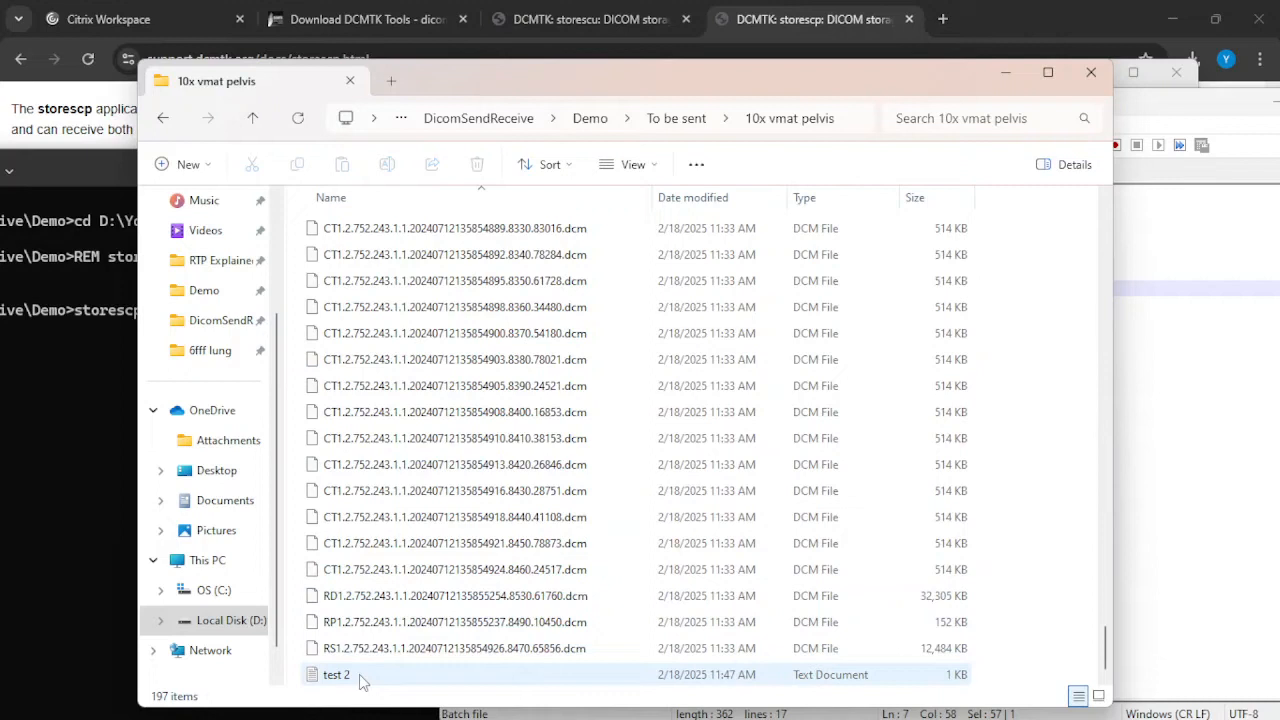
click(336, 674)
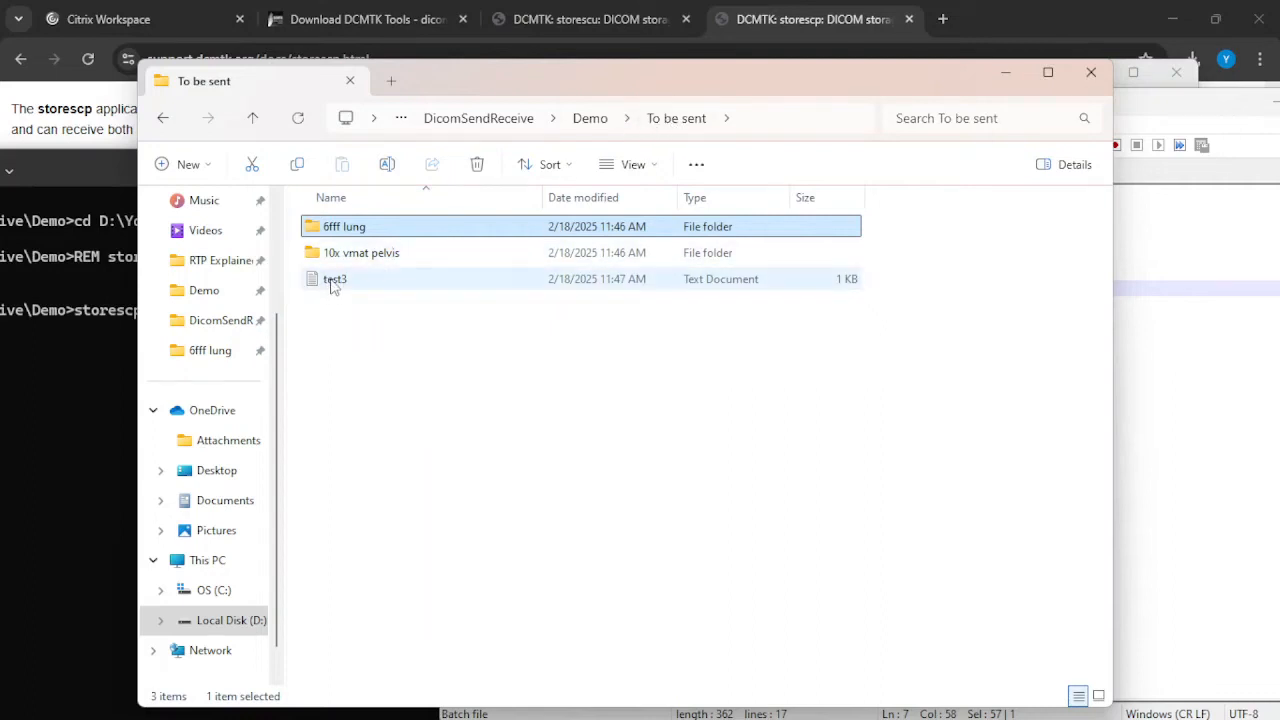
click(335, 279)
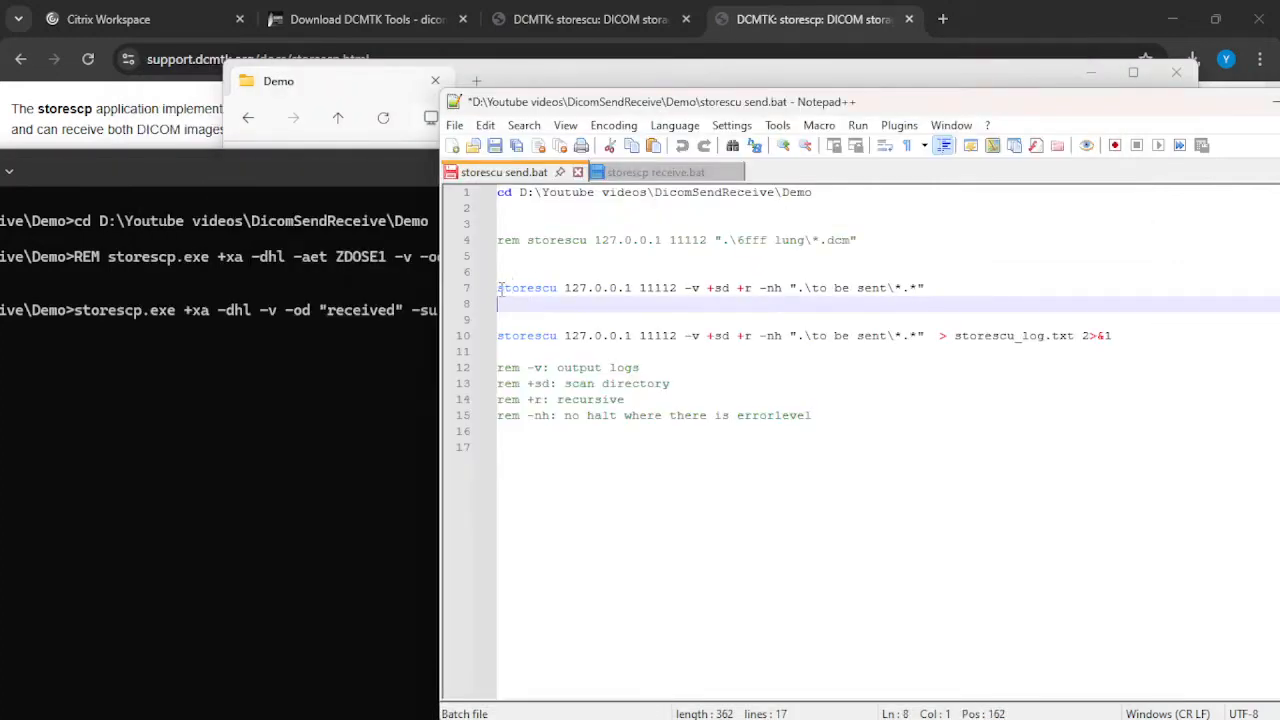
Run storescu 127.0.0.1 11112 -v +sd +r -nh on the 'to be sent' folder.
drag(497, 287, 925, 287)
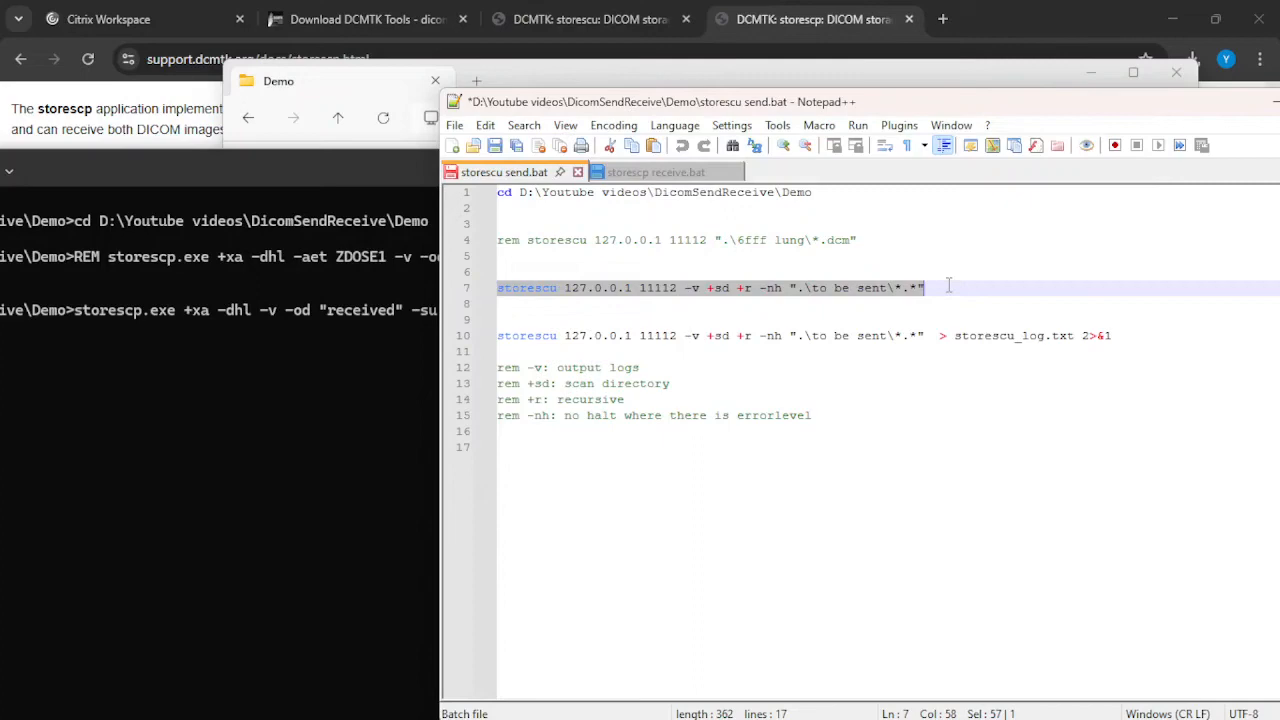
mouse_move(779, 228)
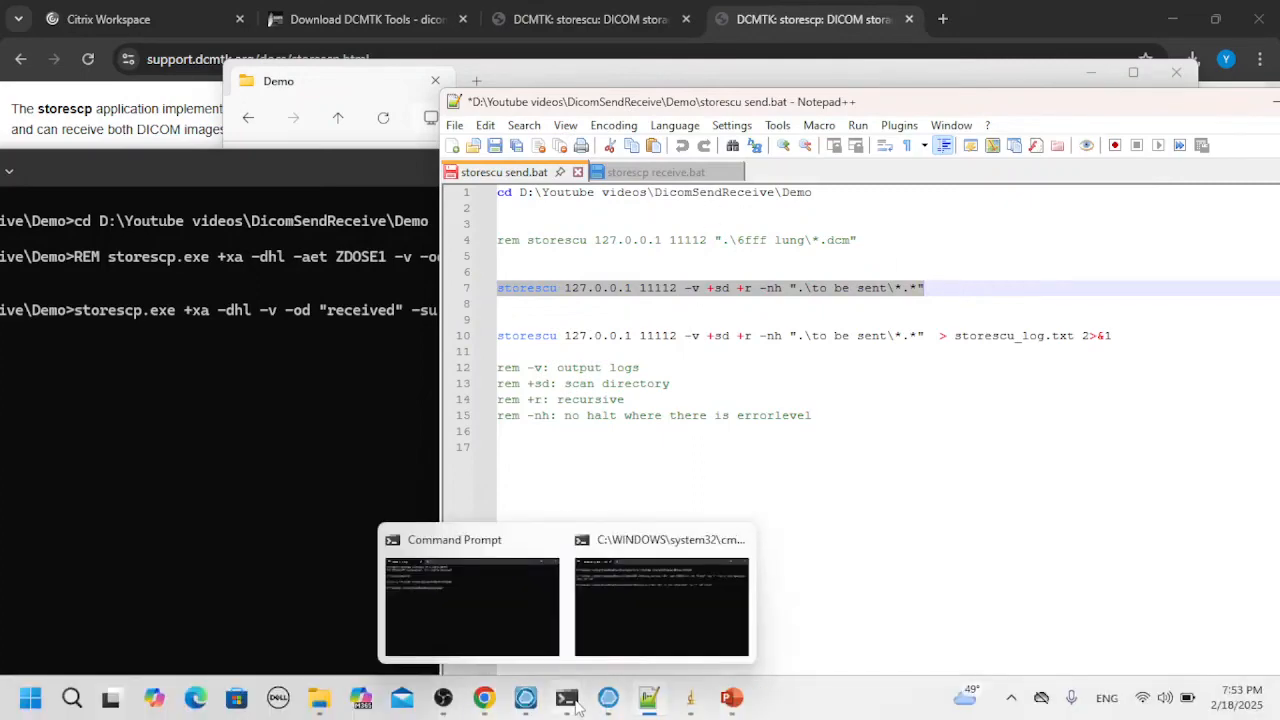
click(471, 607)
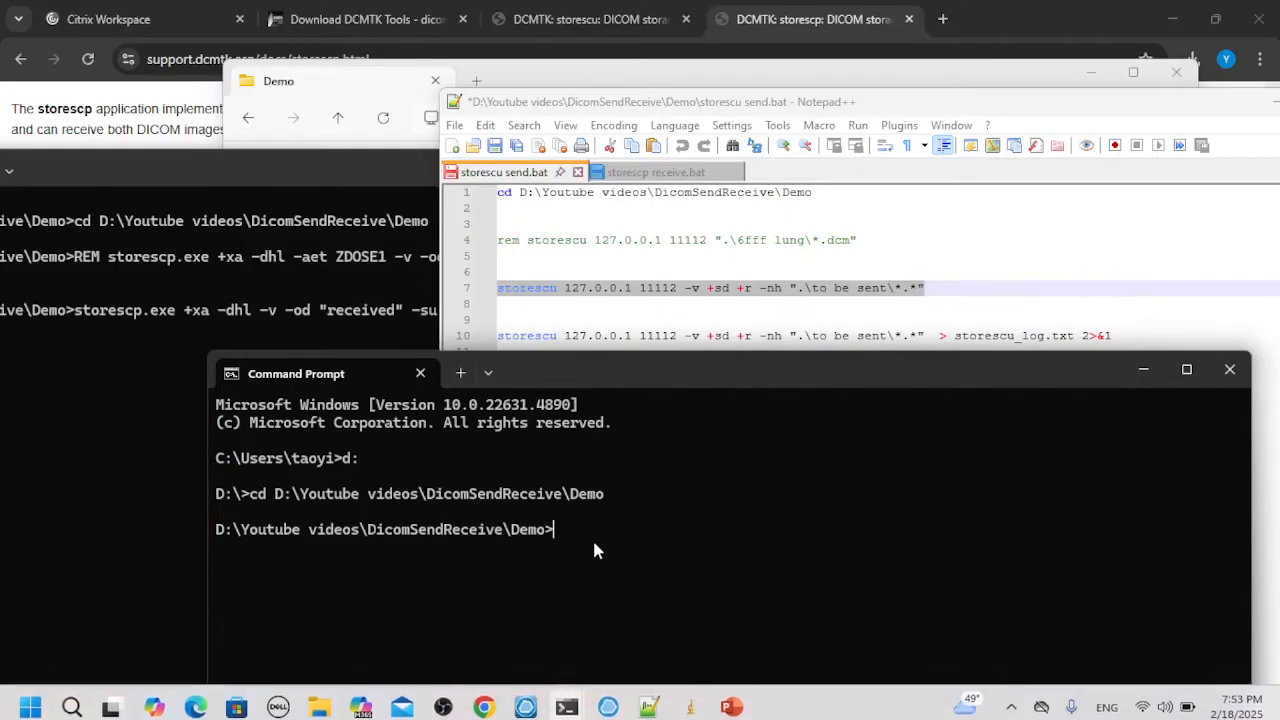
text(storescu 127.0.0.1 11112 -v +sd +r -nh ".\to be sent\*.*")
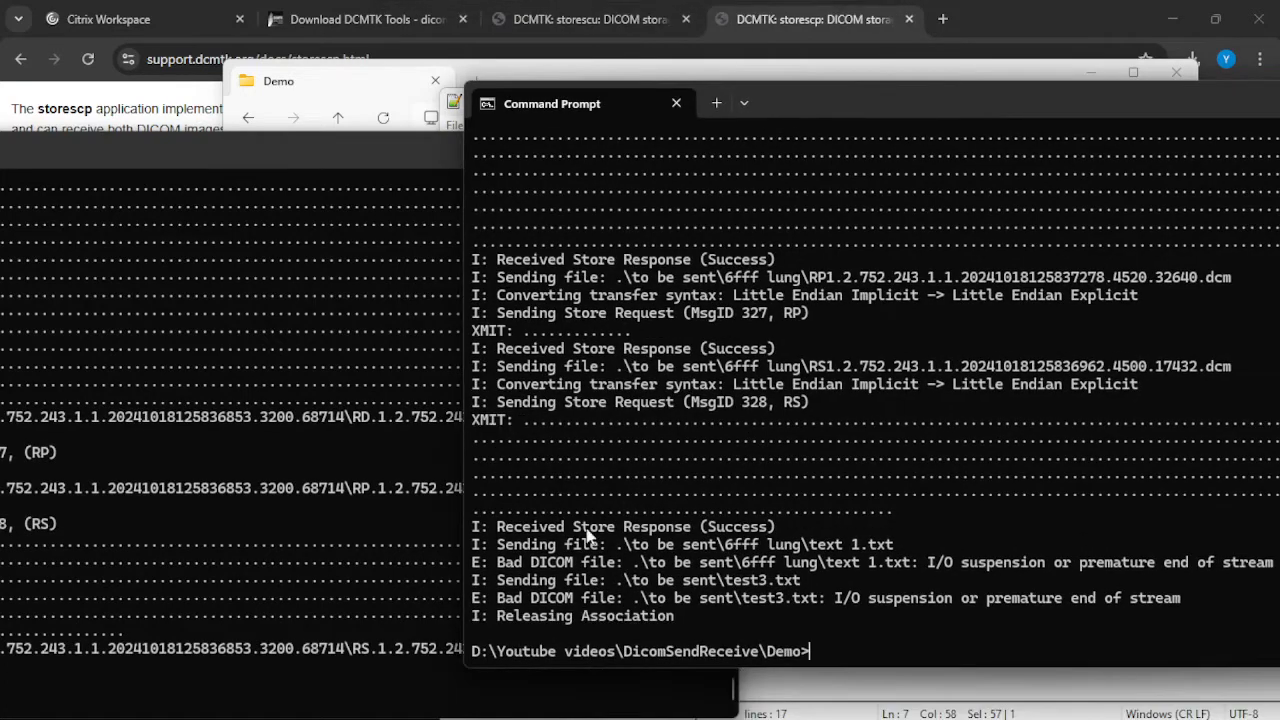
mouse_move(745, 590)
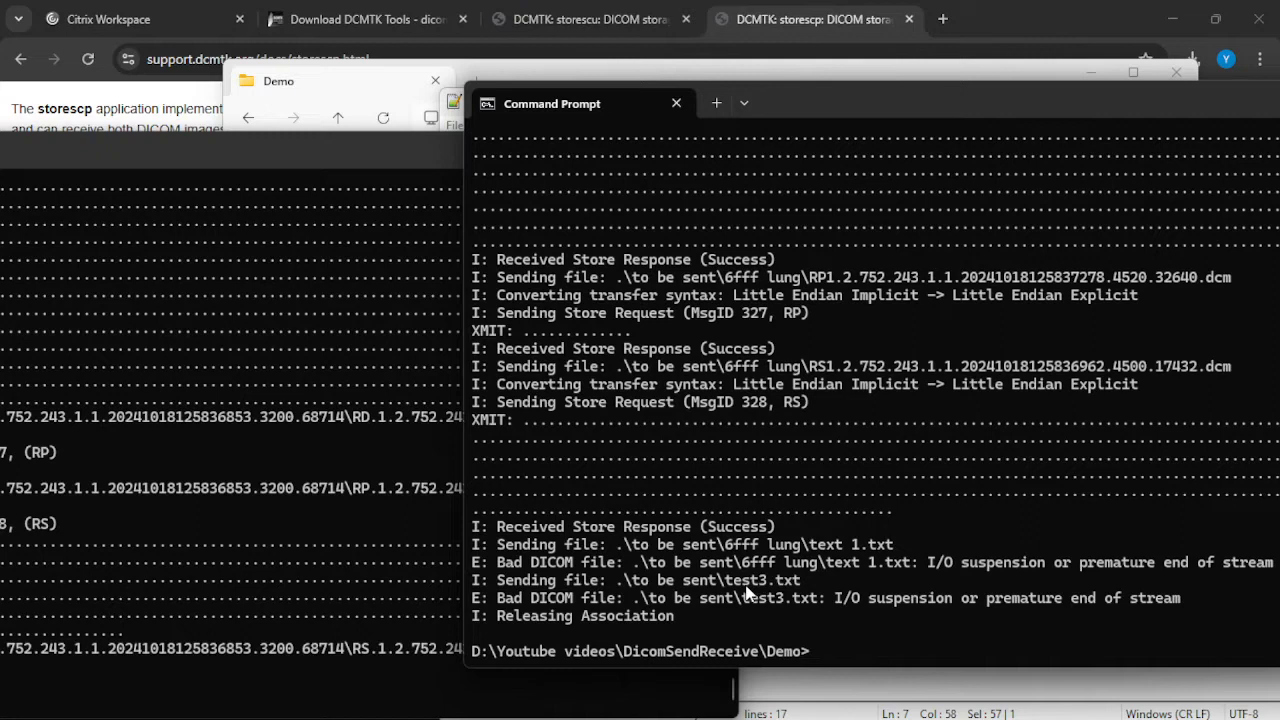
mouse_move(660, 605)
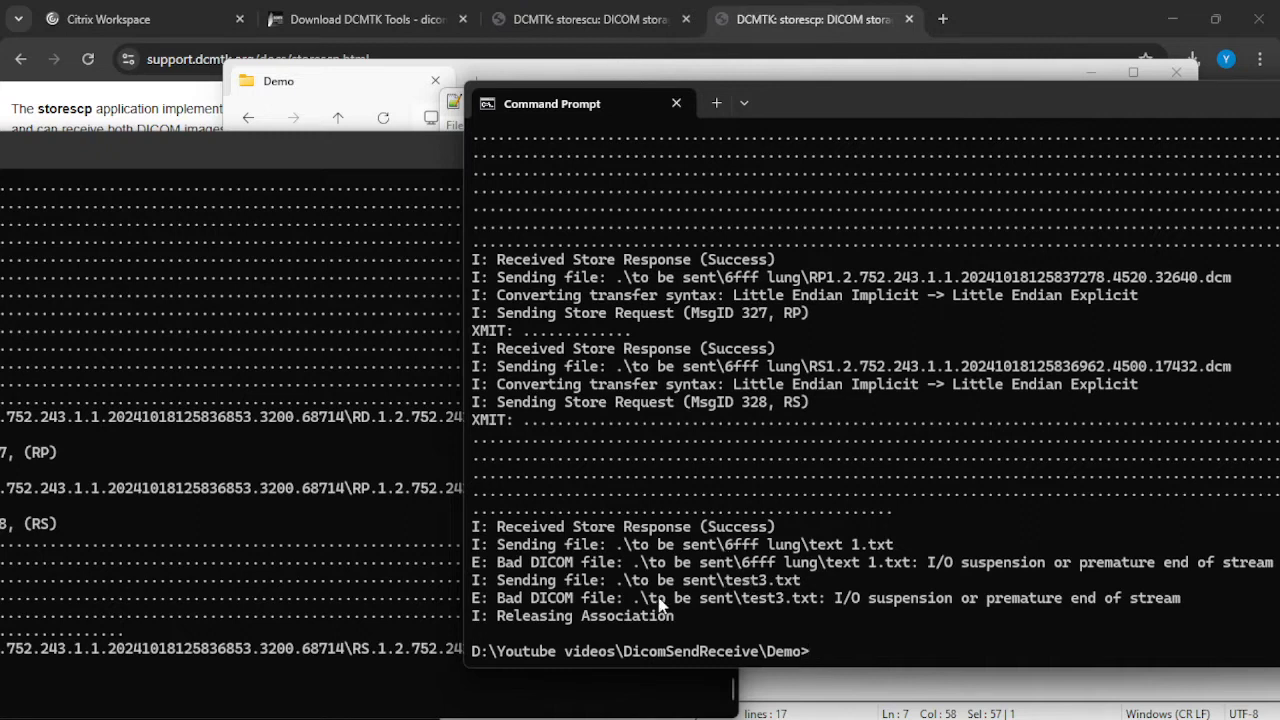
mouse_move(980, 618)
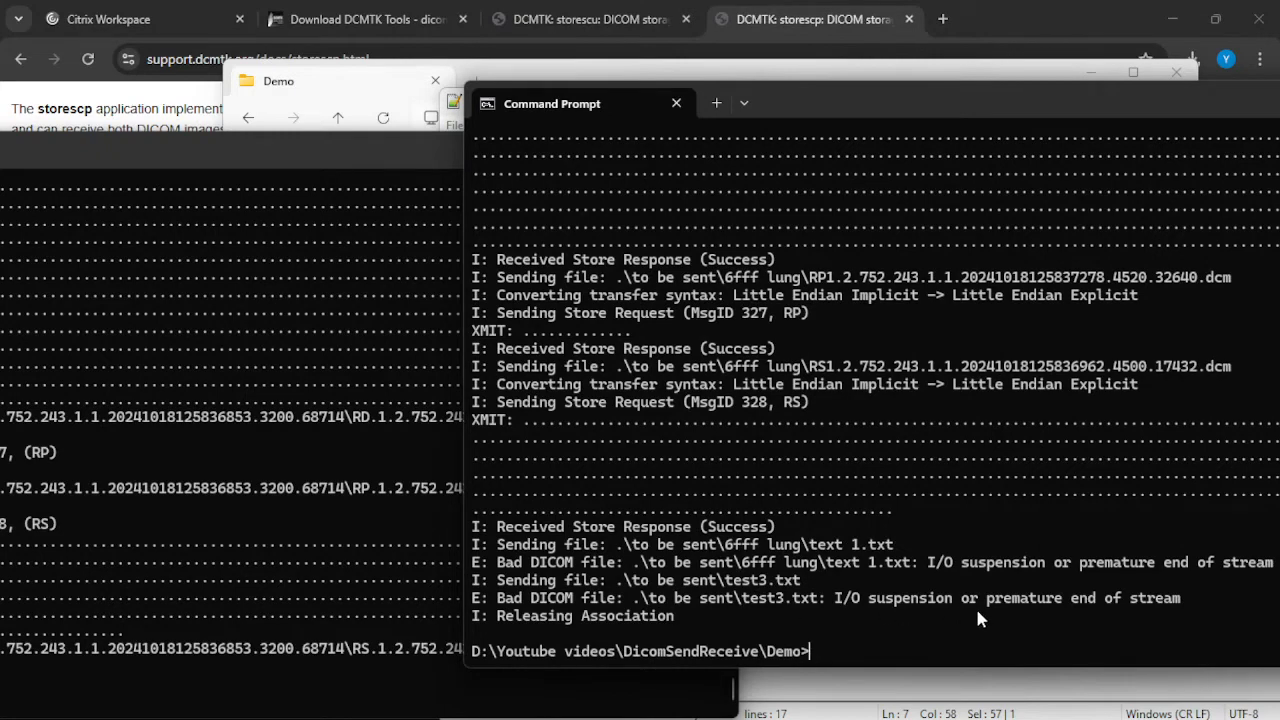
mouse_move(780, 608)
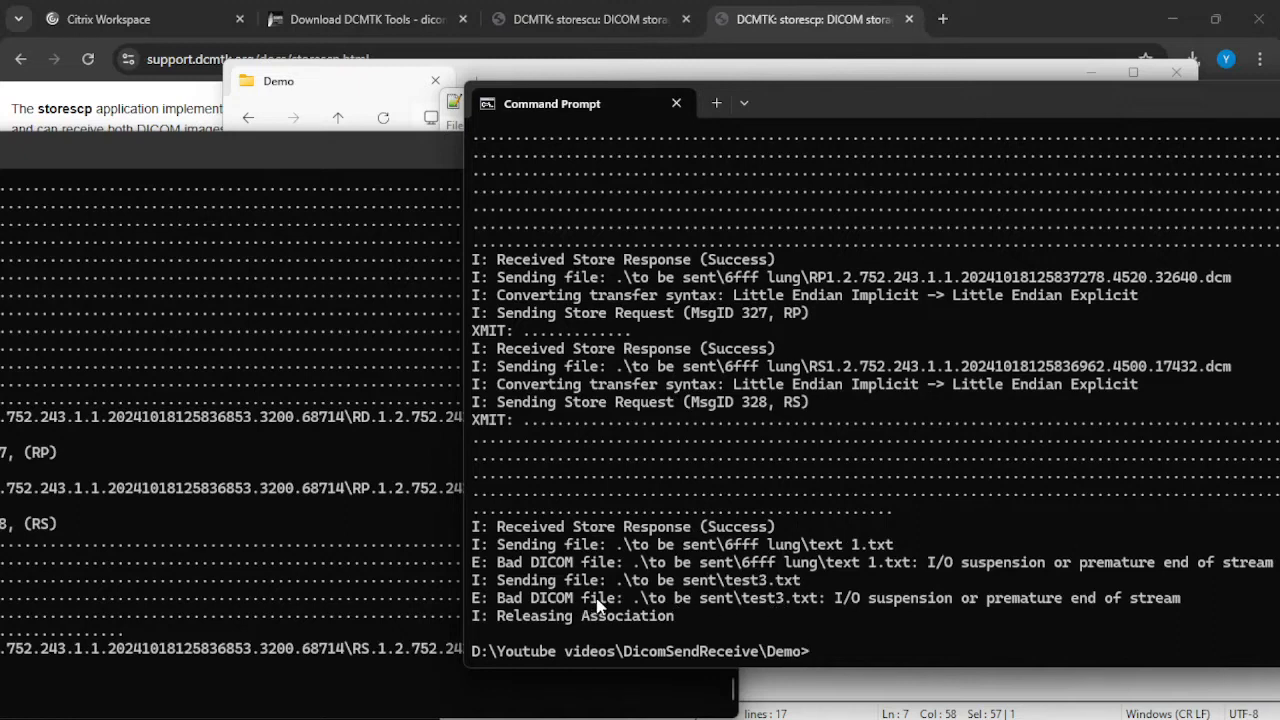
mouse_move(568, 624)
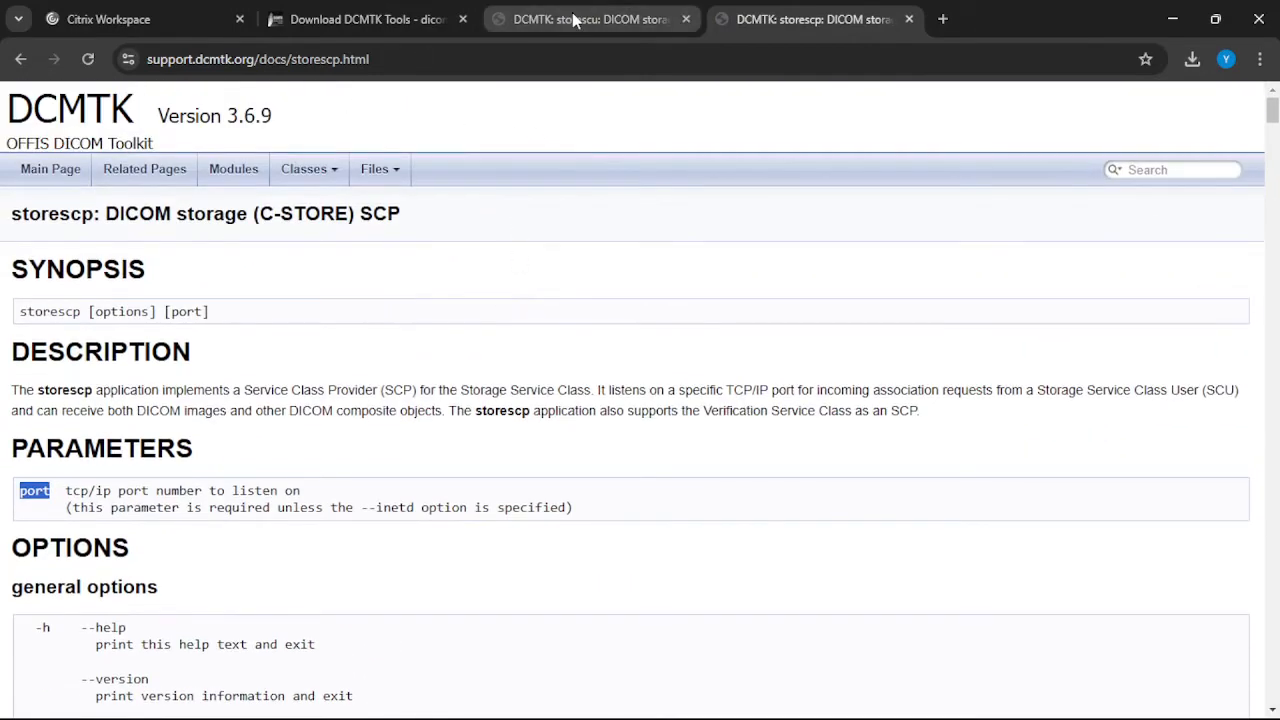
mouse_move(590, 19)
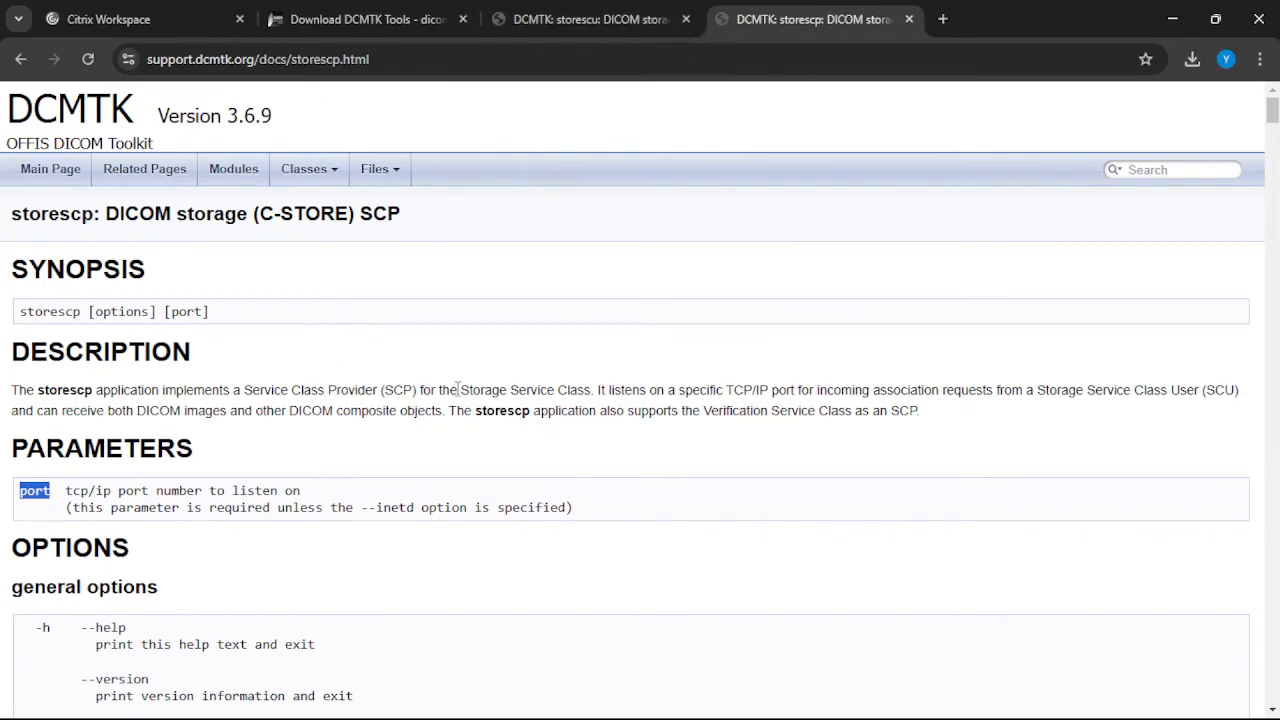
Scroll the storescp SOP class list and pick out the CTImageStorage entry.
scroll(down, 3)
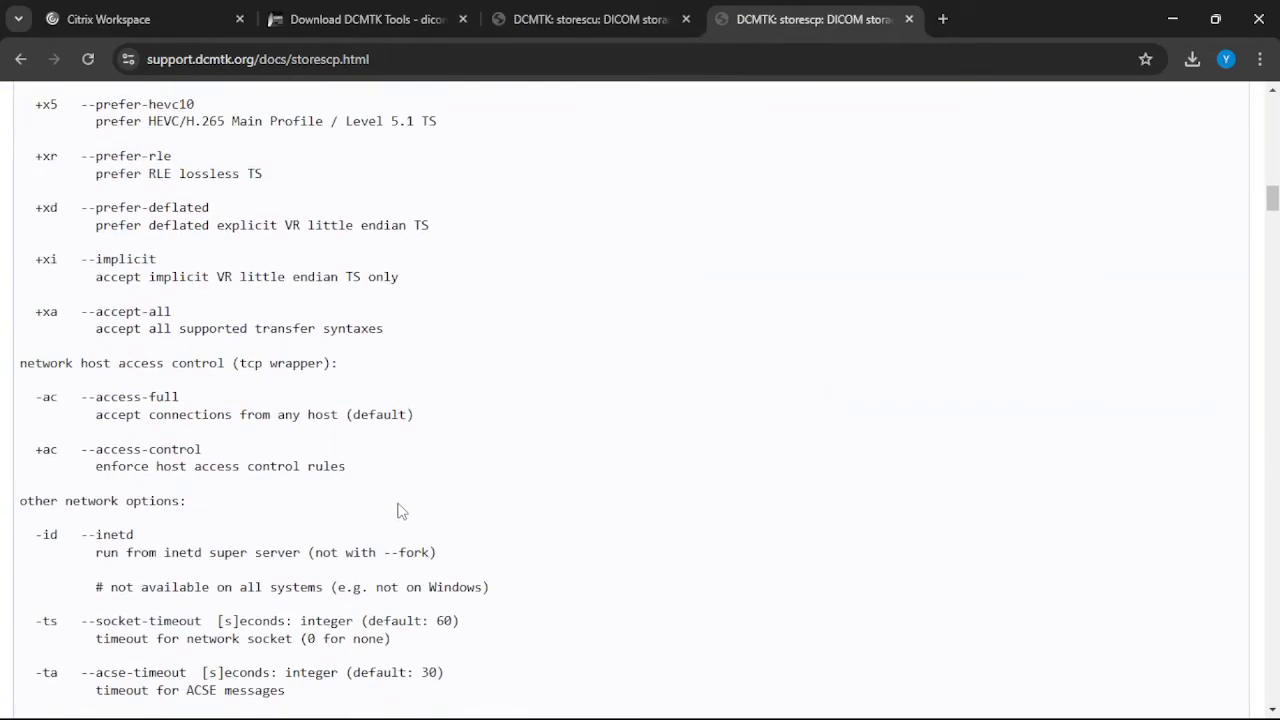
scroll(down, 3)
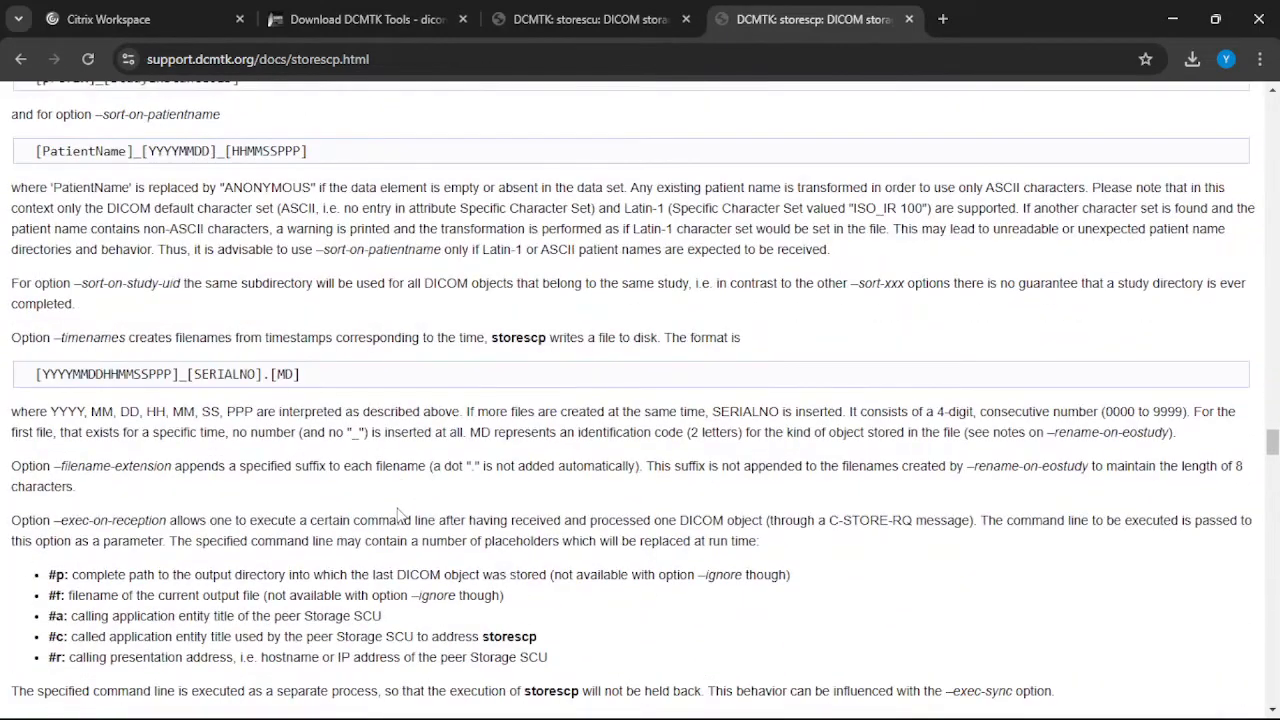
scroll(down, 3)
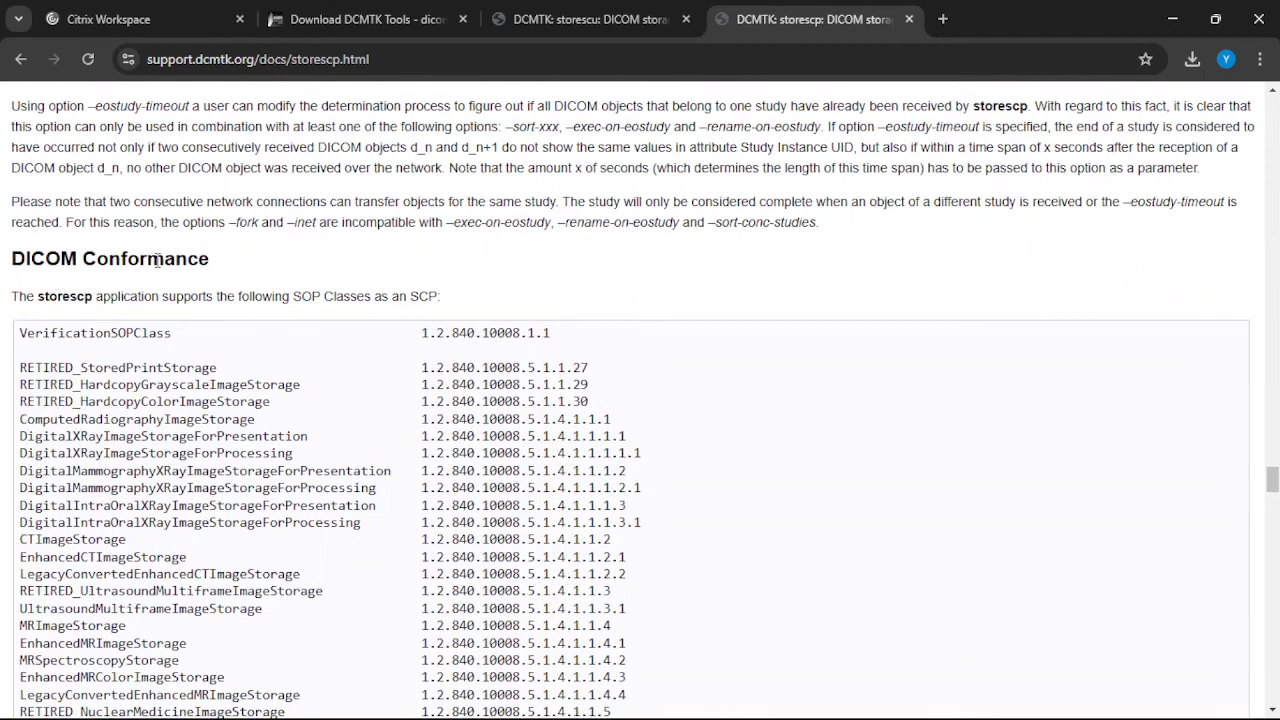
scroll(down, 3)
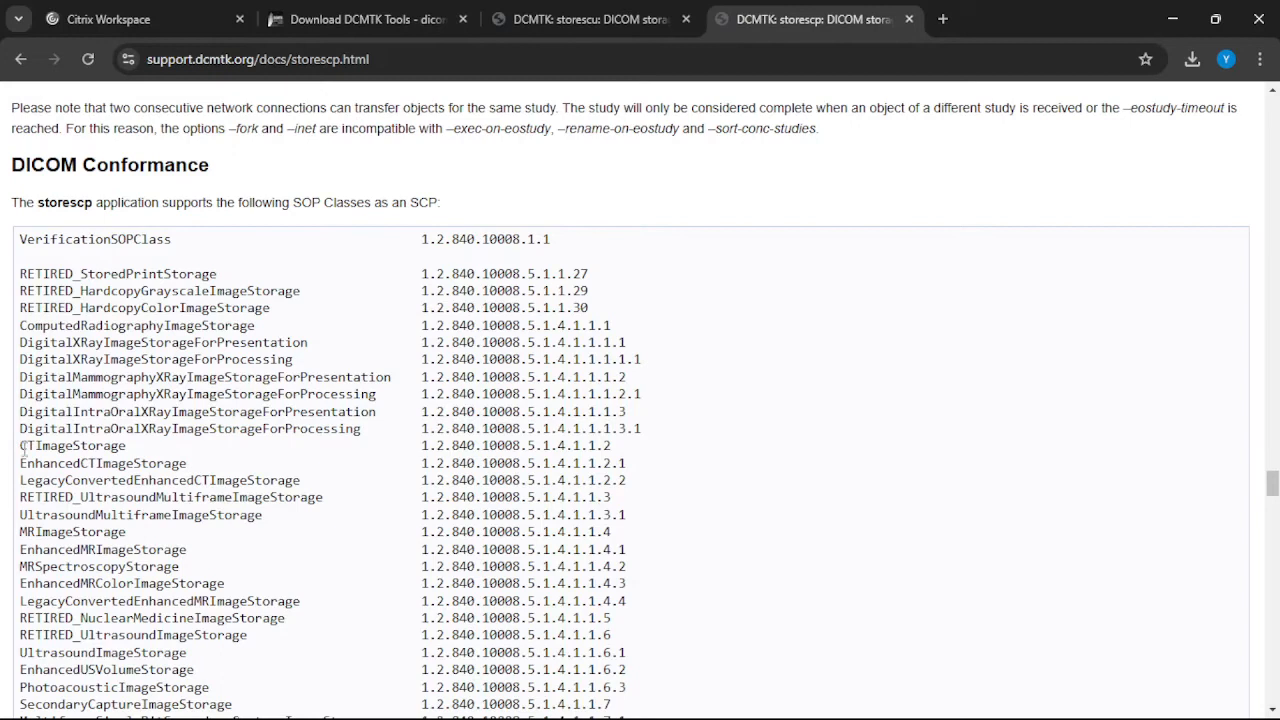
double_click(72, 445)
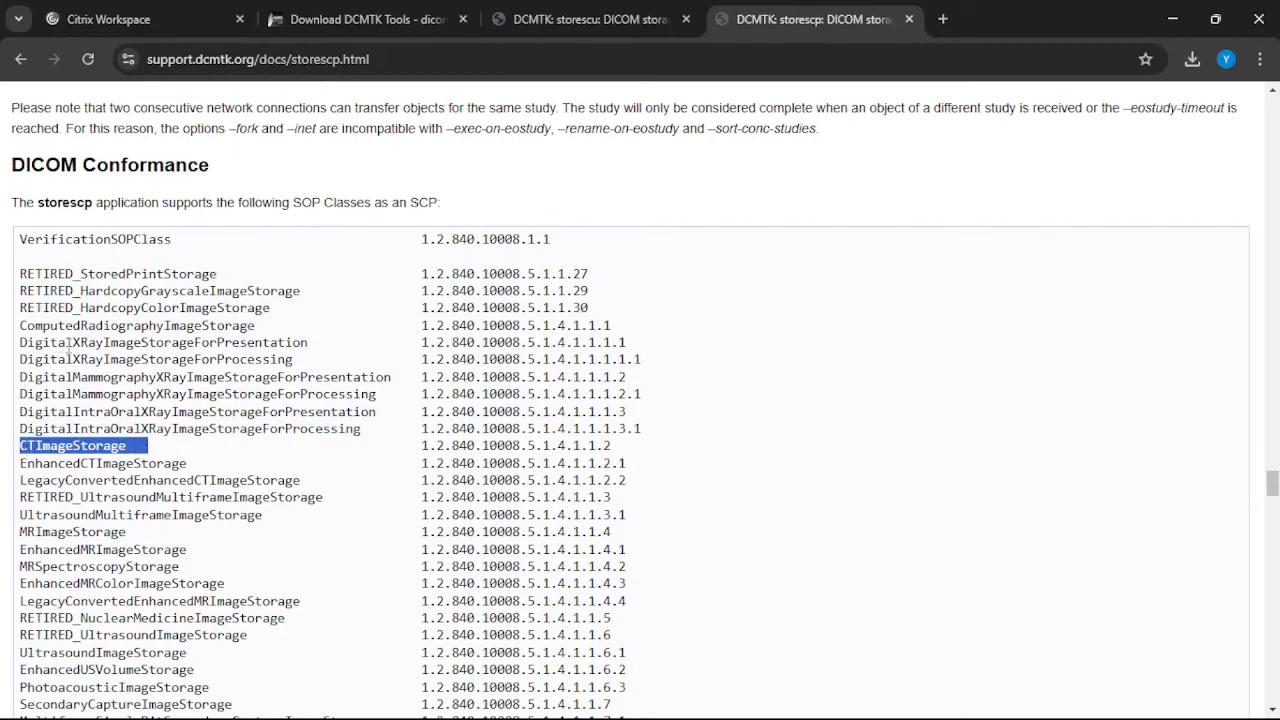
mouse_move(127, 394)
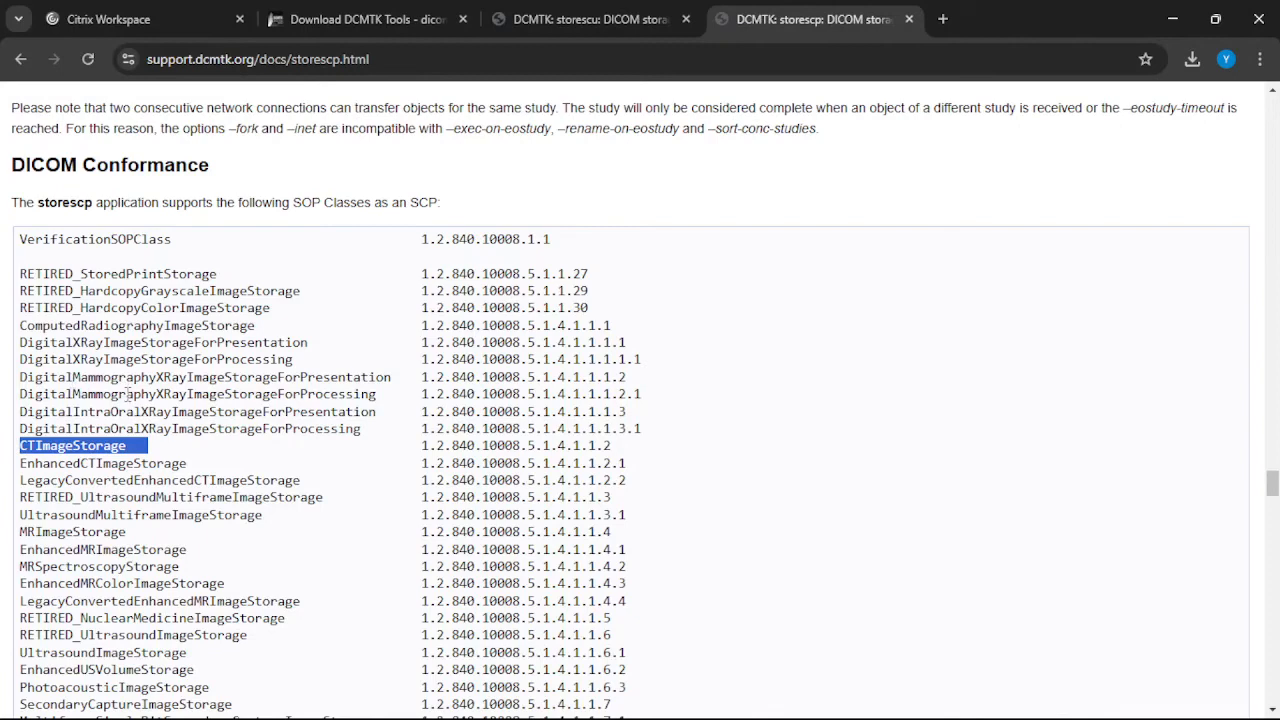
Continue scrolling the supported SOP classes down to the structured report storage classes.
scroll(down, 3)
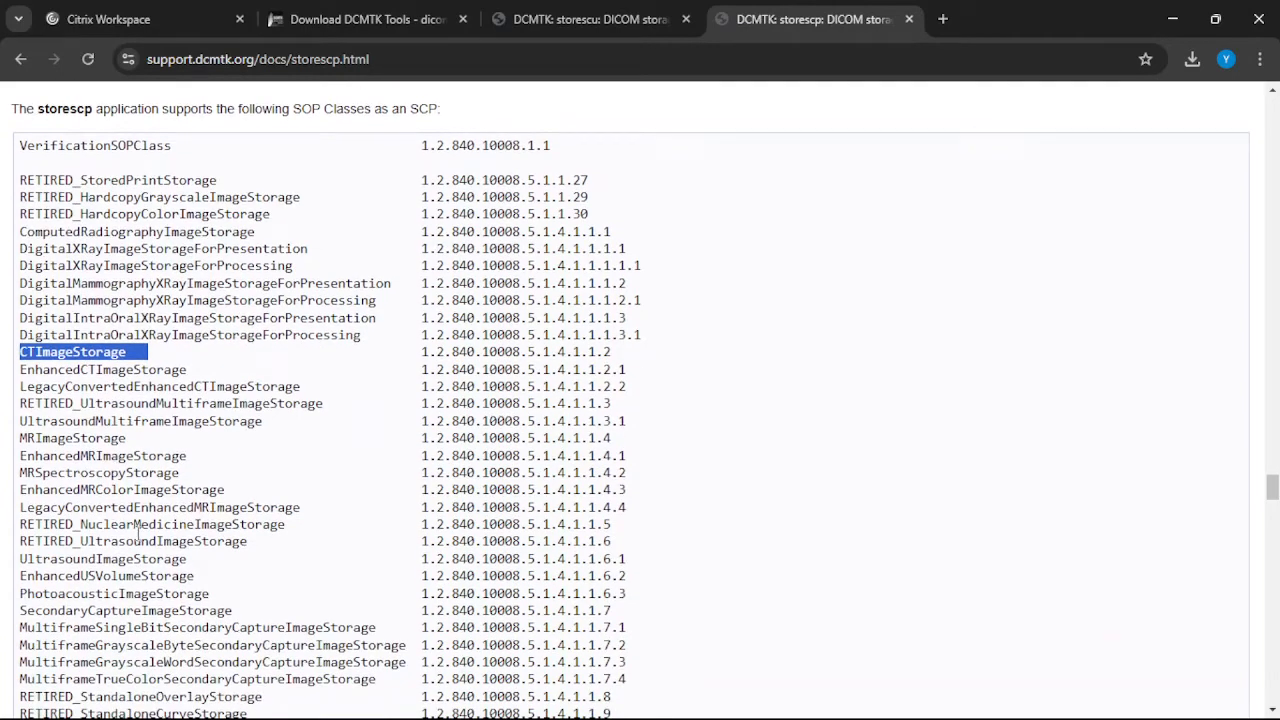
scroll(down, 3)
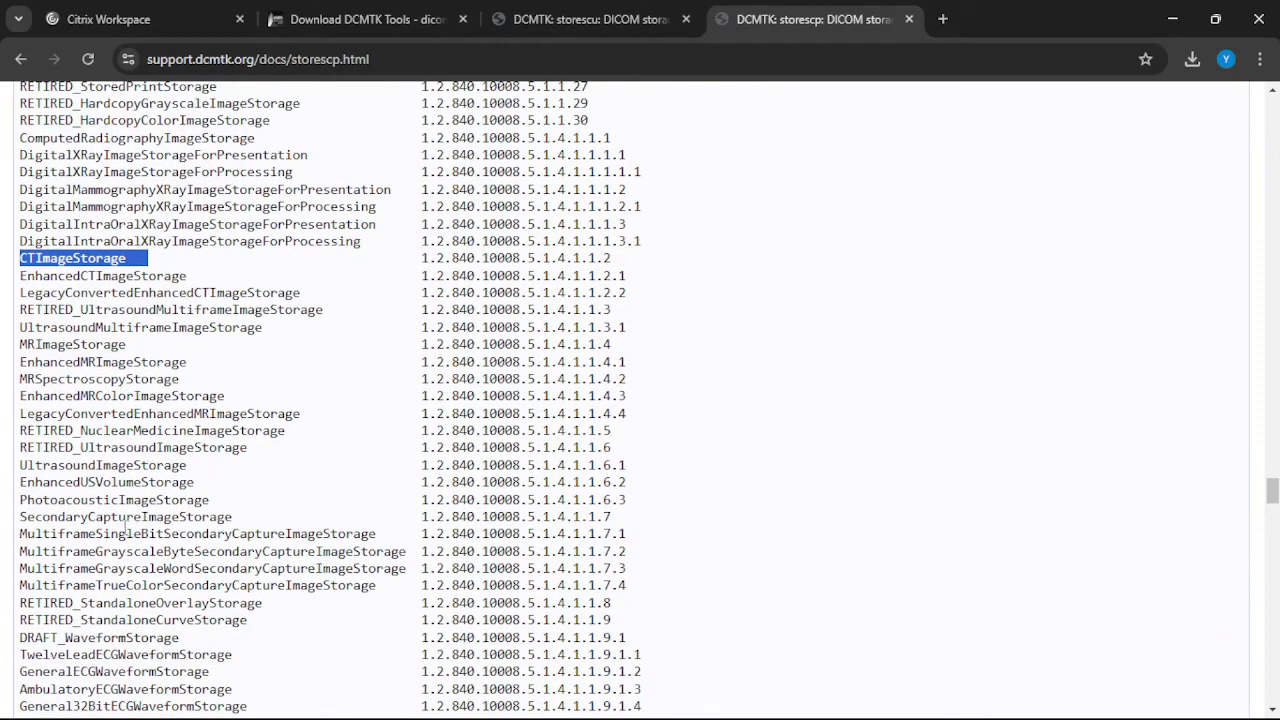
scroll(down, 3)
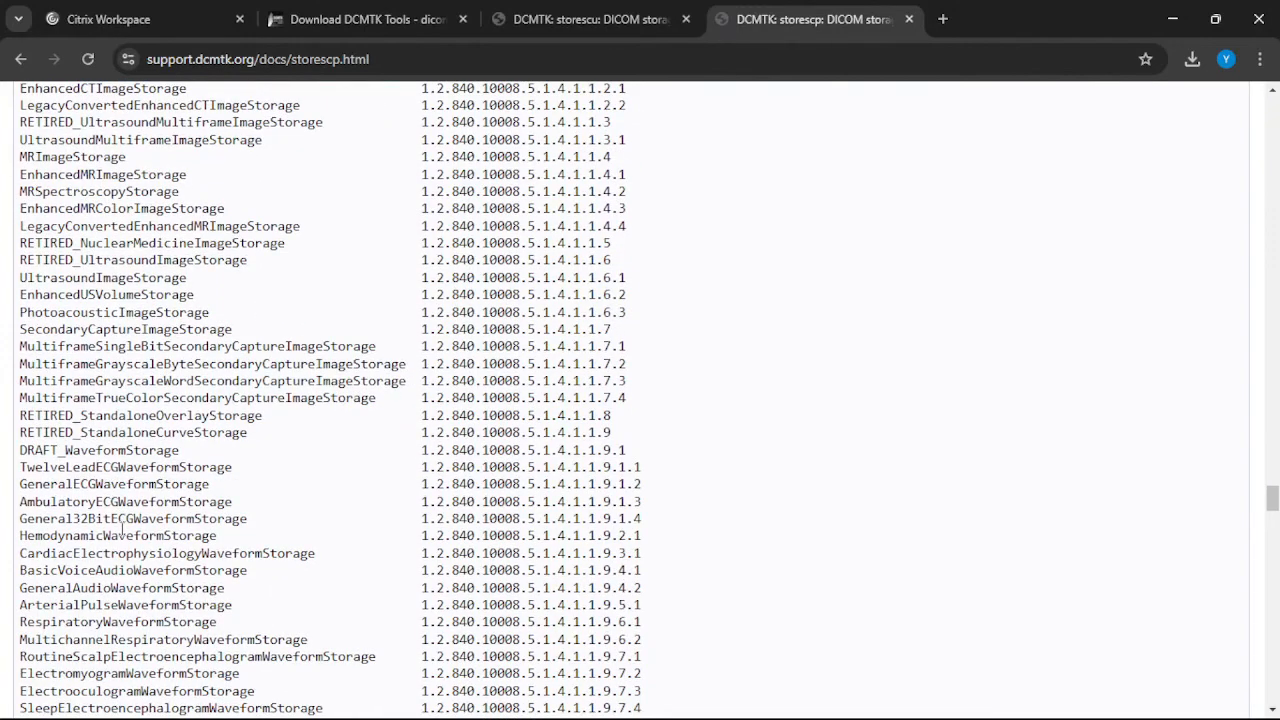
scroll(down, 3)
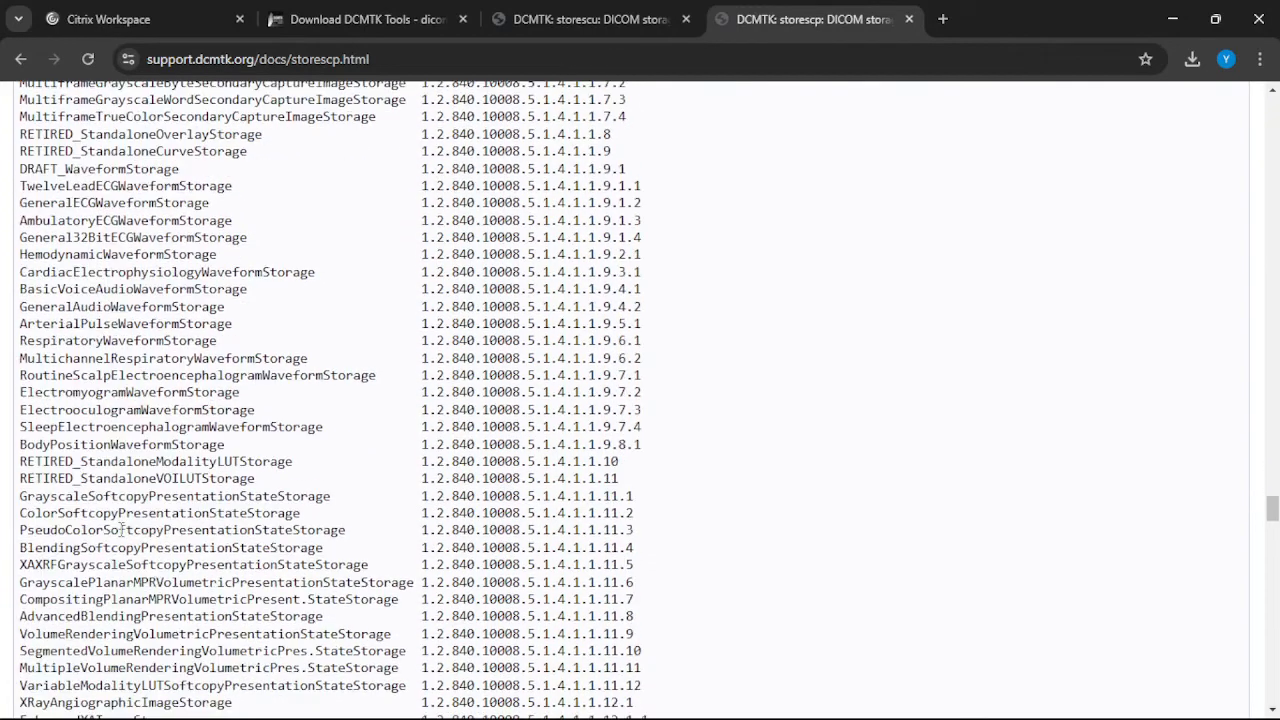
scroll(down, 3)
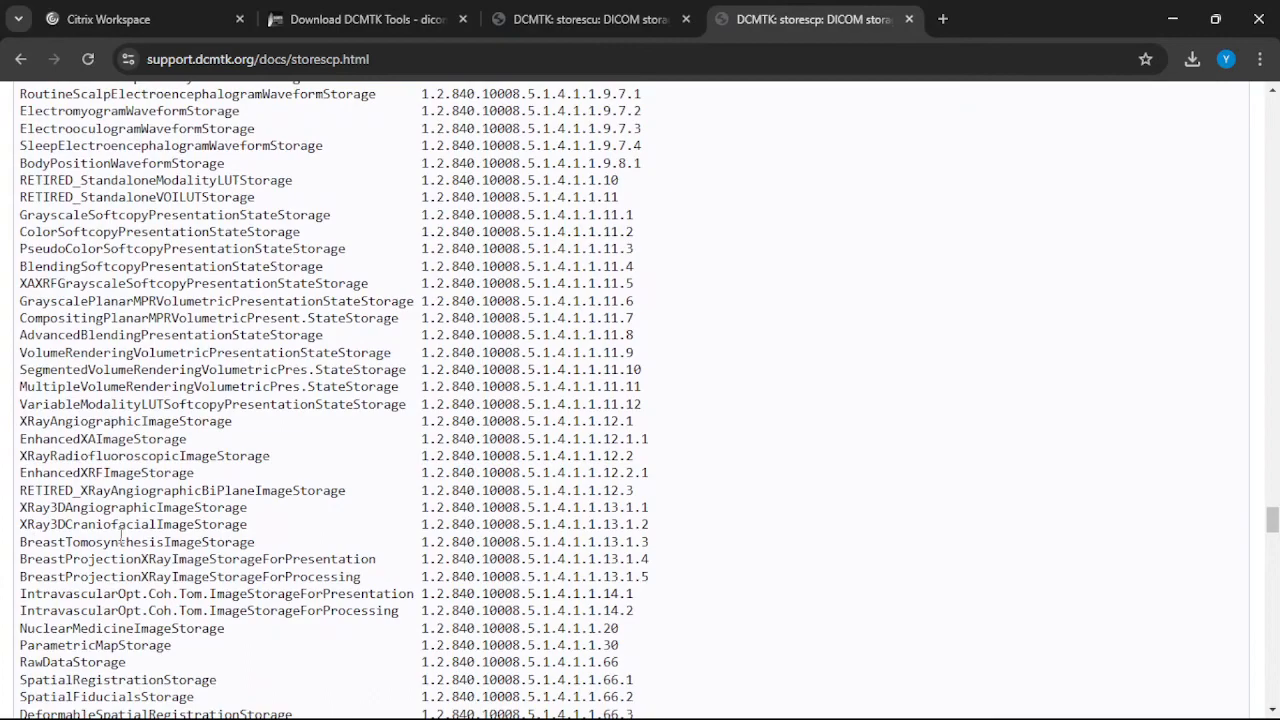
scroll(down, 3)
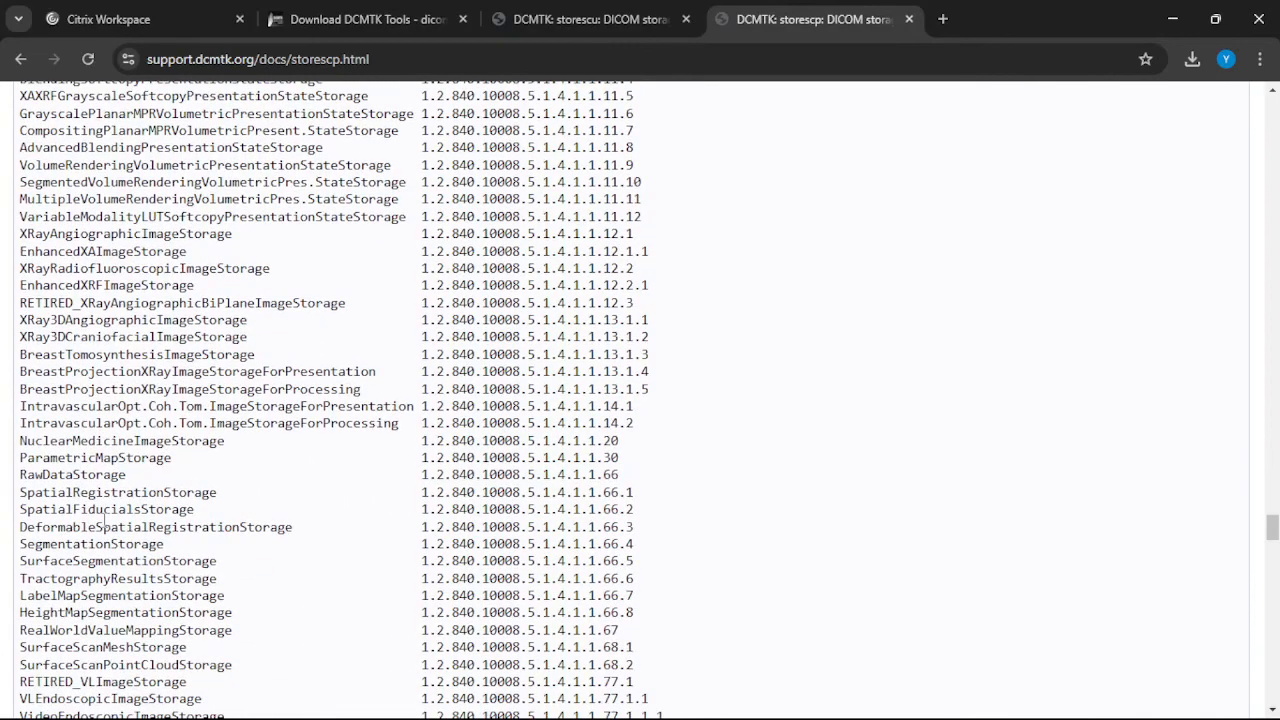
scroll(down, 3)
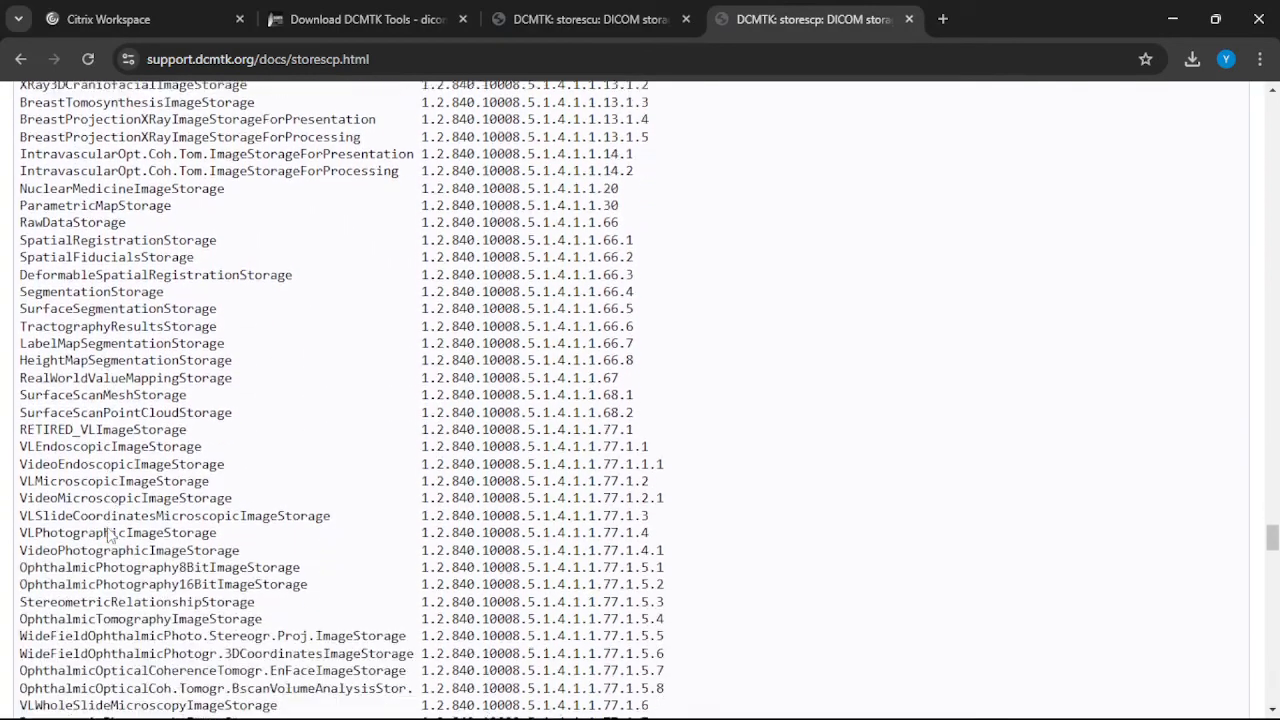
scroll(down, 3)
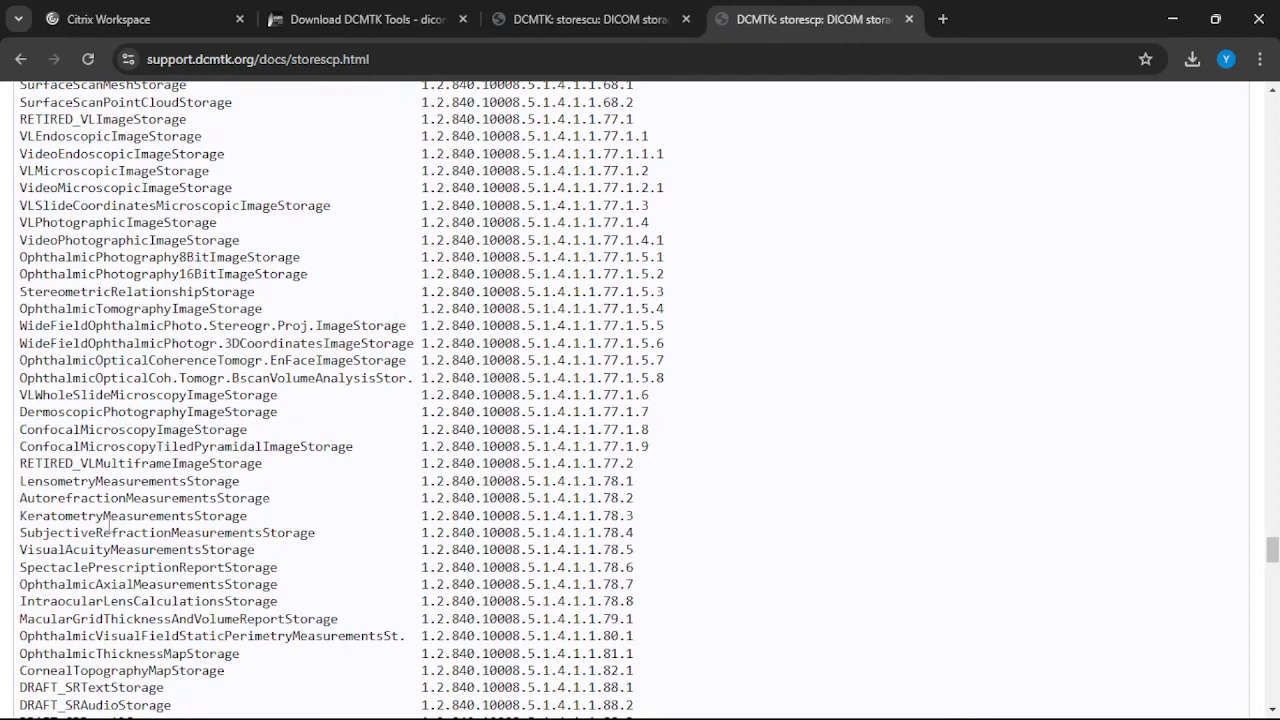
scroll(down, 3)
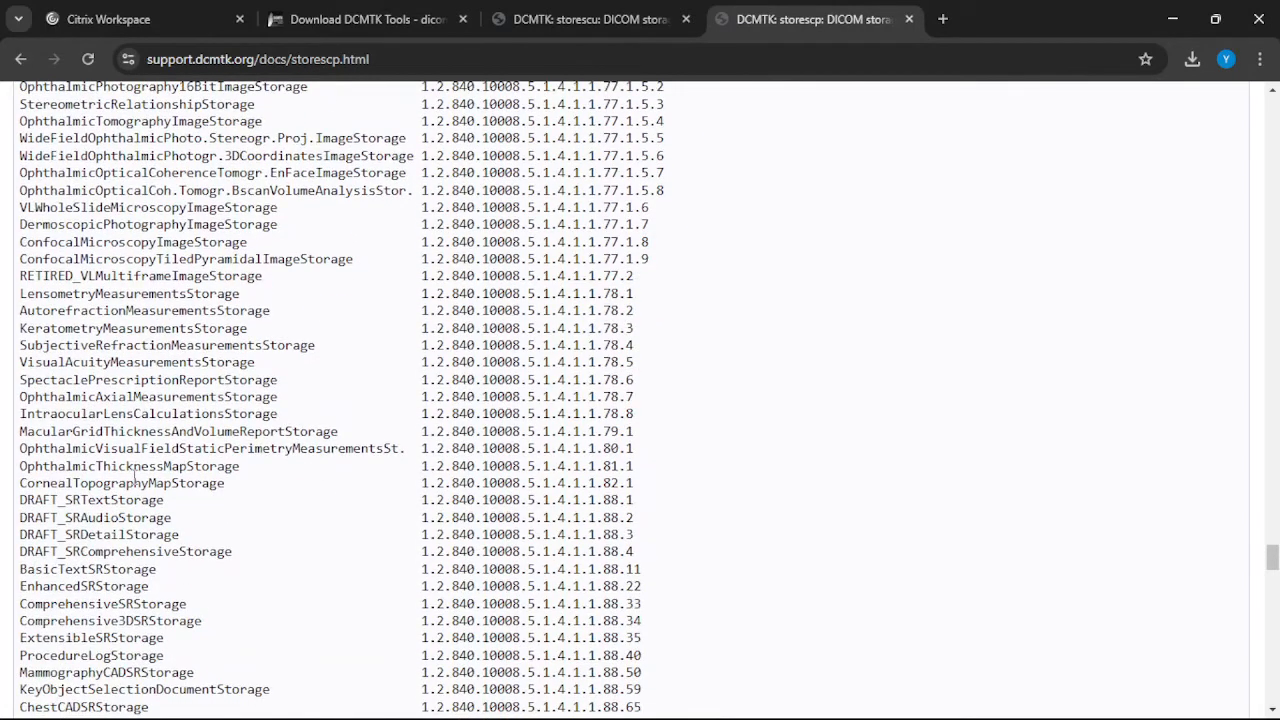
key(Ctrl+f)
text(plan)
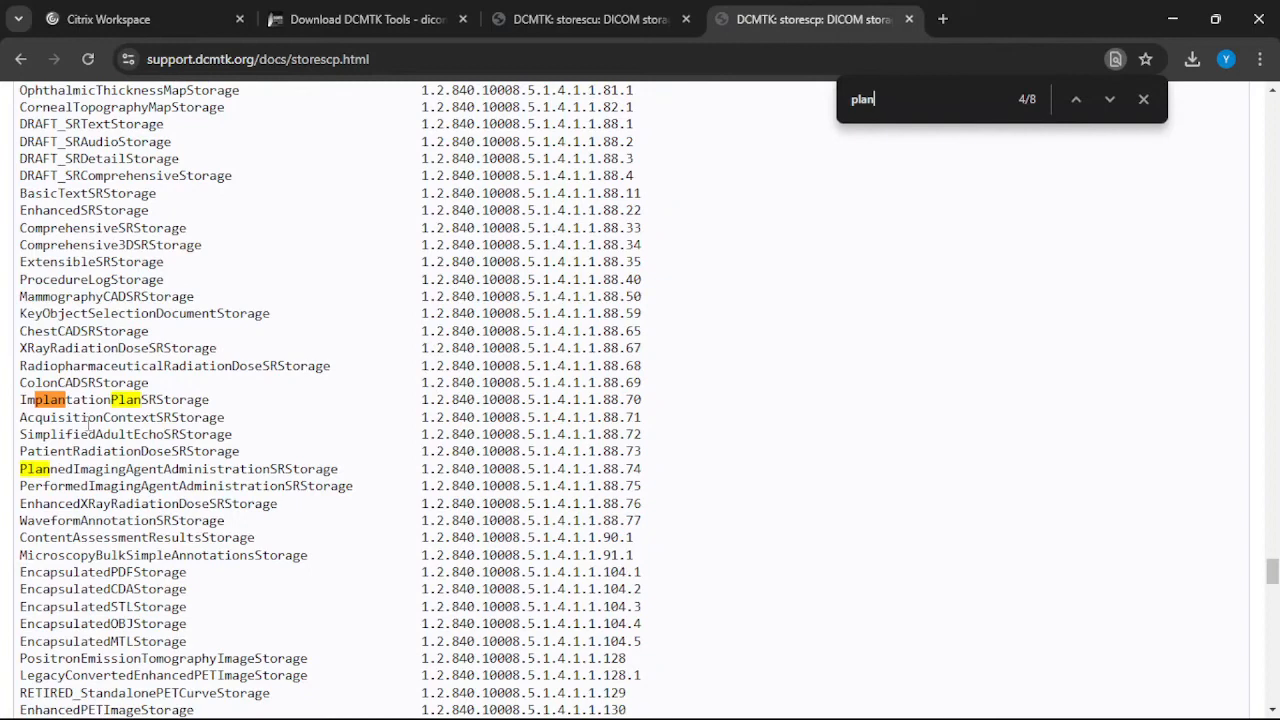
Step through the 'plan' matches to RTDoseStorage and RTPlanStorage among the RT storage classes.
click(1109, 99)
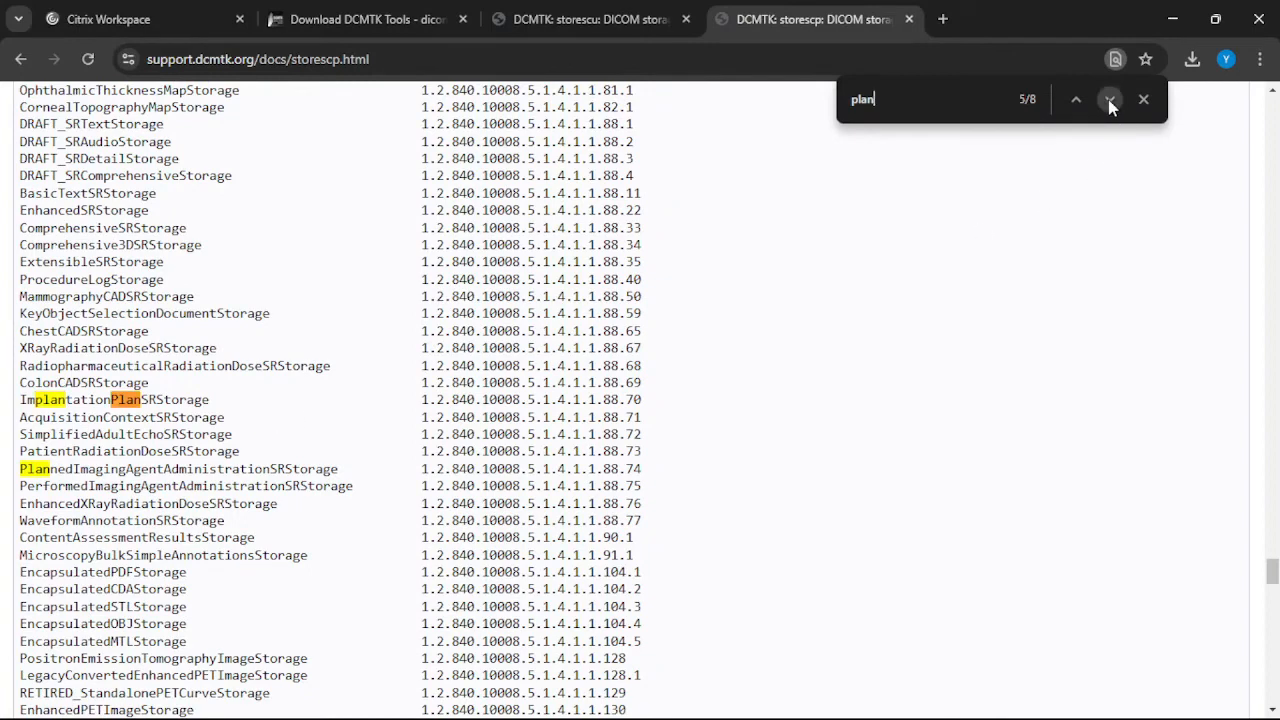
click(1109, 99)
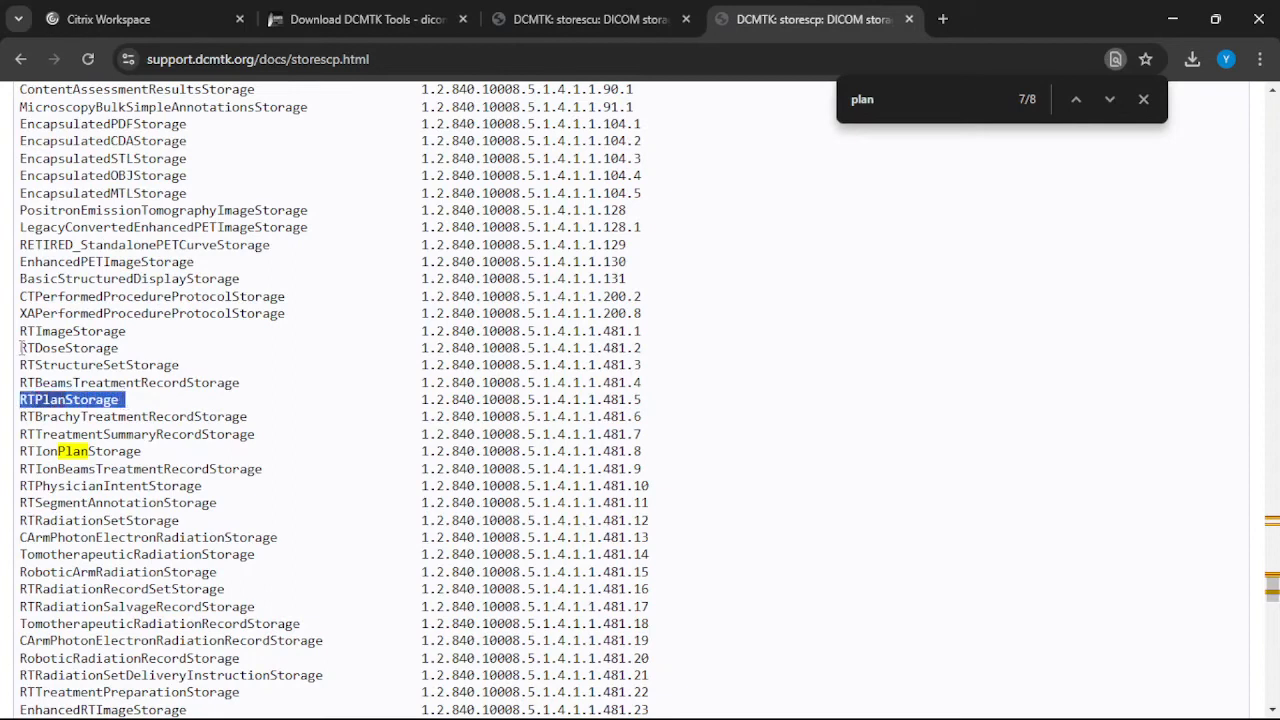
click(1109, 99)
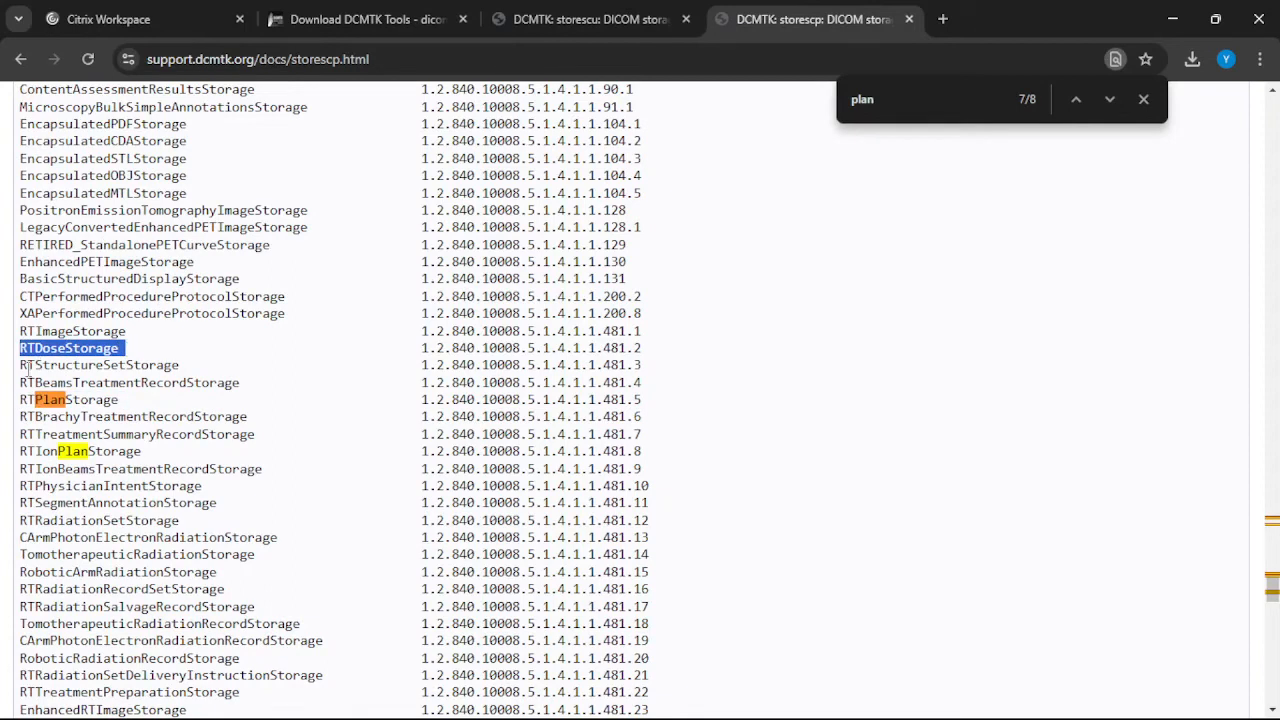
scroll(down, 3)
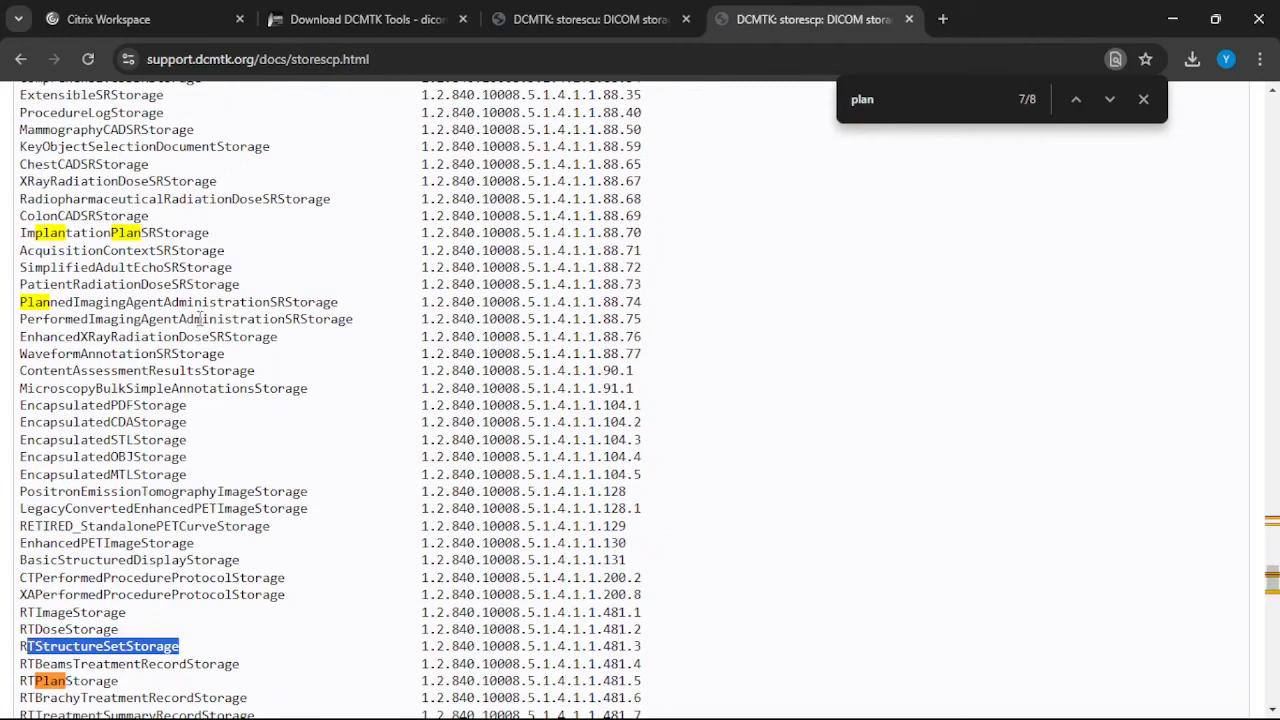
scroll(down, 3)
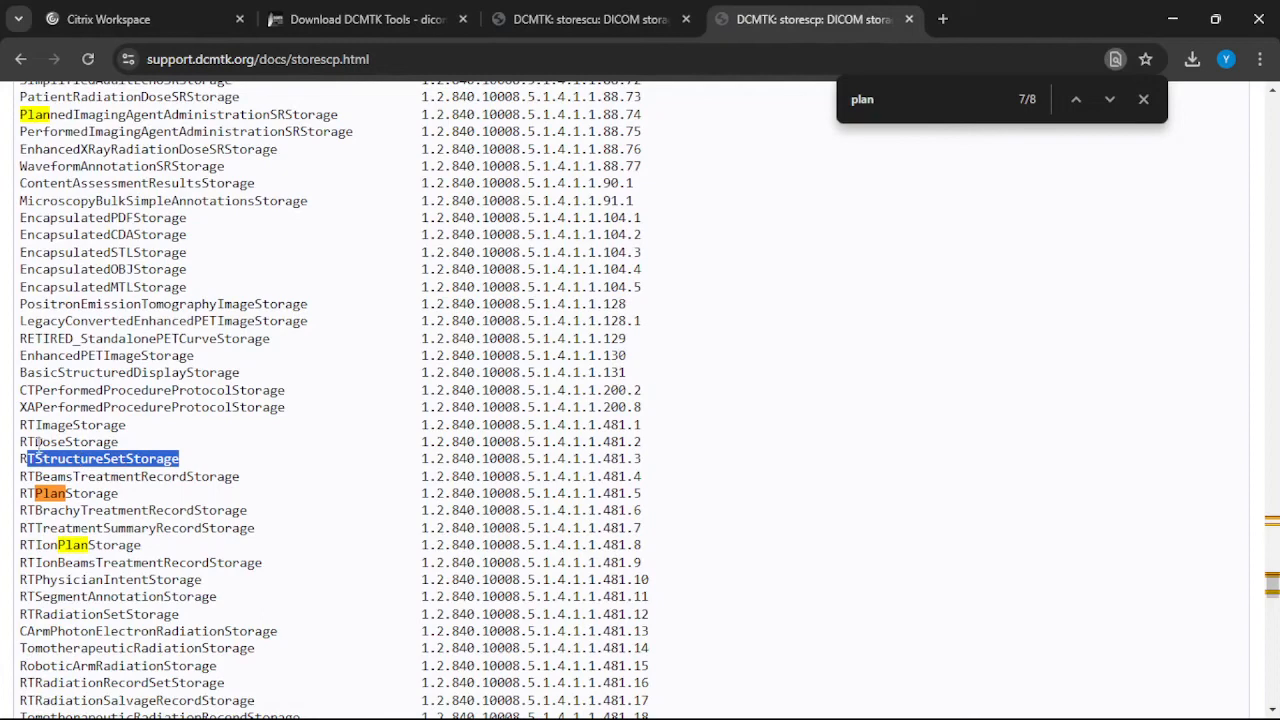
mouse_move(1103, 8)
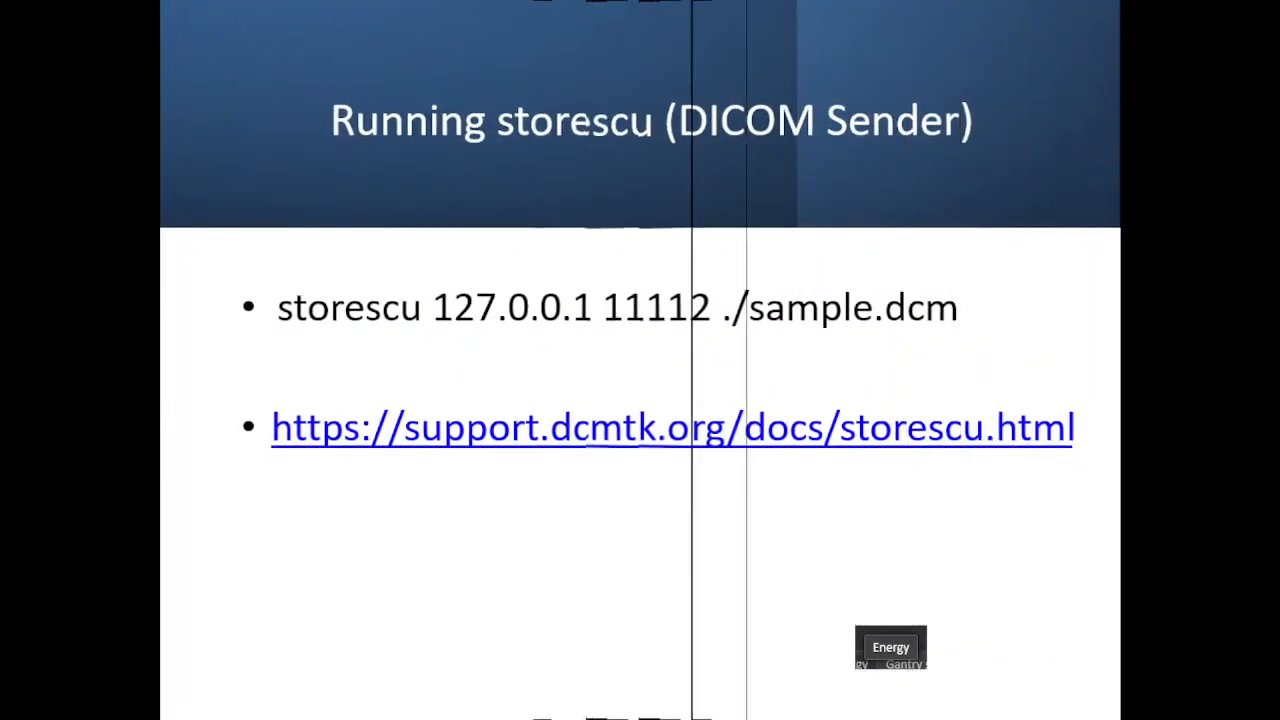
Advance the slideshow to the About DCMTK slide comparing NEMA with DCMTK.
key(Right)
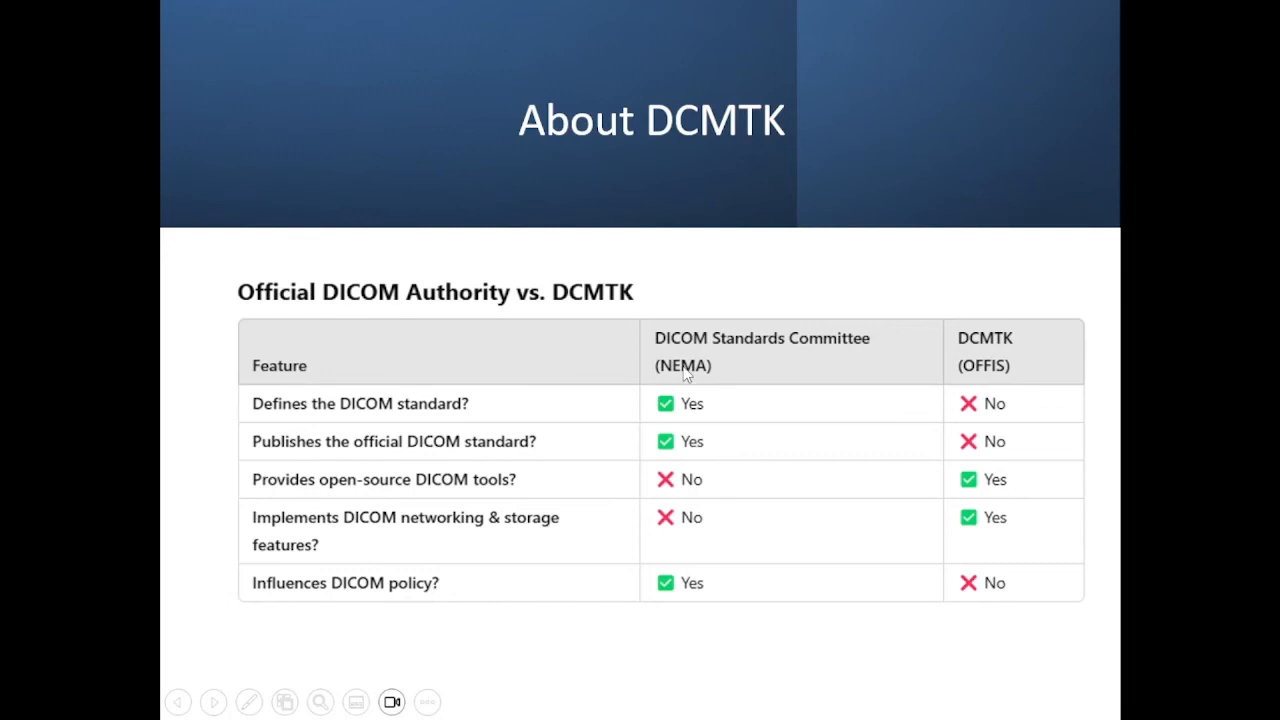
mouse_move(690, 368)
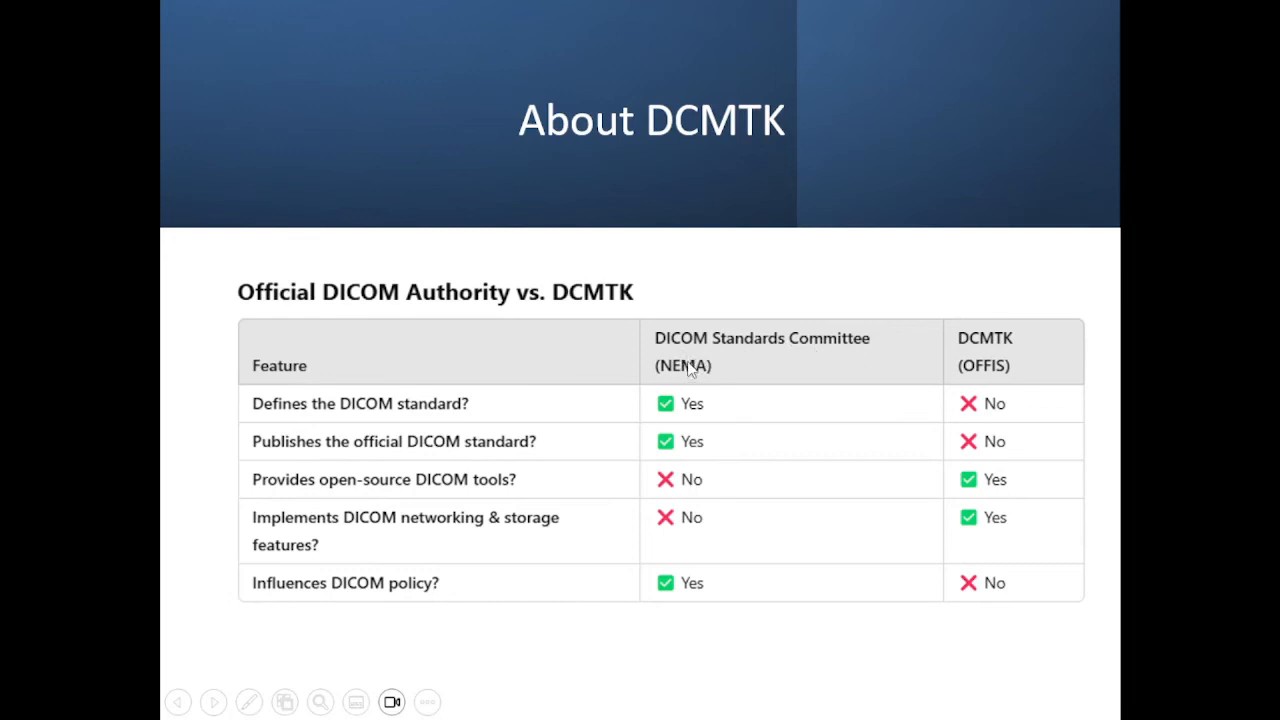
mouse_move(1007, 375)
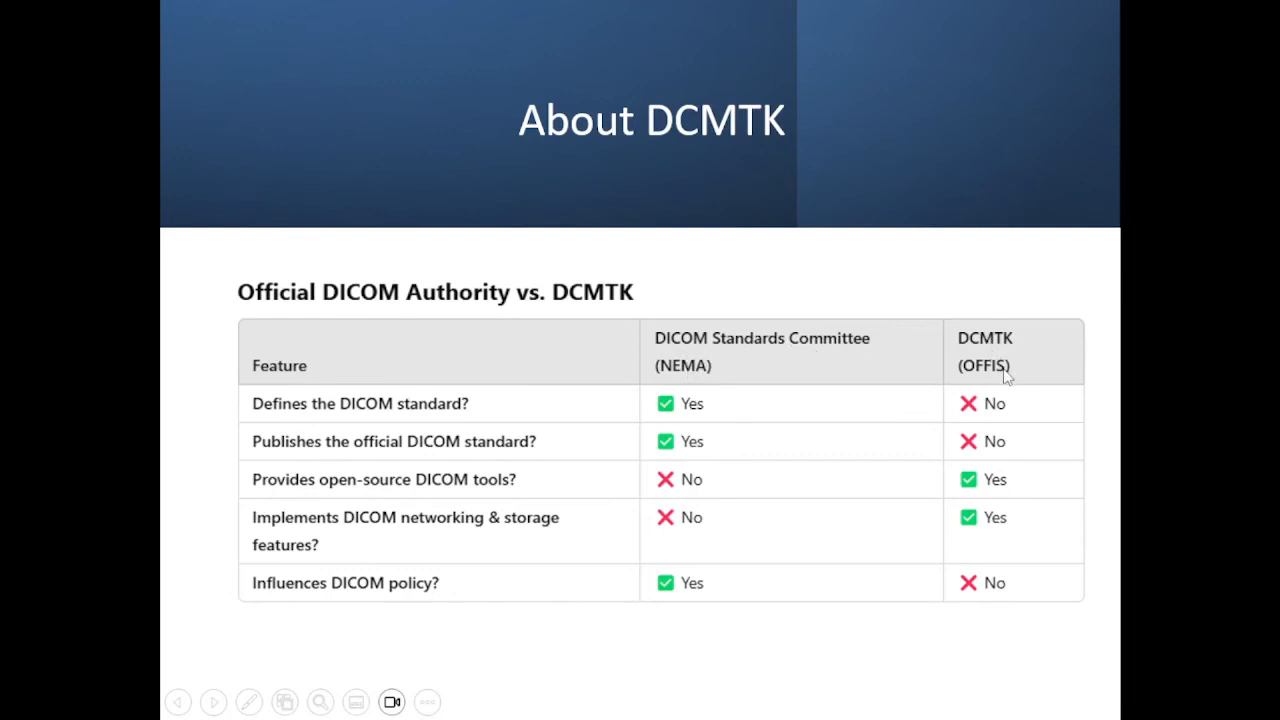
mouse_move(410, 430)
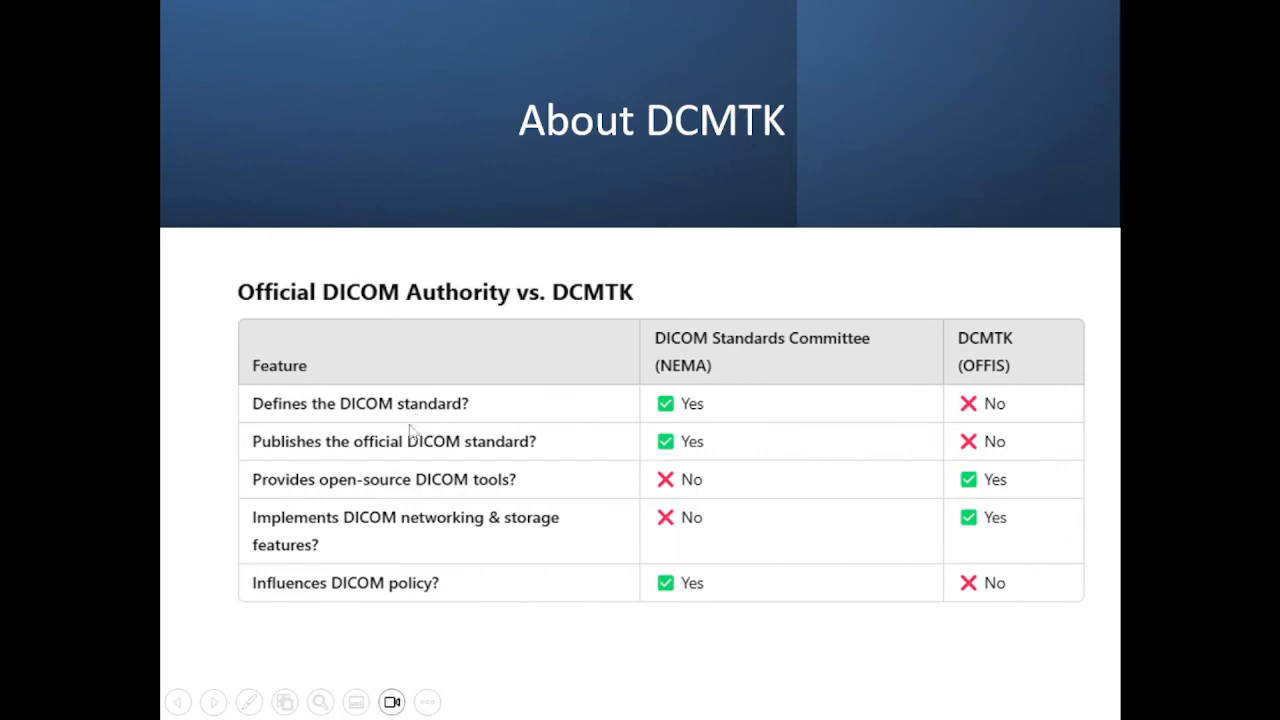
mouse_move(395, 595)
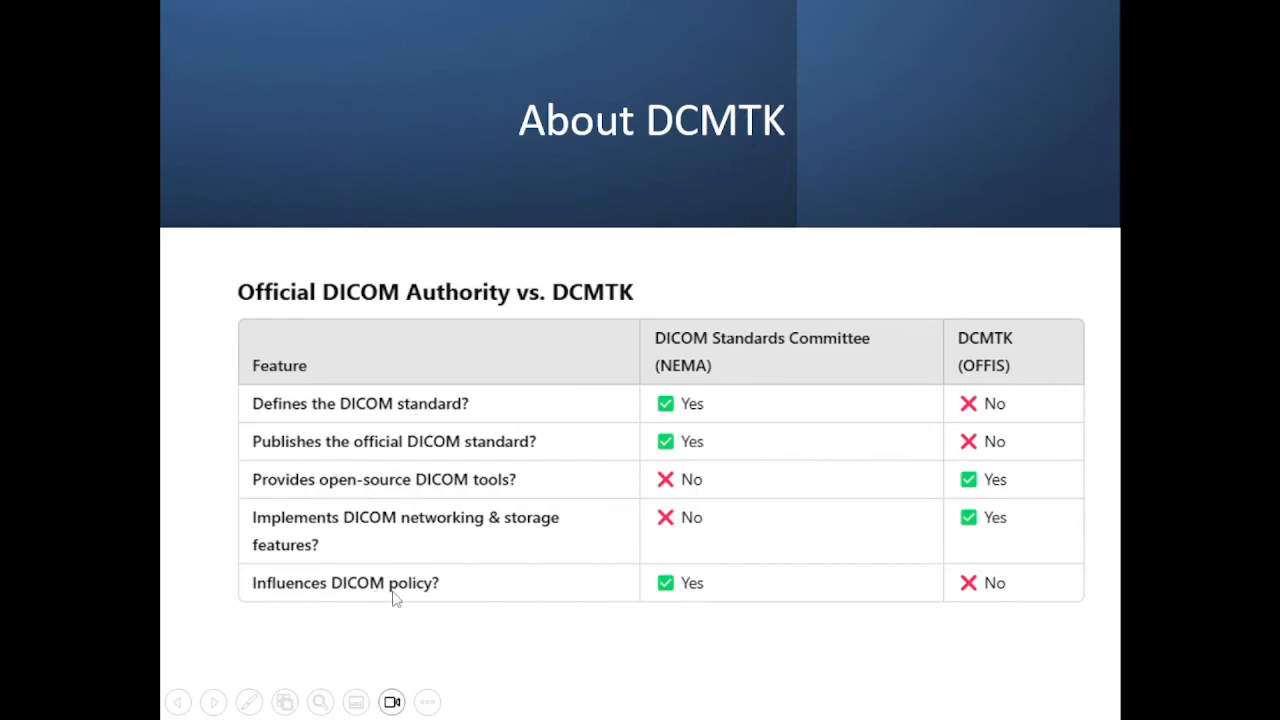
mouse_move(783, 567)
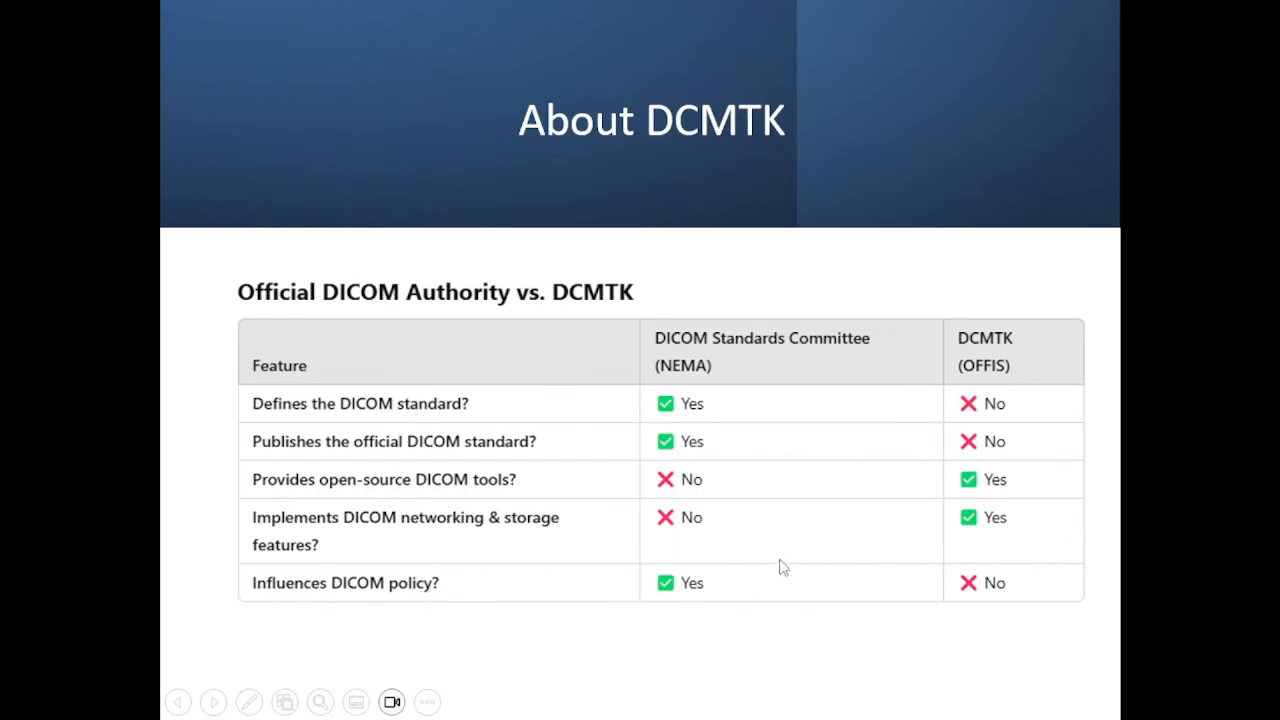
mouse_move(996, 462)
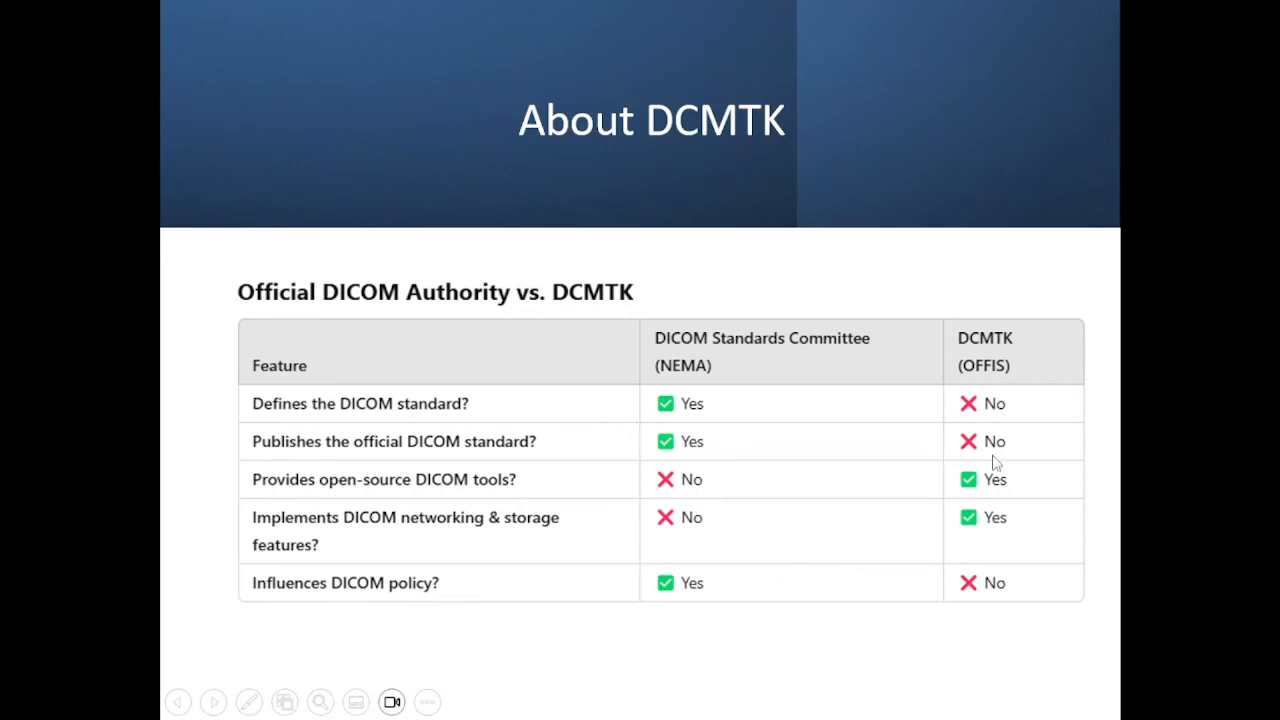
mouse_move(328, 510)
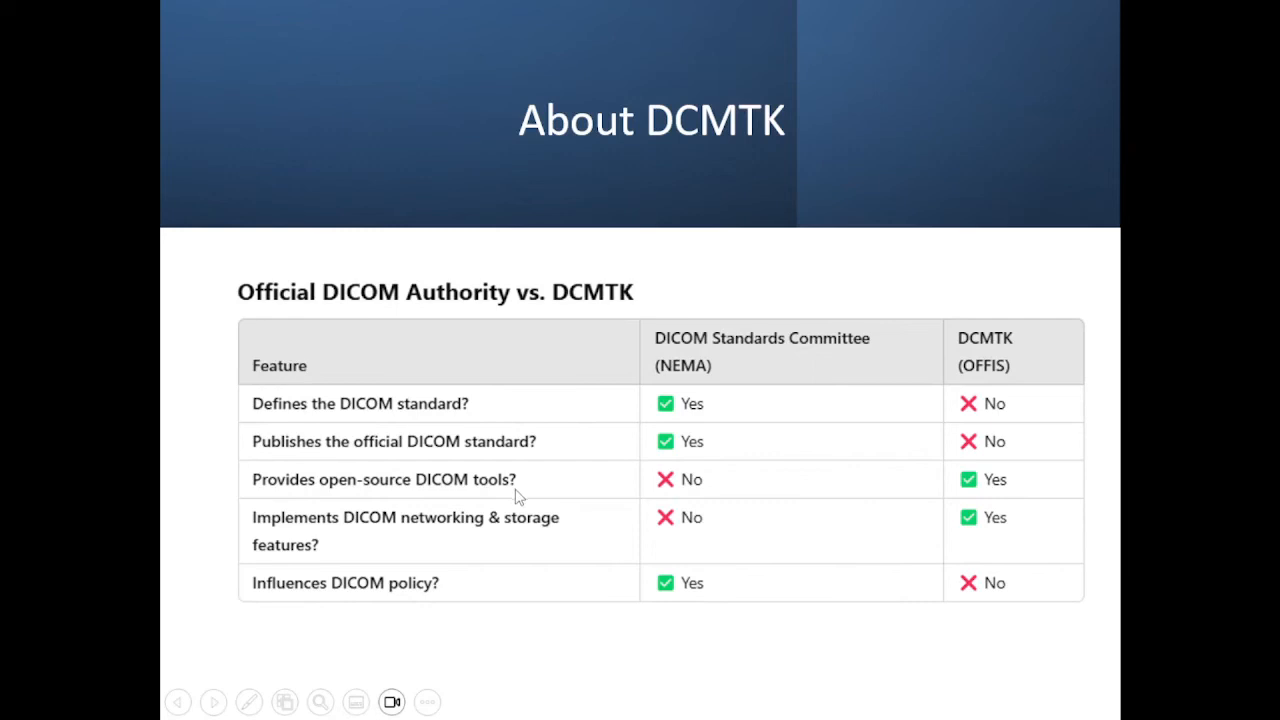
mouse_move(393, 535)
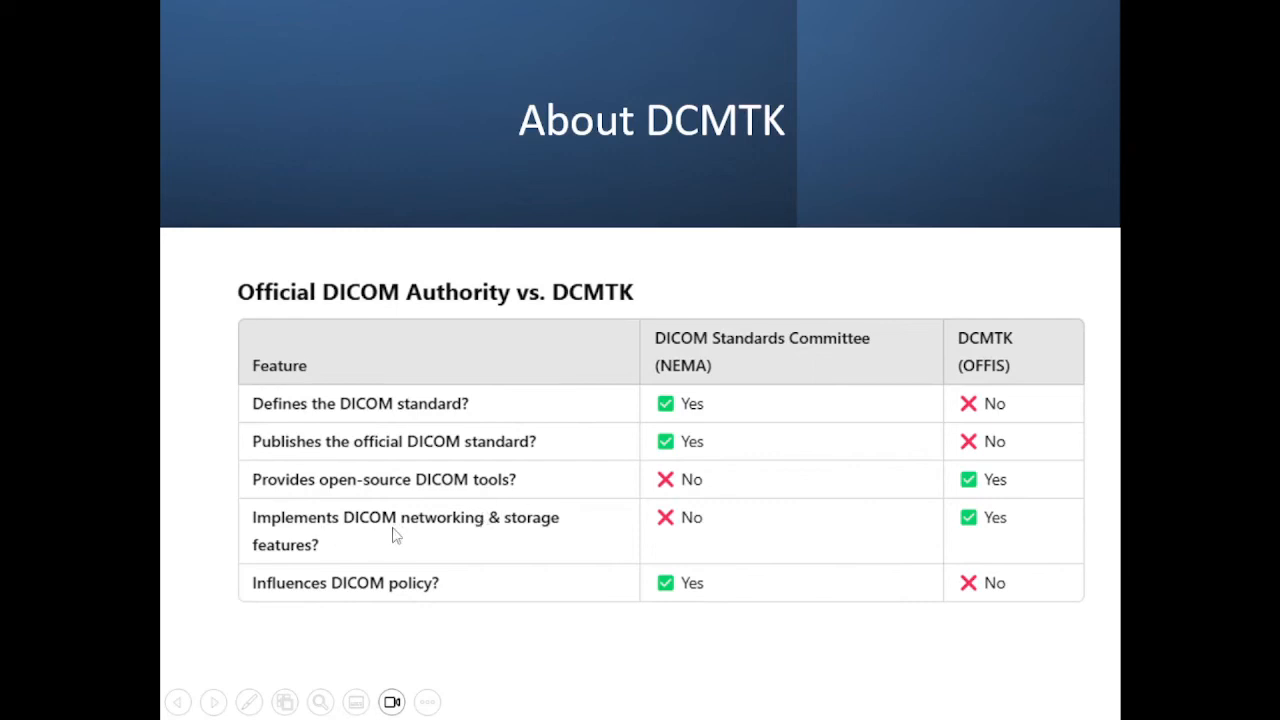
mouse_move(475, 535)
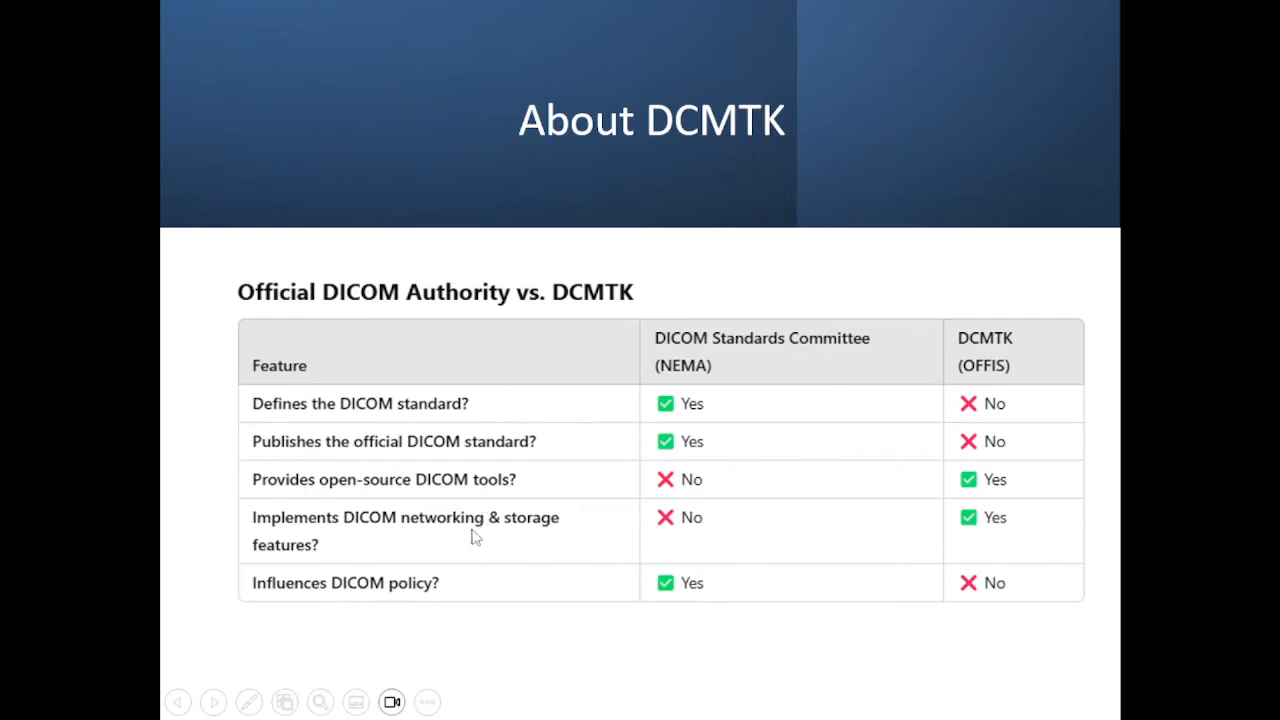
mouse_move(485, 540)
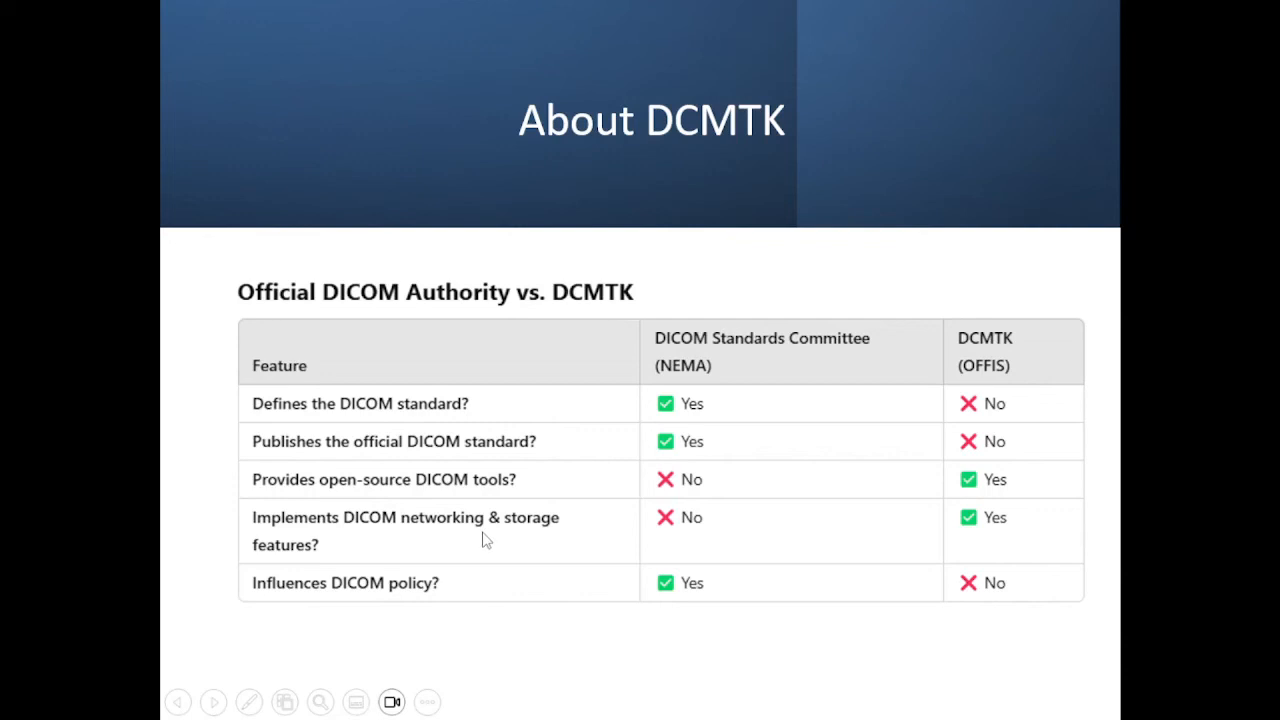